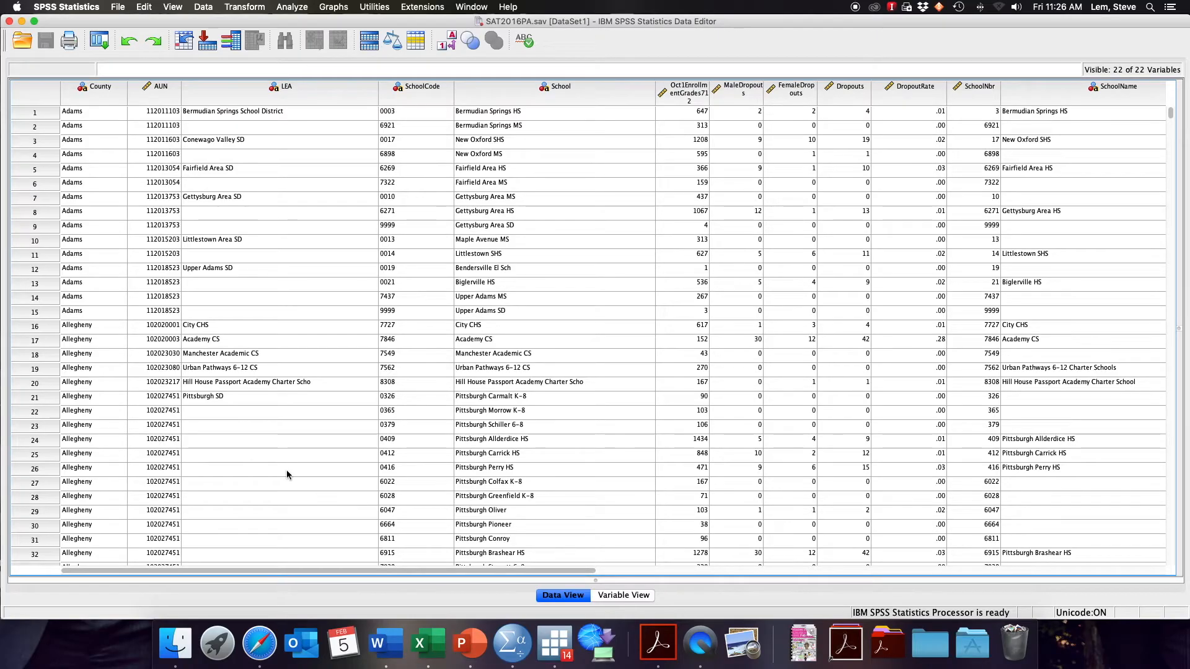
pyautogui.moveTo(351, 474)
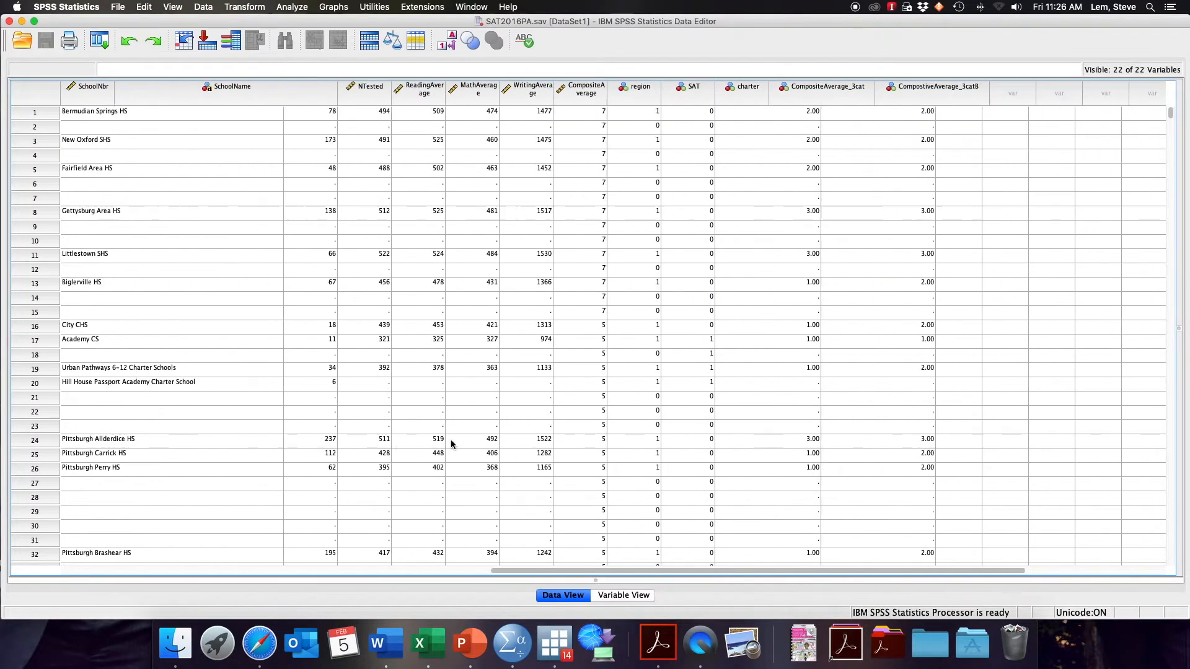
# Scroll across the Data View variables and bring up the Analyze menu.
pyautogui.hscroll(3)
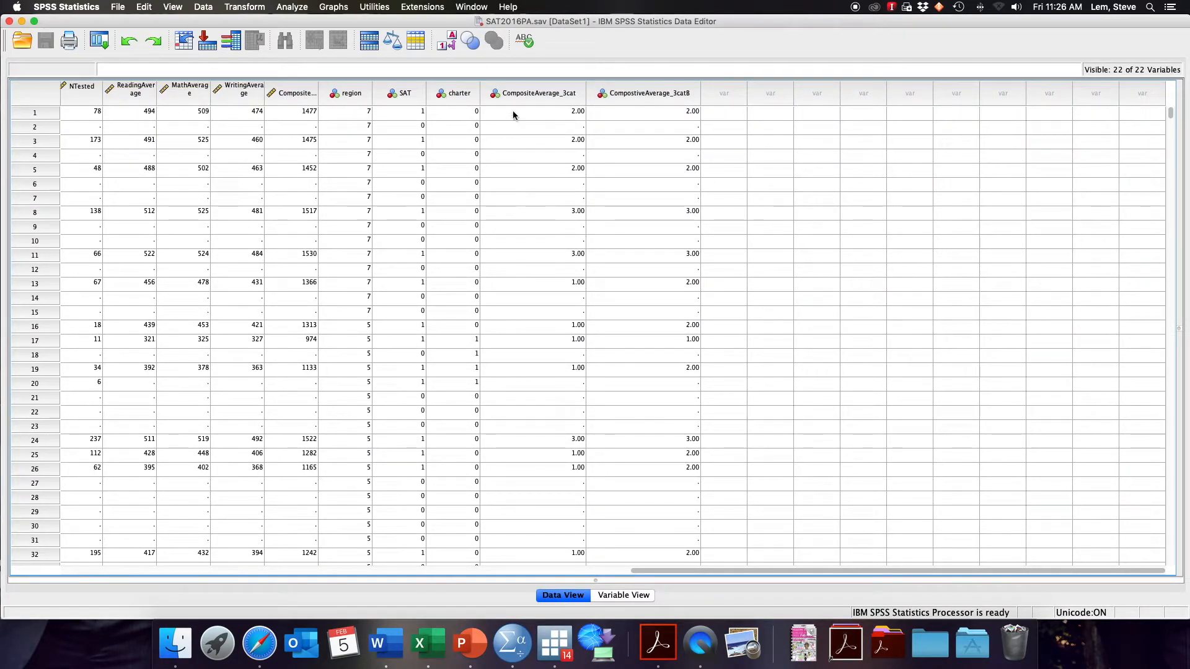
pyautogui.moveTo(519, 107)
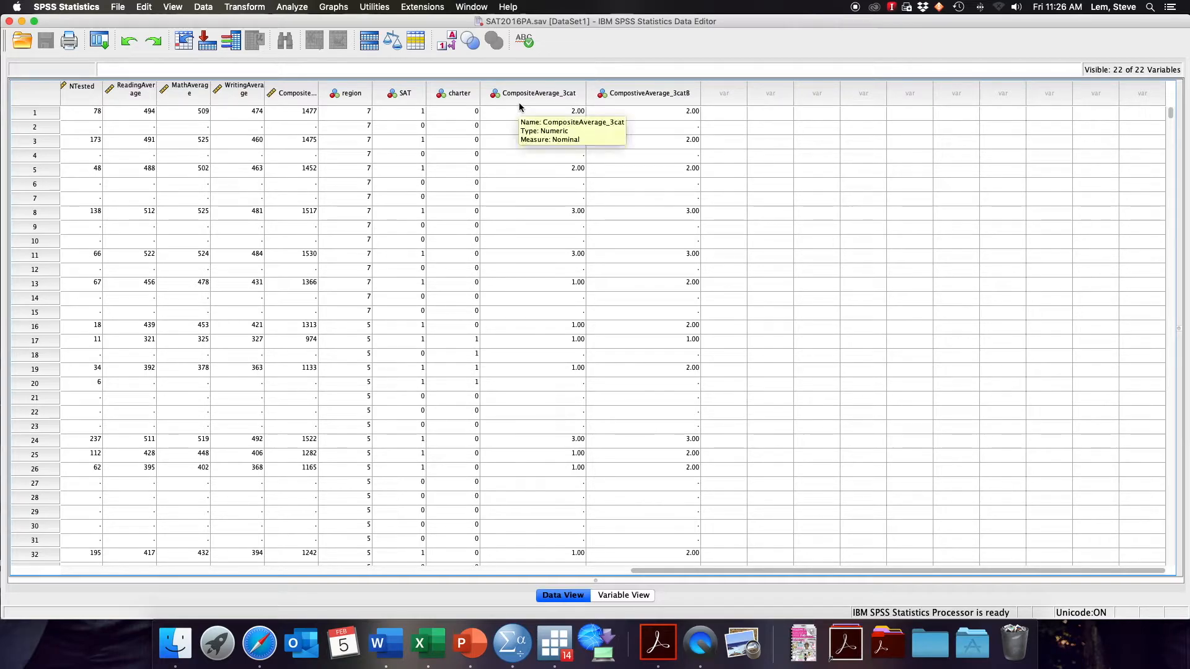
pyautogui.moveTo(521, 157)
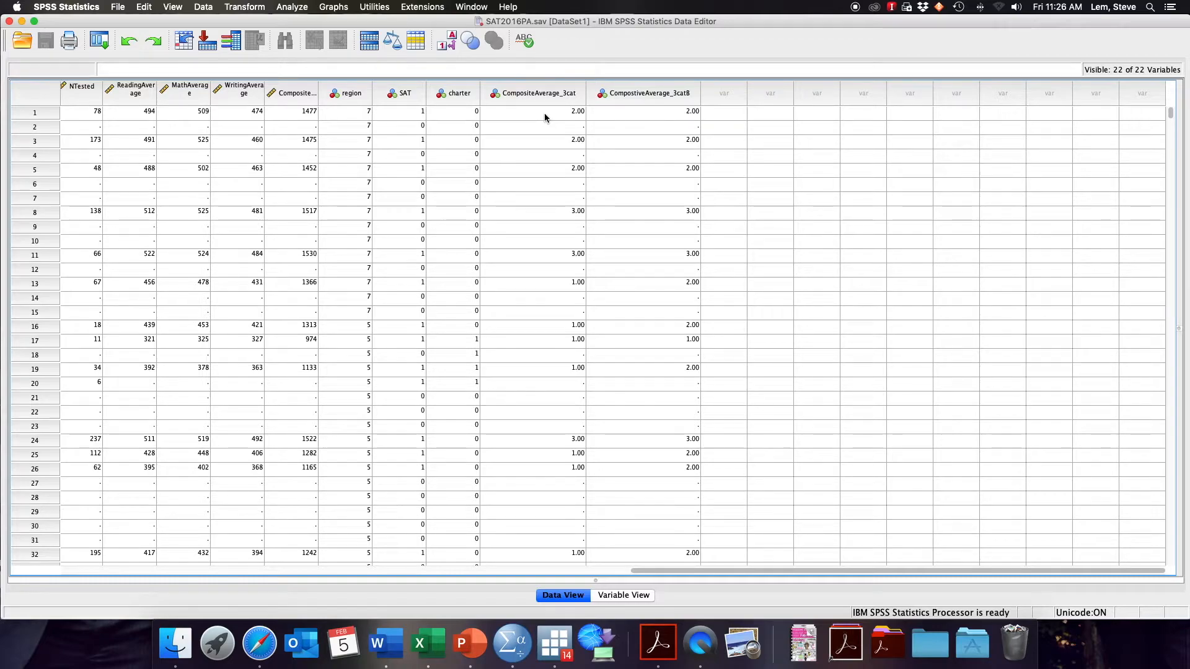
pyautogui.moveTo(309, 119)
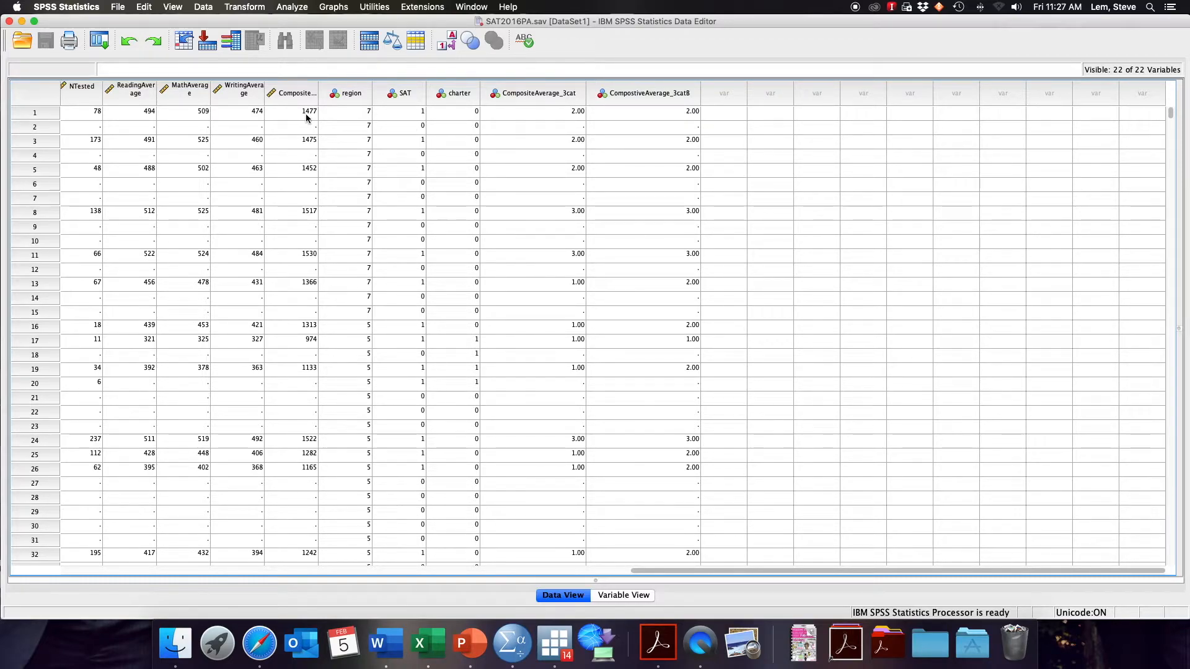
pyautogui.hscroll(-3)
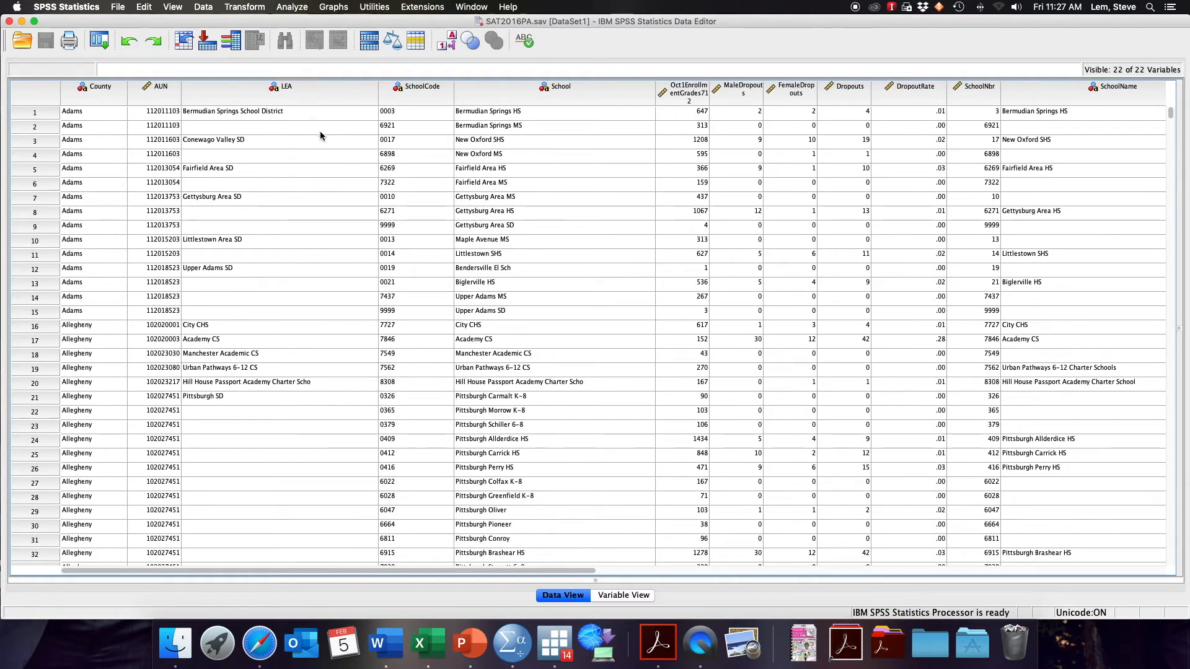
pyautogui.moveTo(332, 124)
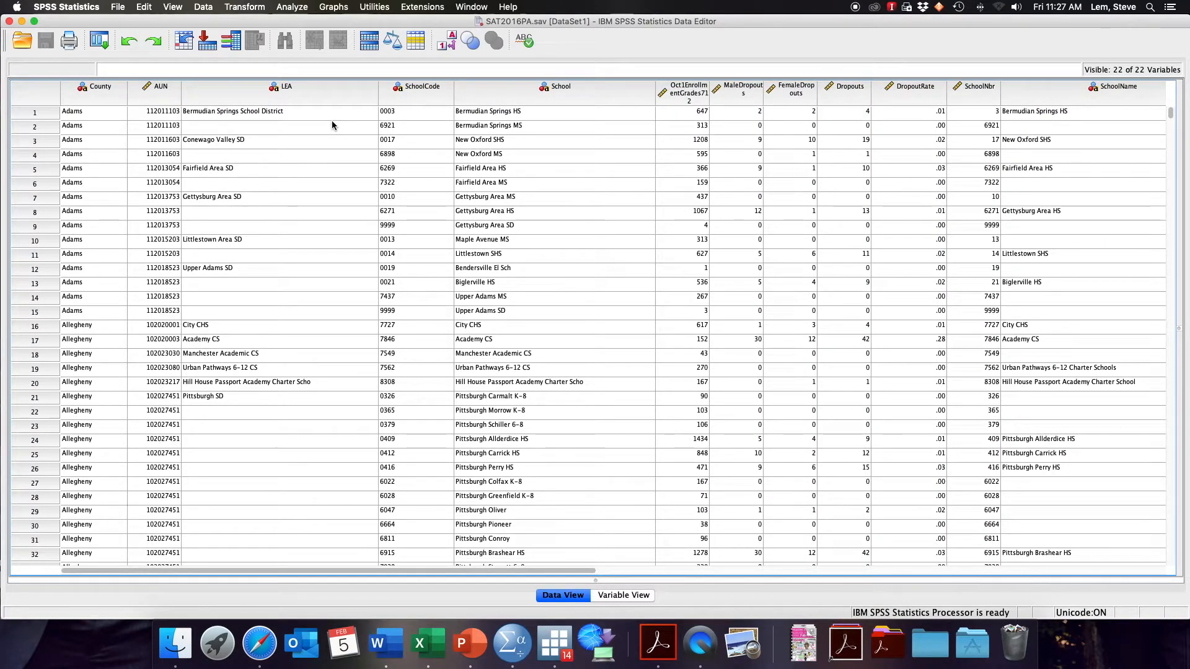
pyautogui.moveTo(326, 93)
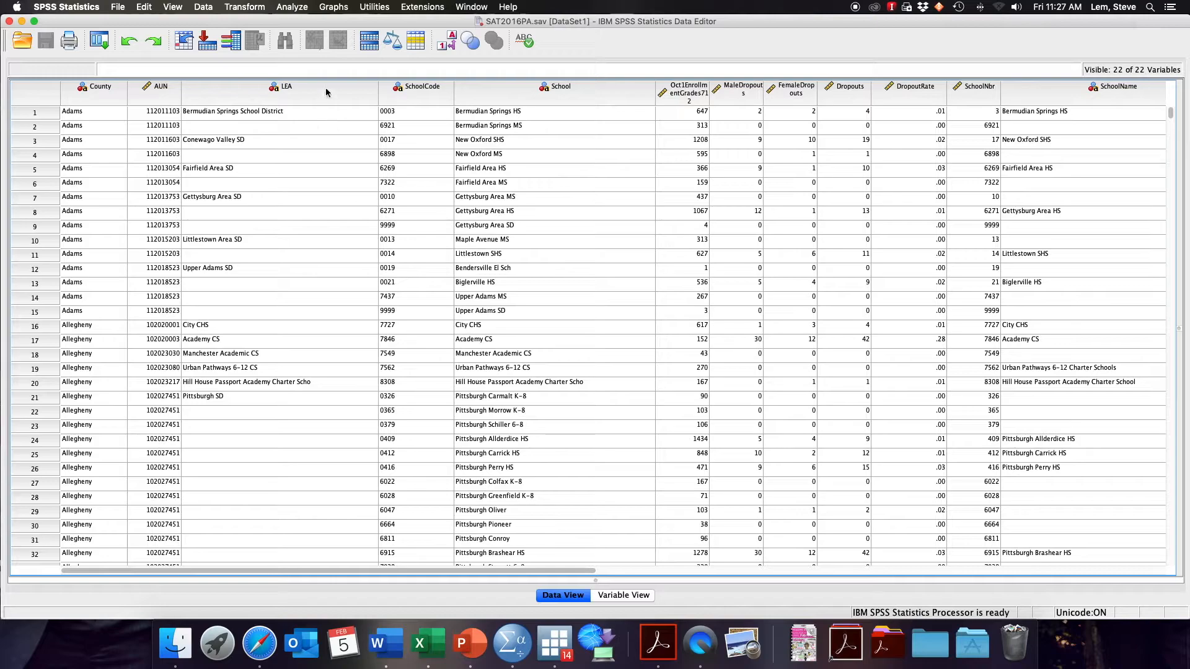
pyautogui.click(291, 7)
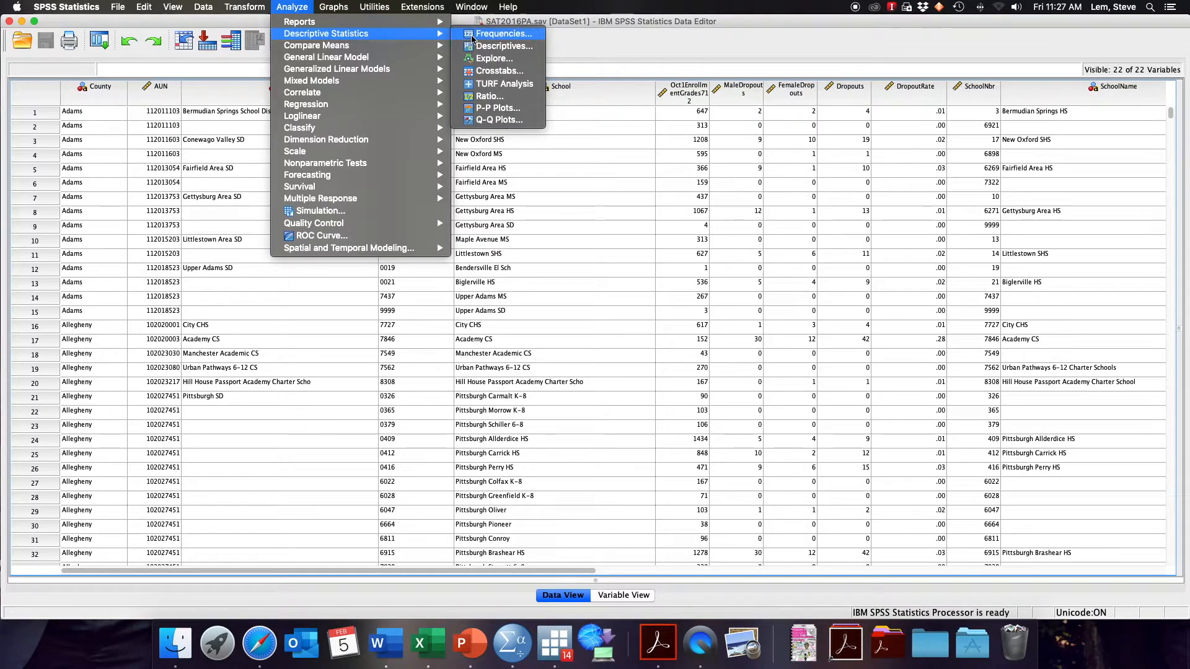
# Start a Frequencies analysis with region as the analysed variable.
pyautogui.click(500, 34)
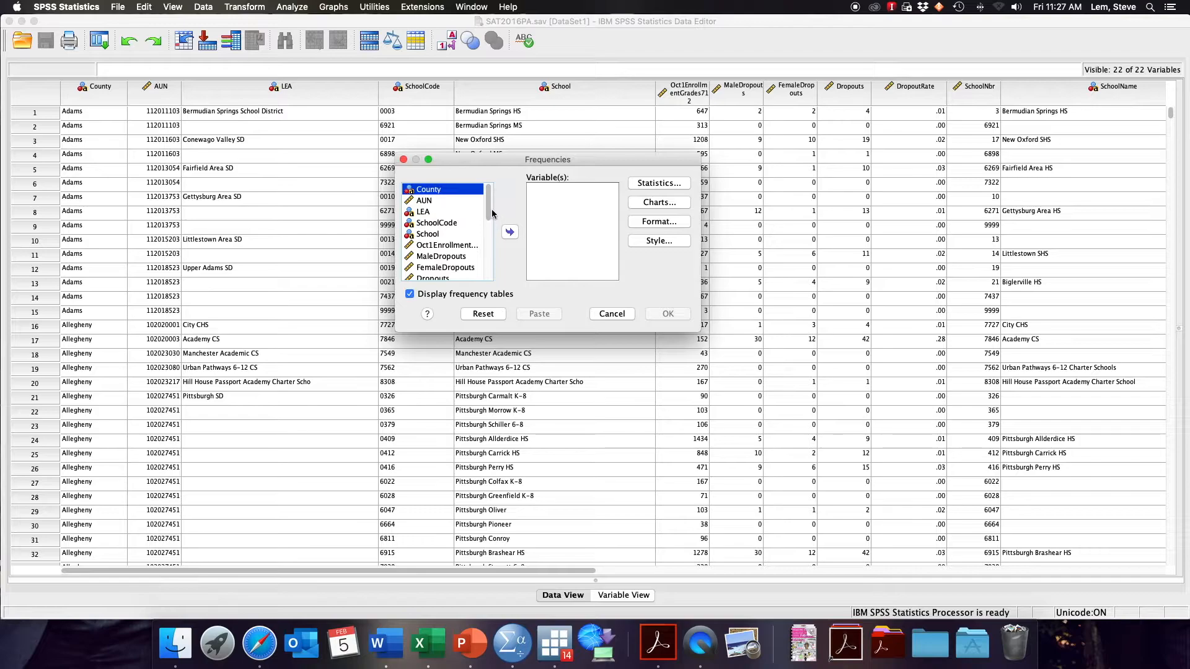
pyautogui.scroll(-3)
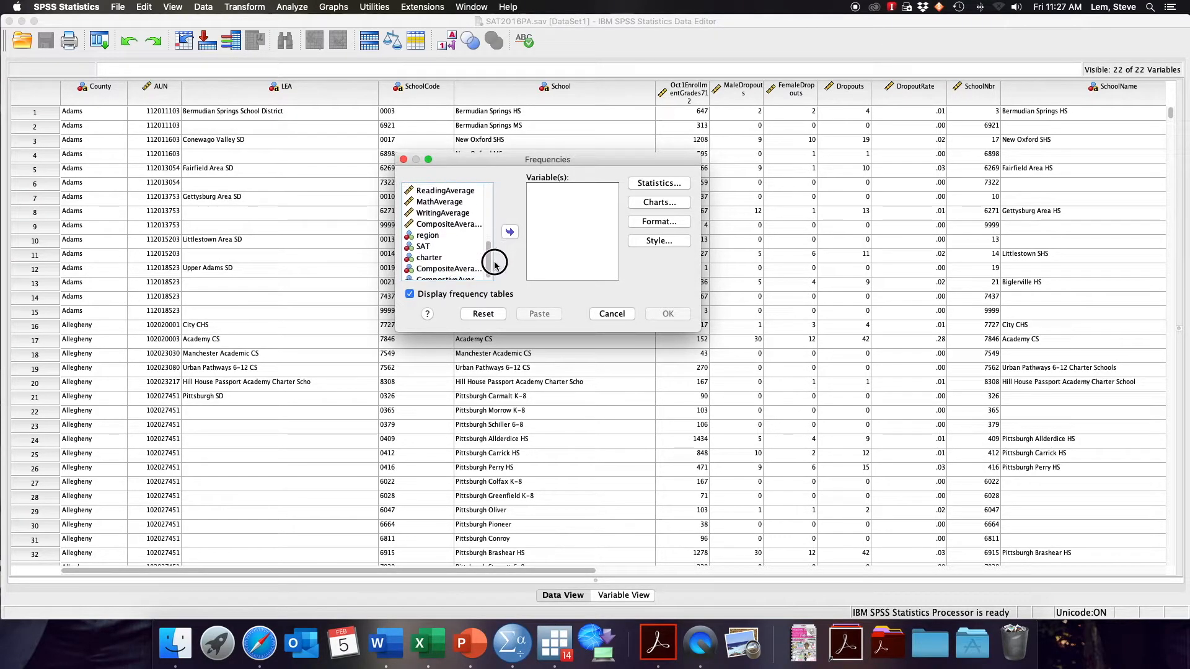
pyautogui.click(428, 231)
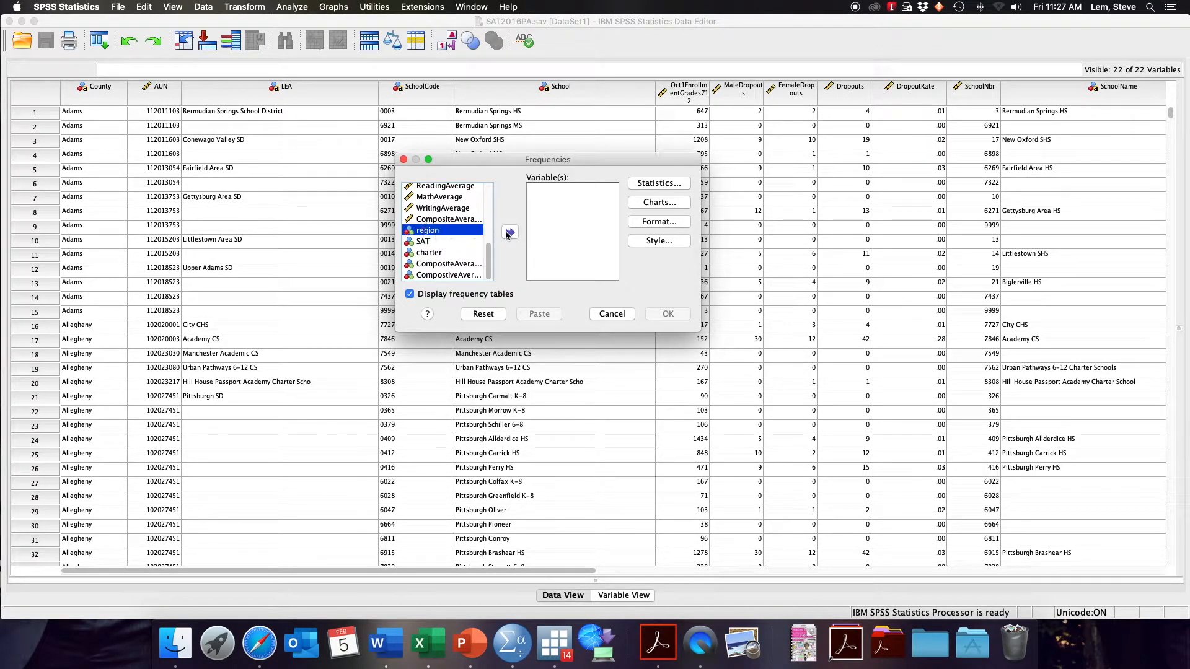
pyautogui.click(509, 232)
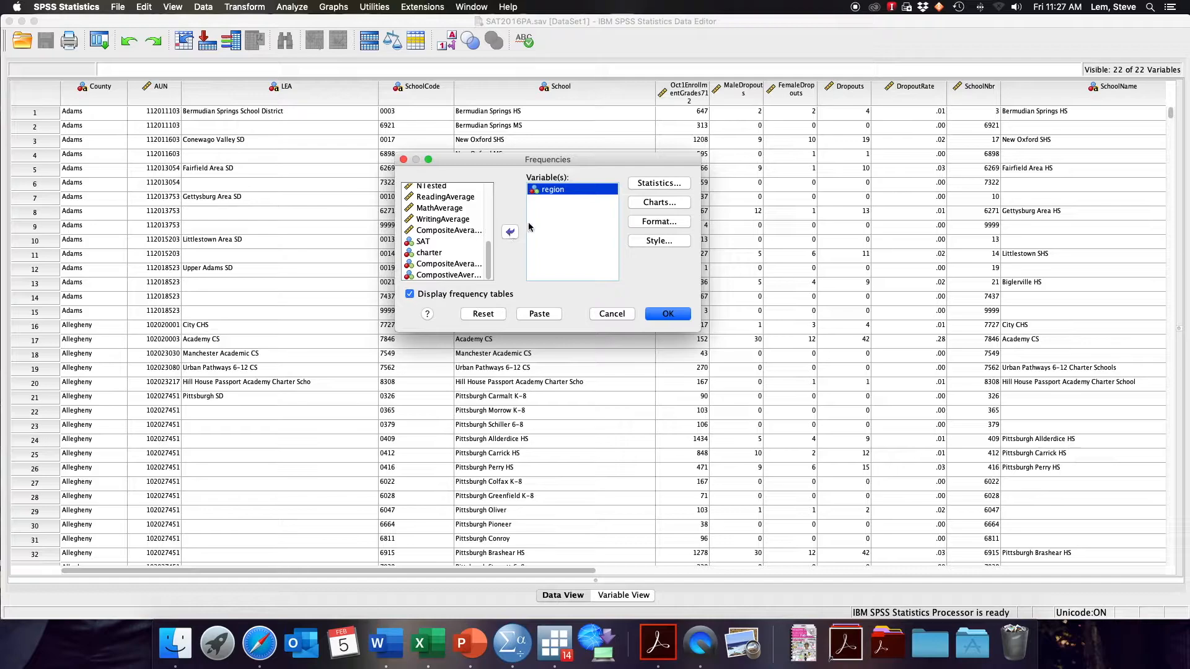
# Request the Mode statistic and run the Frequencies analysis for region.
pyautogui.click(658, 184)
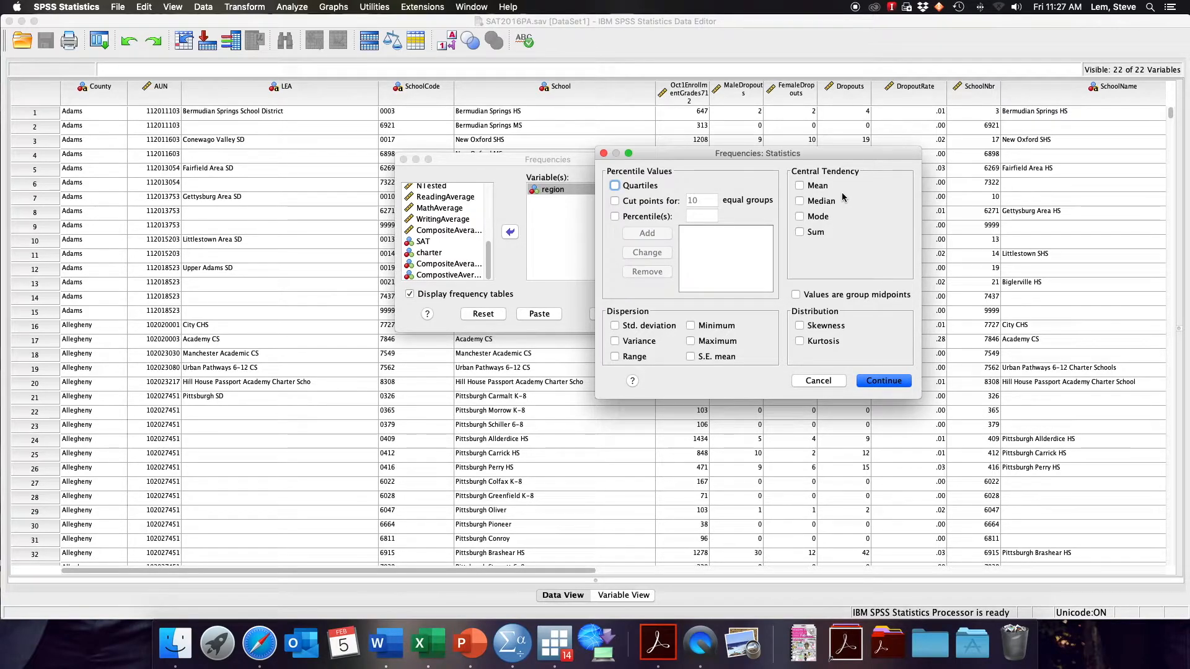
pyautogui.click(799, 215)
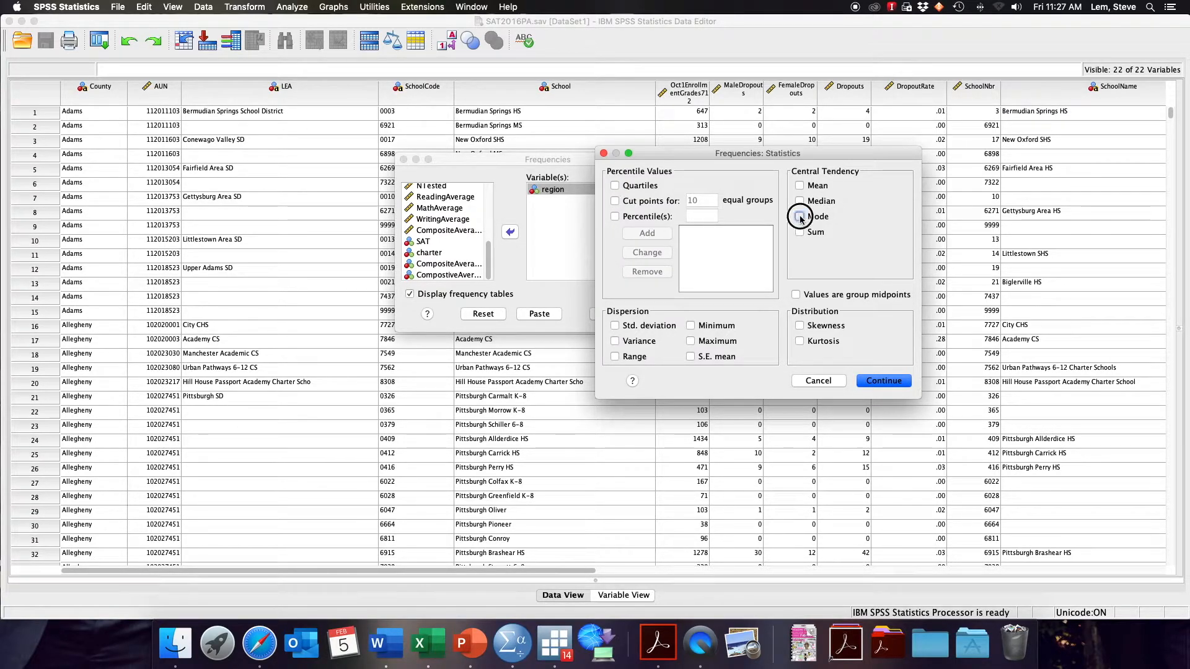
pyautogui.click(884, 381)
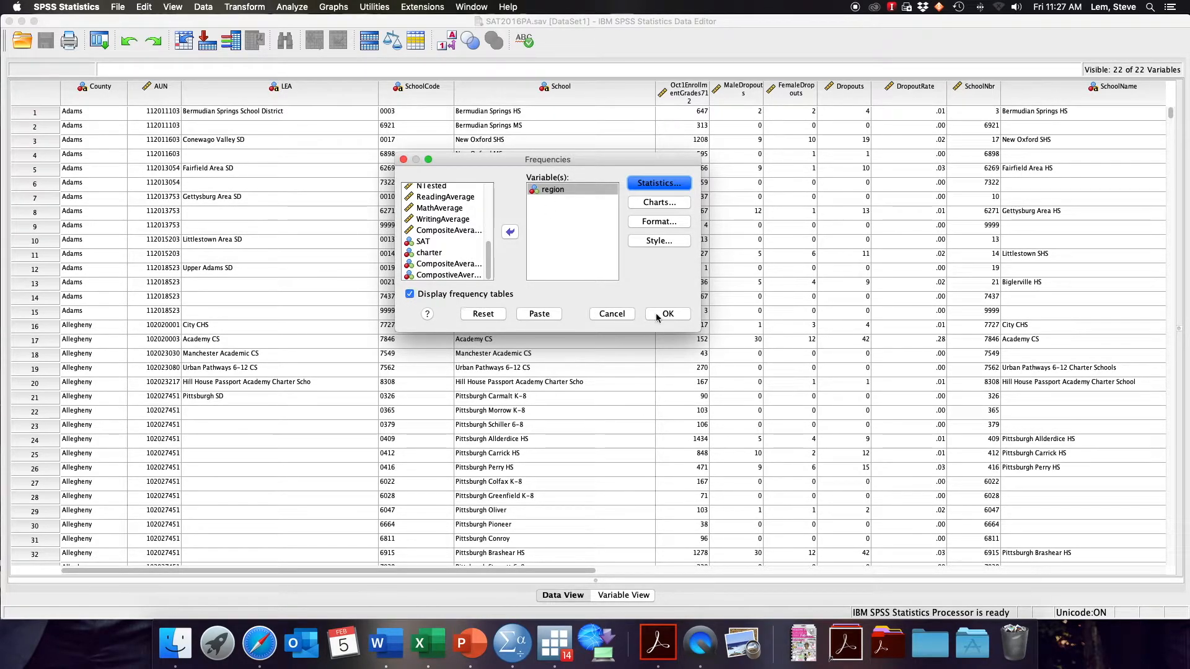
pyautogui.click(667, 313)
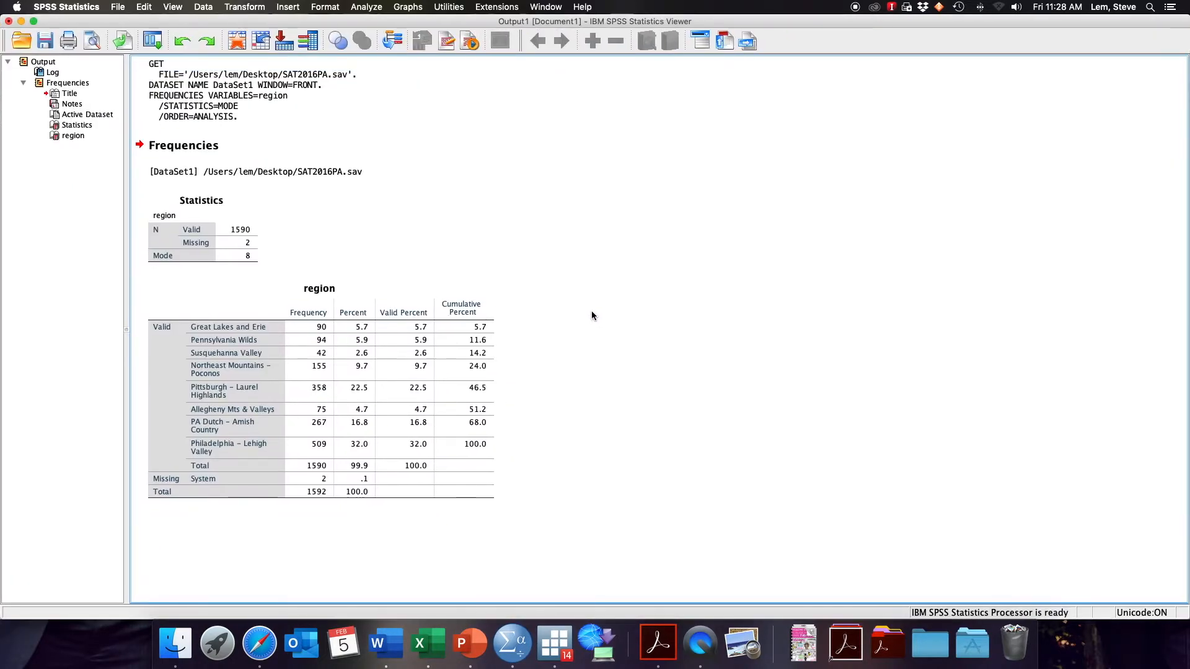
pyautogui.moveTo(596, 316)
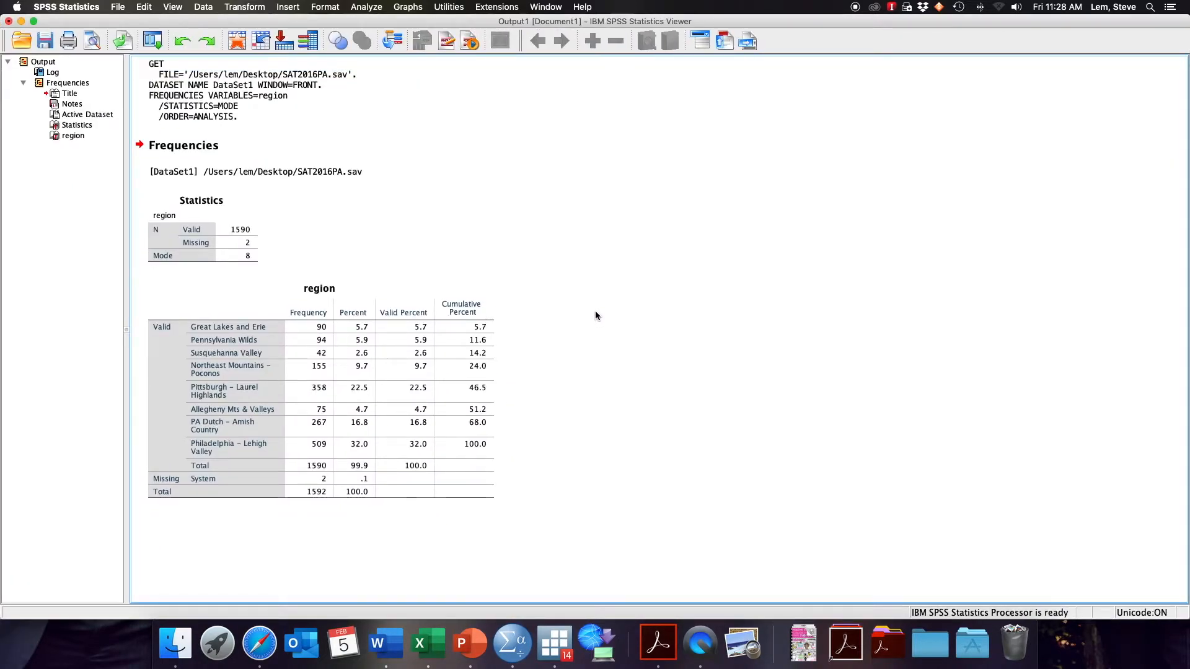
pyautogui.moveTo(588, 316)
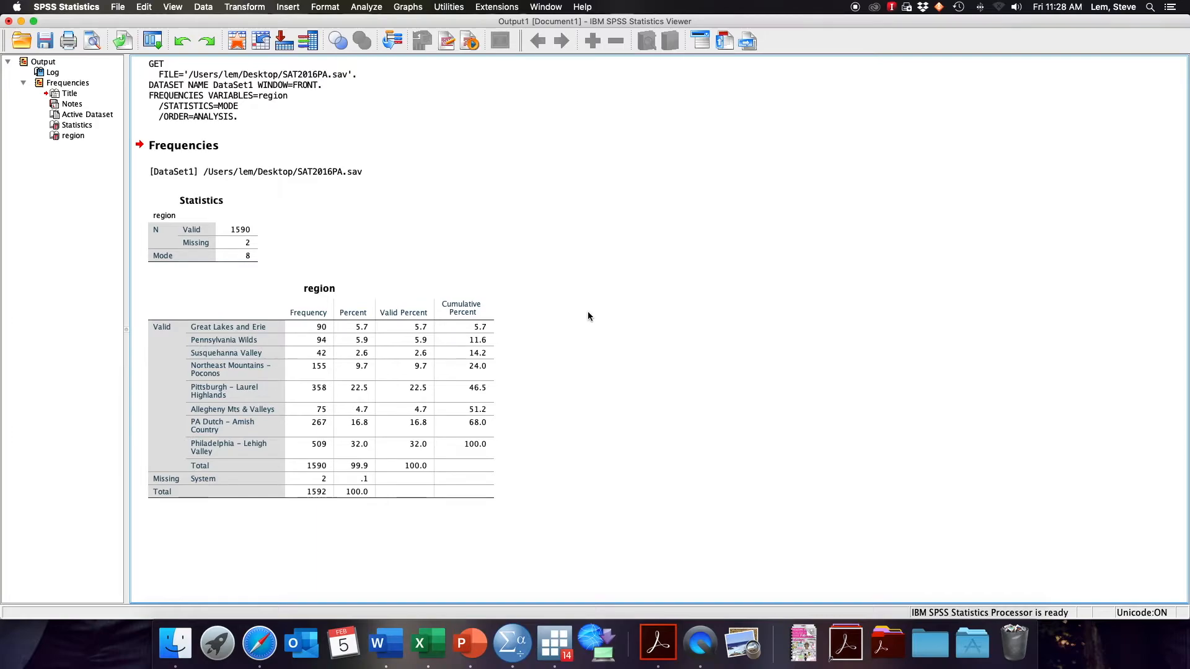
# Review the region frequency and Statistics tables, then return to the Analyze menu.
pyautogui.click(320, 387)
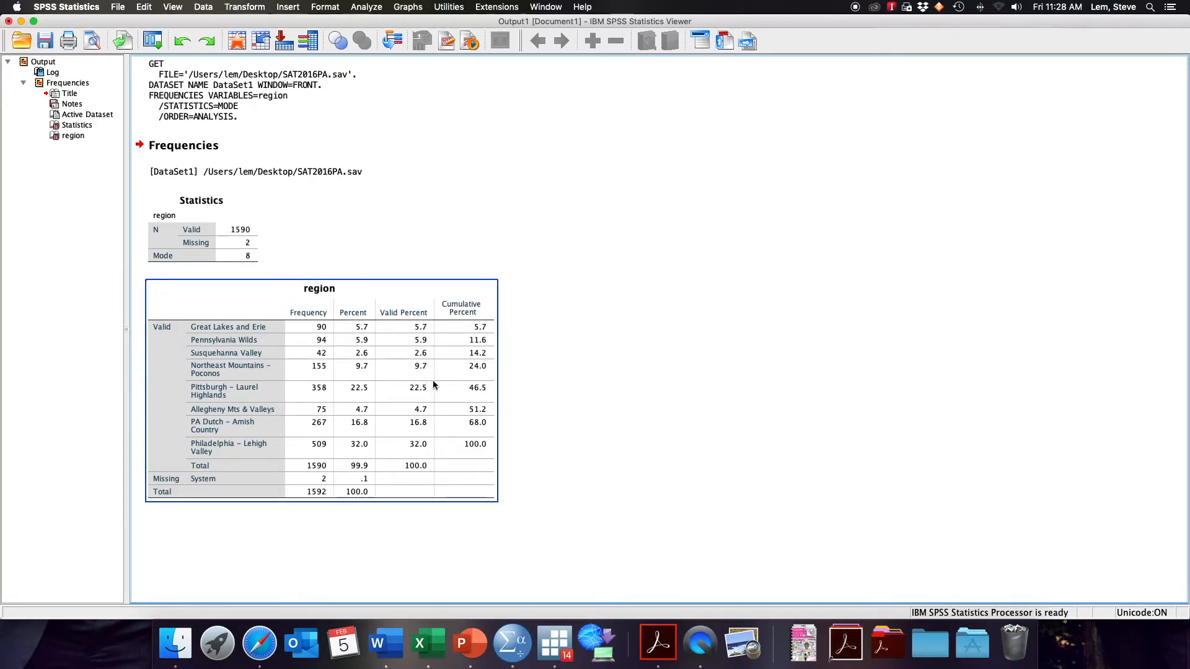
pyautogui.moveTo(427, 387)
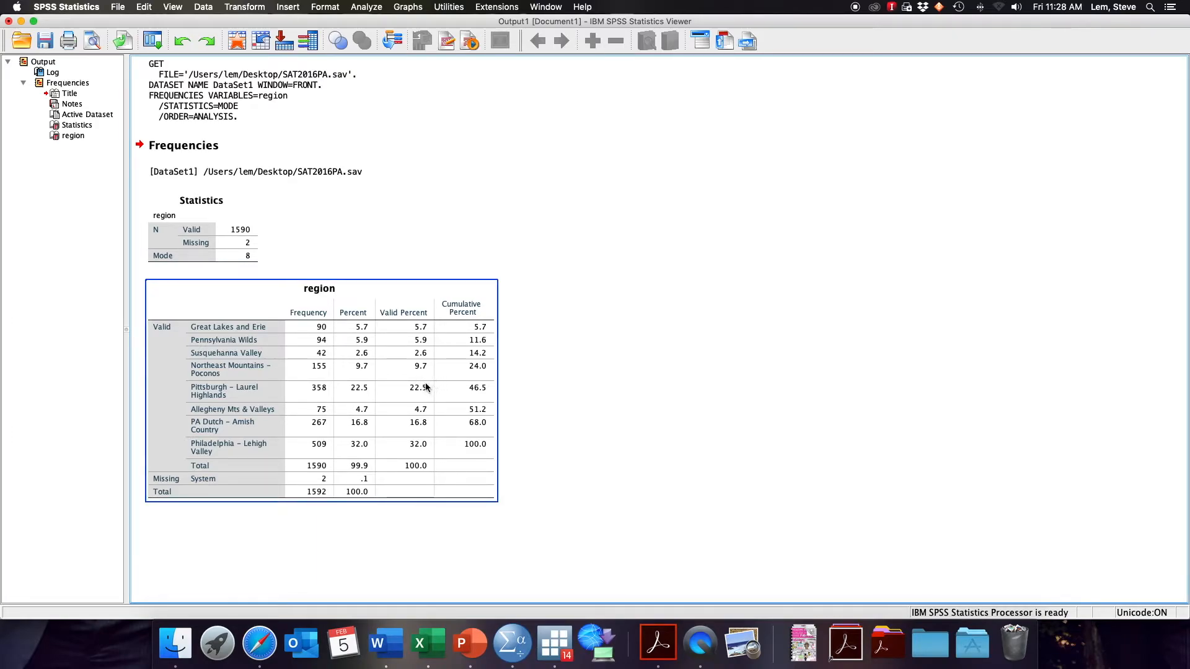
pyautogui.moveTo(293, 304)
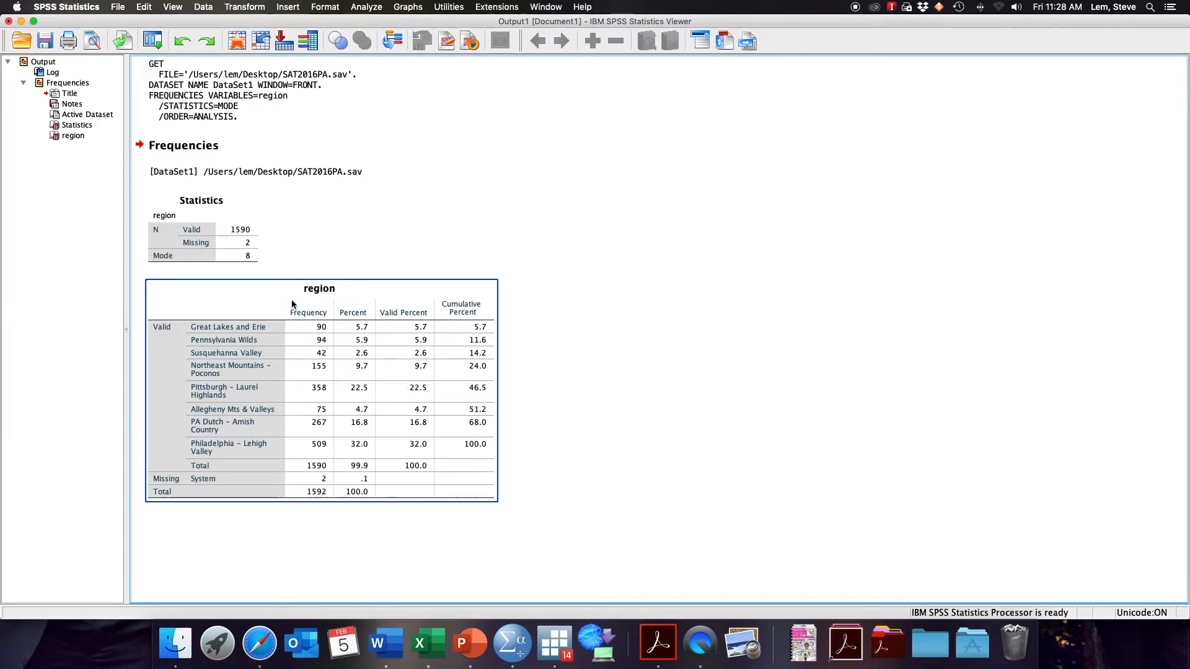
pyautogui.moveTo(355, 326)
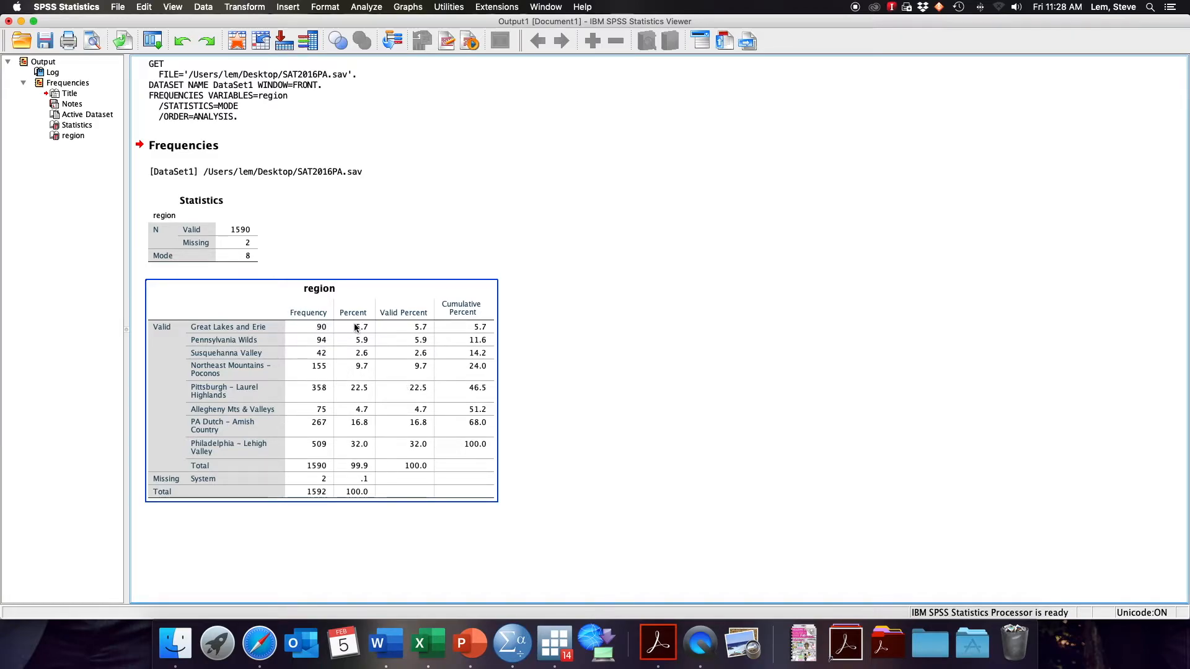
pyautogui.click(610, 316)
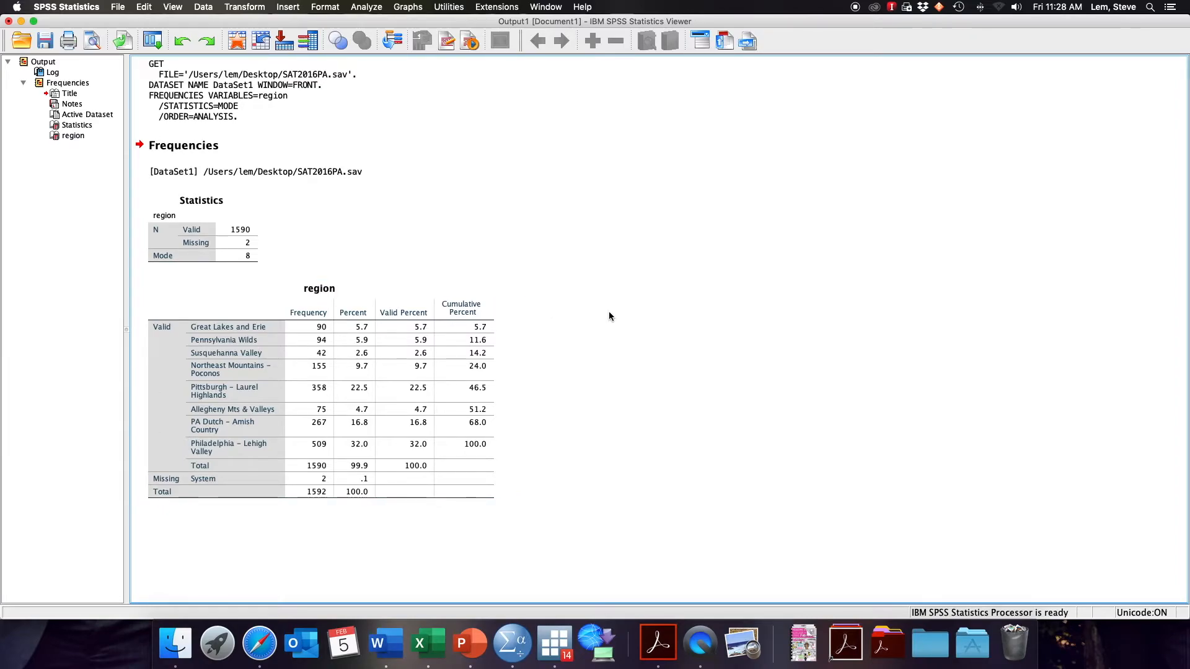
pyautogui.click(202, 228)
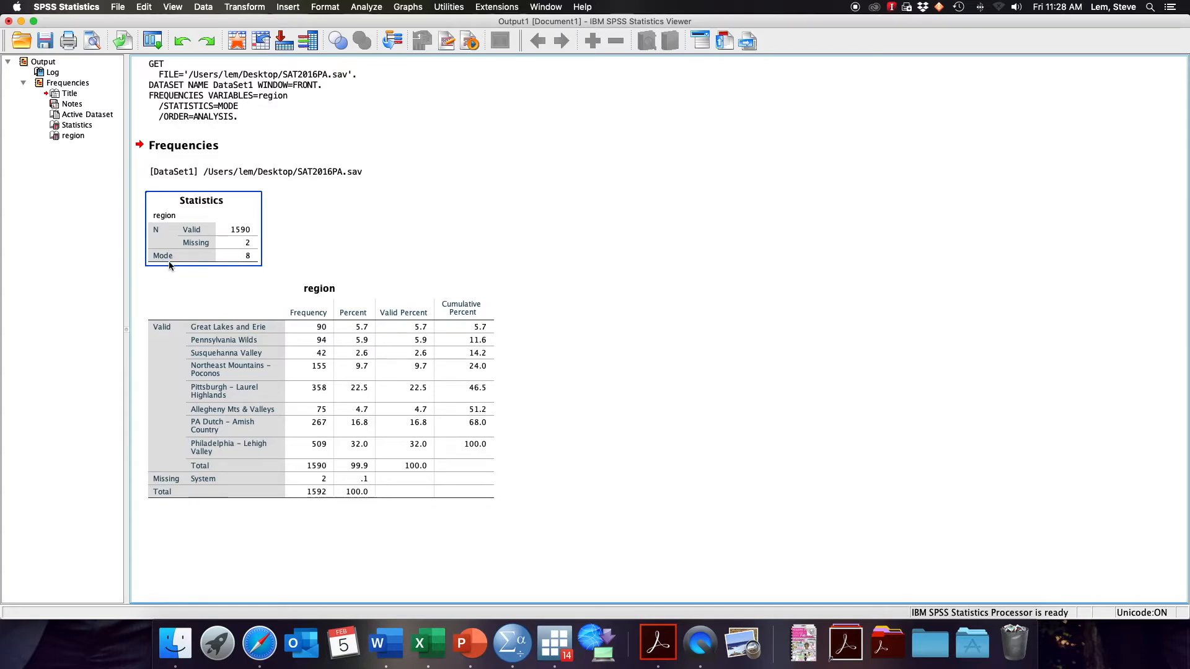
pyautogui.moveTo(242, 264)
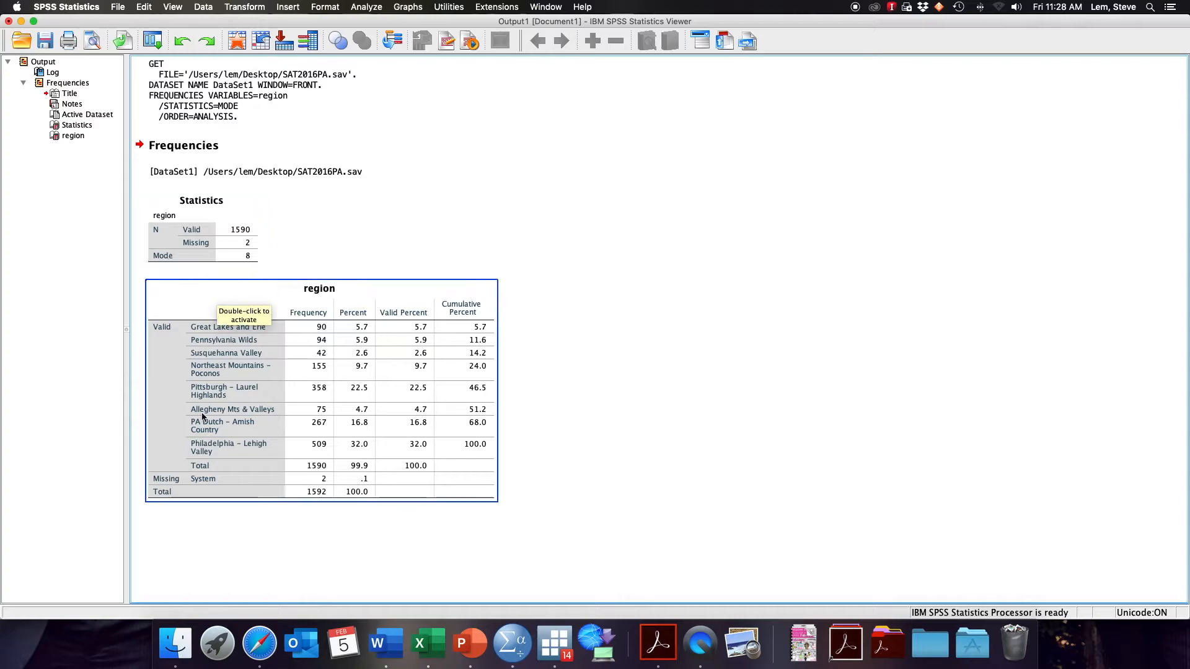
pyautogui.moveTo(222, 436)
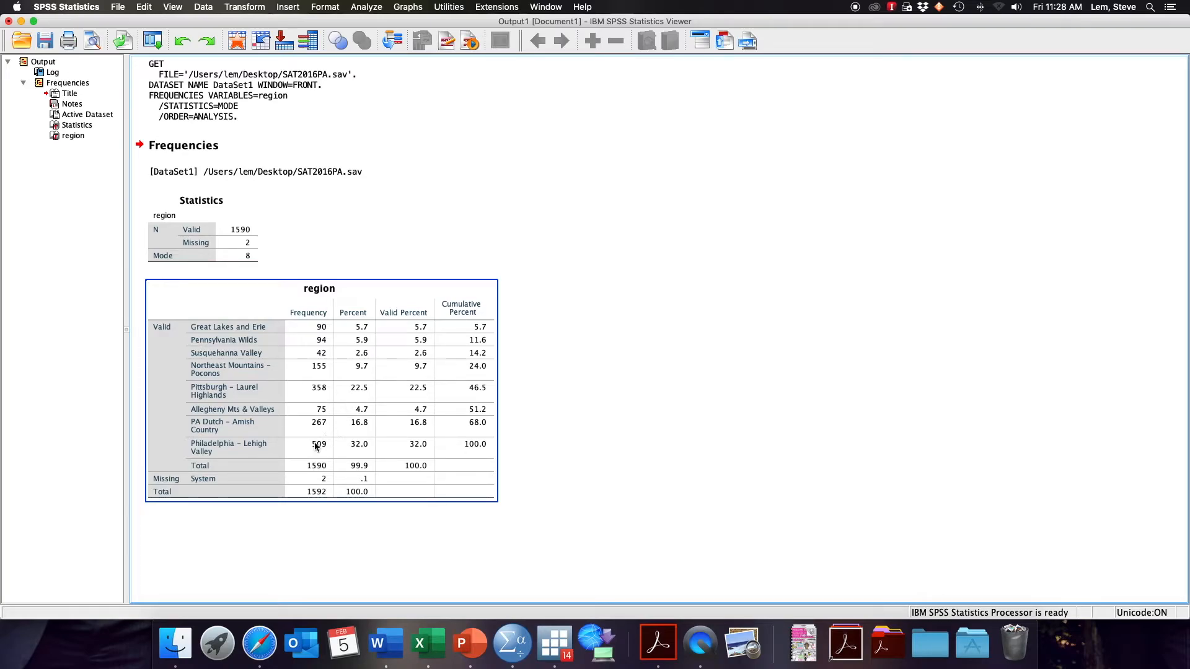
pyautogui.moveTo(359, 454)
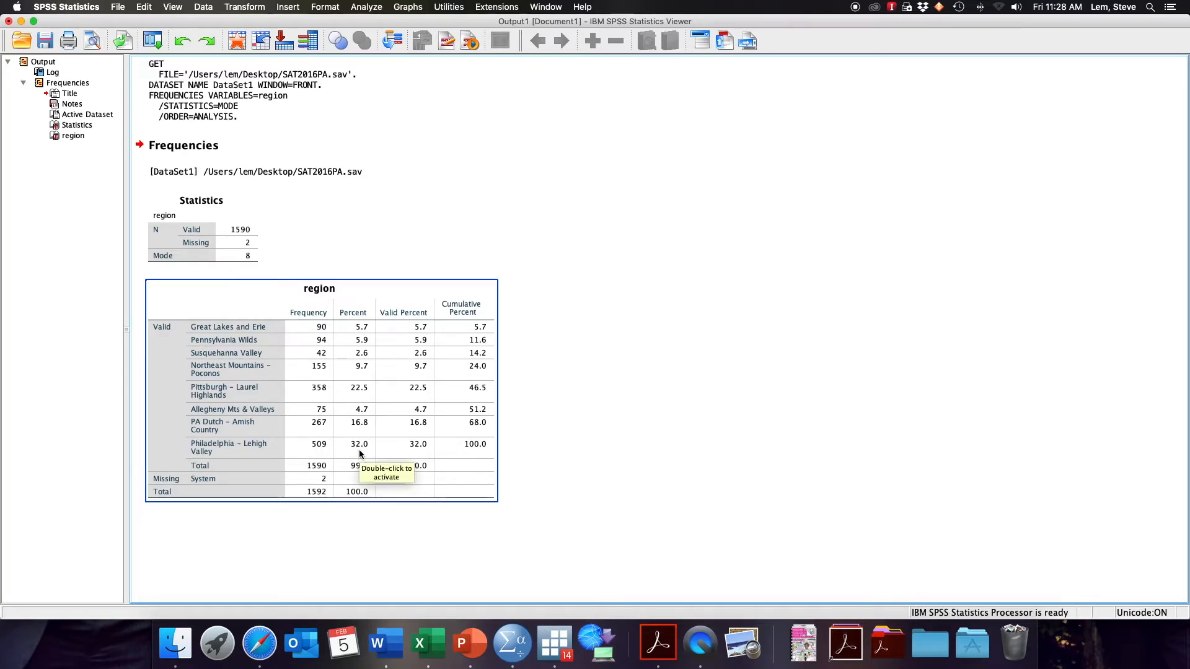
pyautogui.moveTo(255, 451)
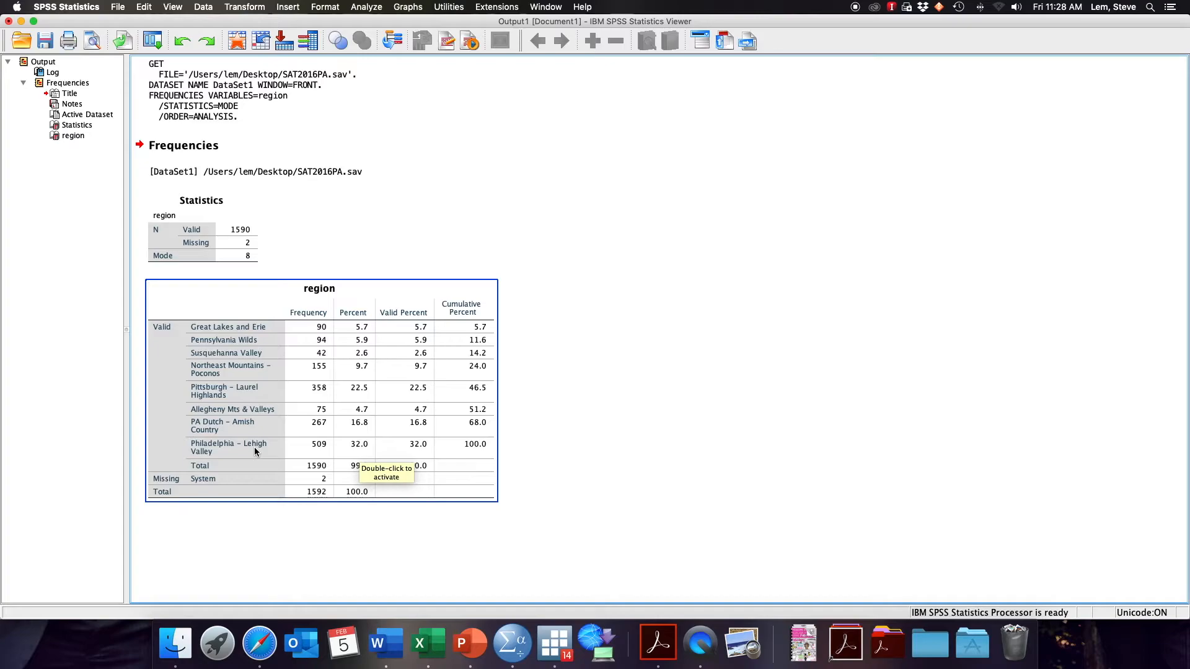
pyautogui.moveTo(370, 454)
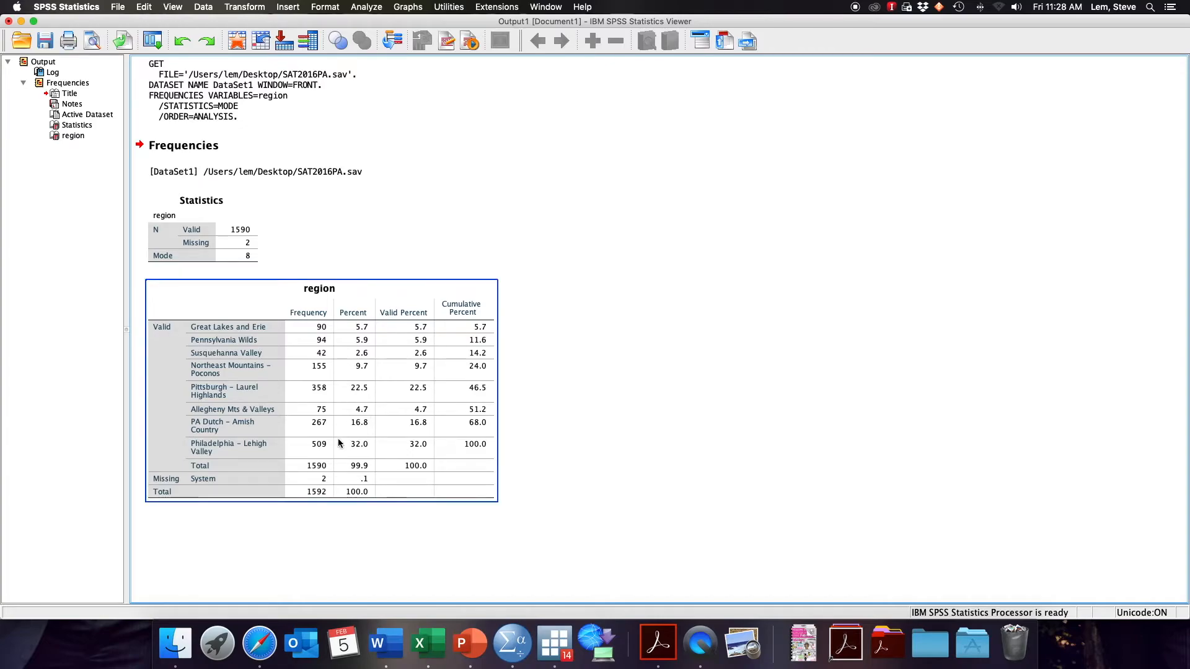
pyautogui.moveTo(362, 453)
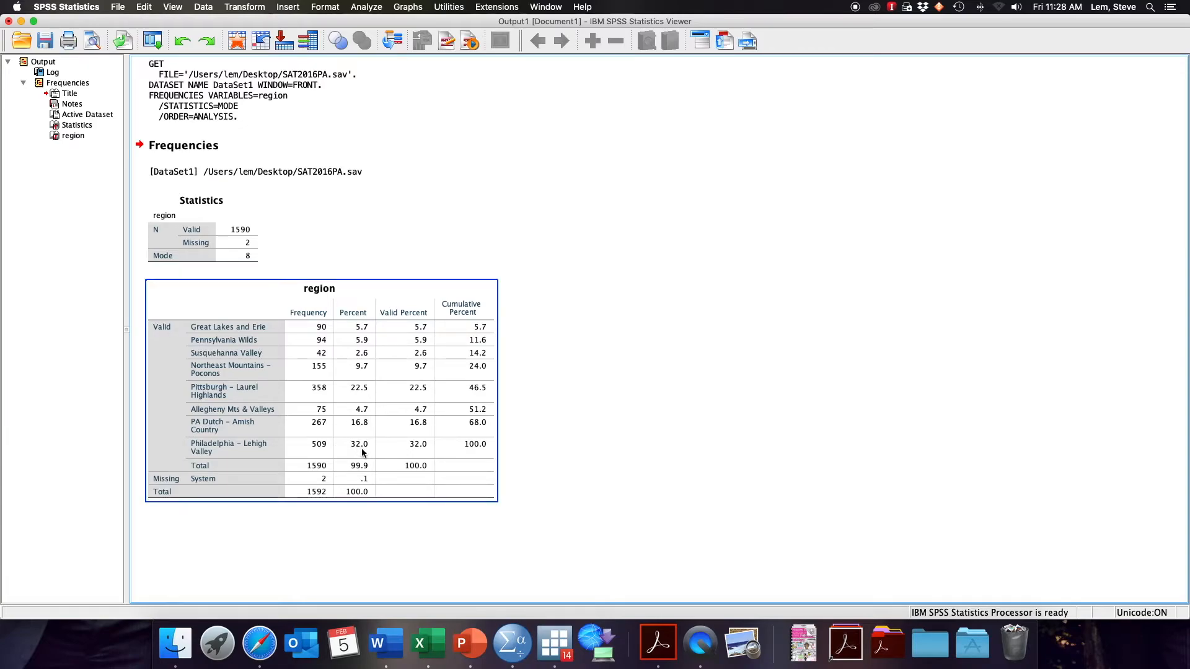
pyautogui.moveTo(363, 454)
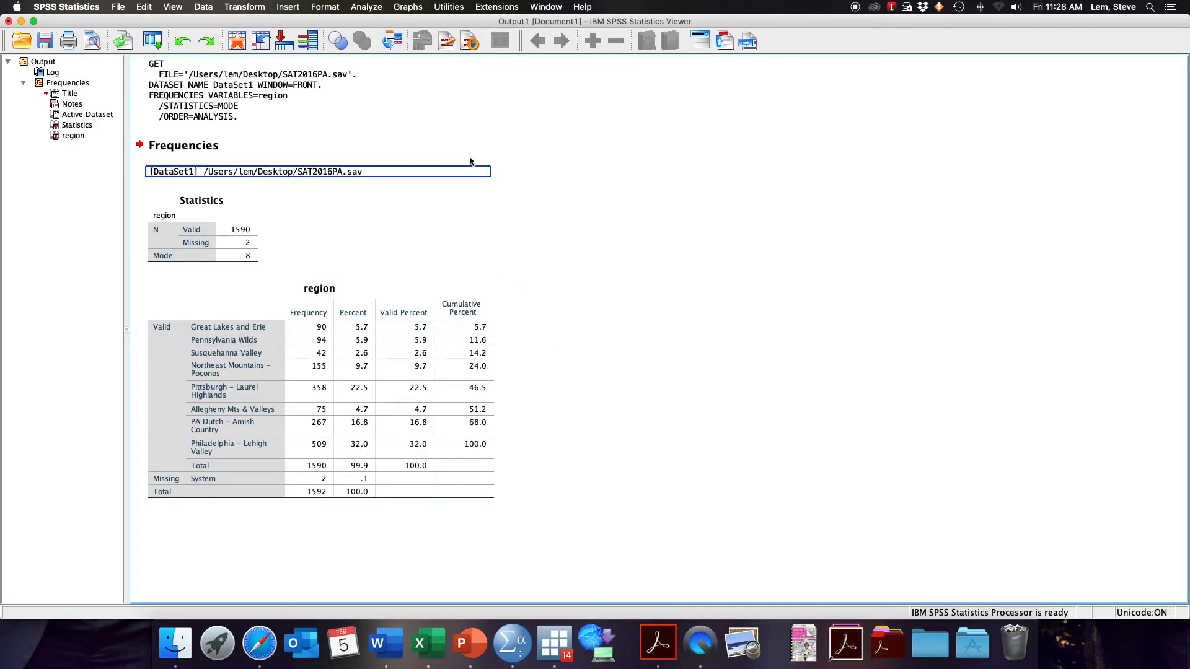
pyautogui.click(365, 7)
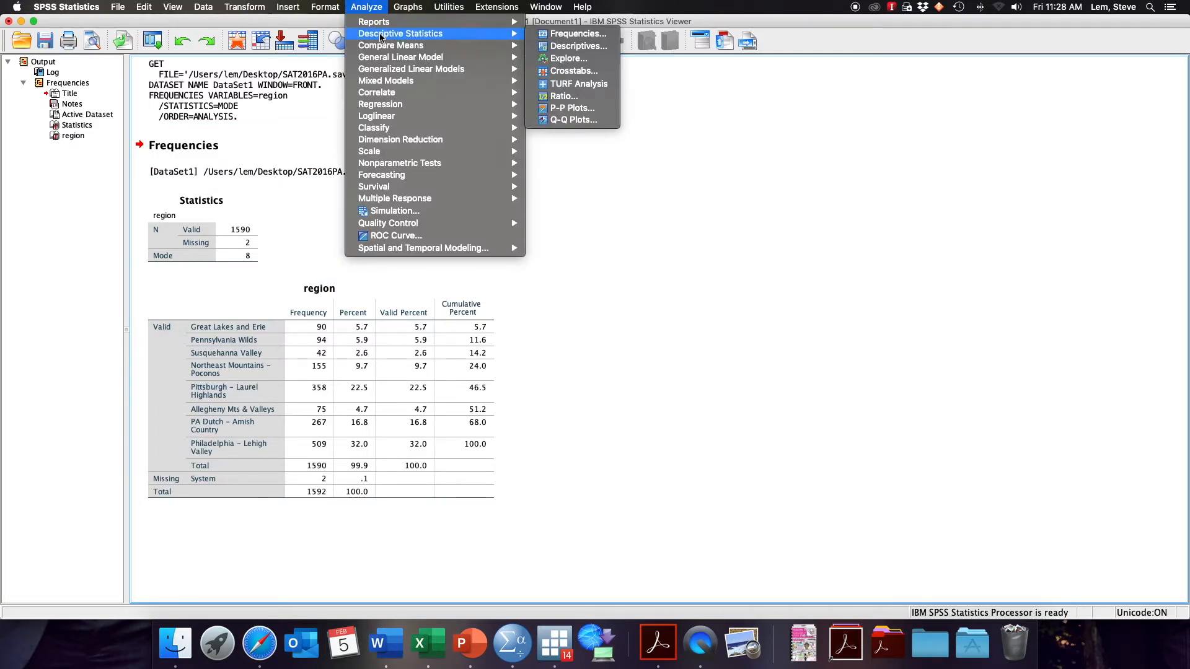
pyautogui.moveTo(476, 39)
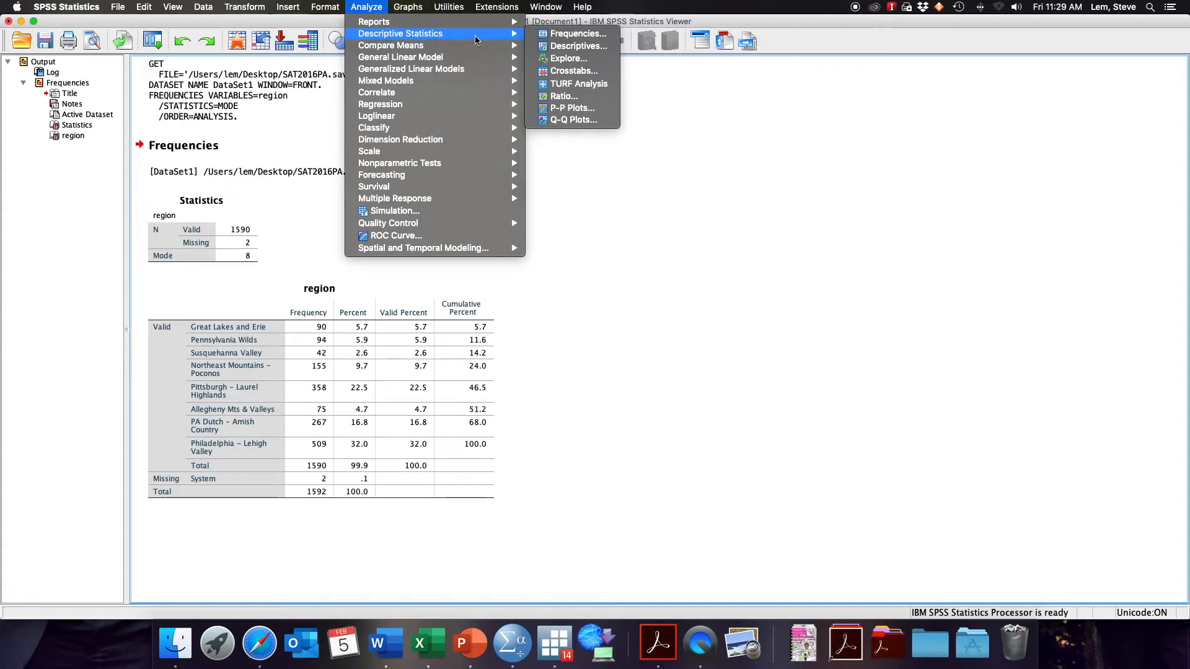
pyautogui.moveTo(577, 34)
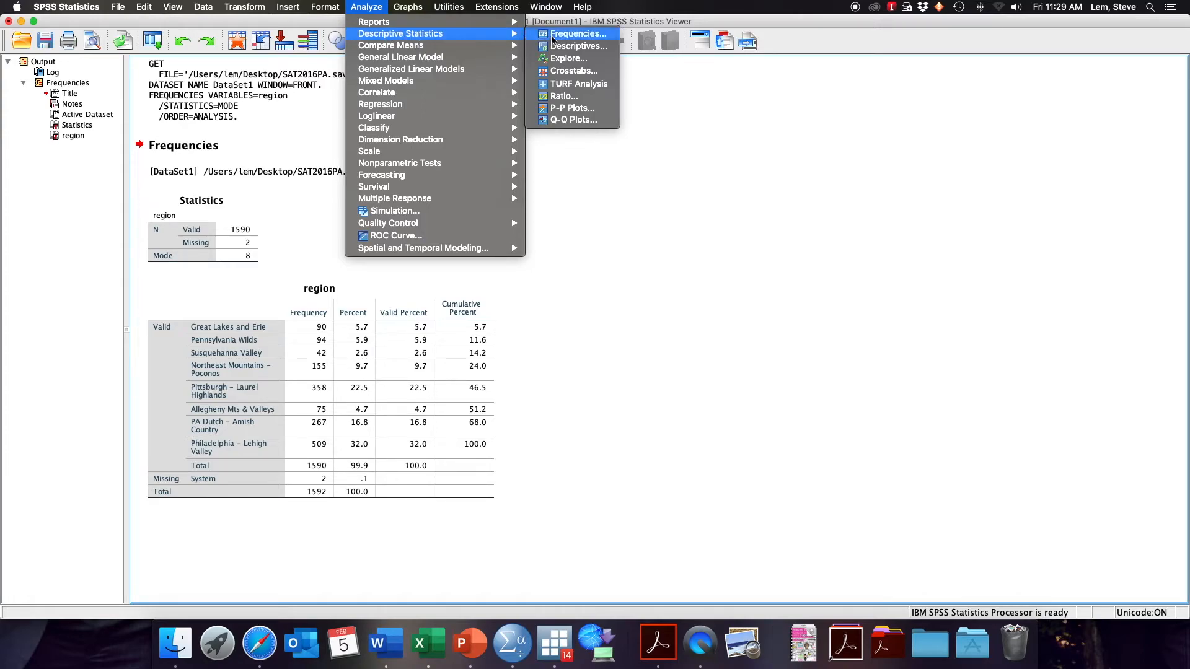
# Run Frequencies on CompositeAverage_3cat with quartiles, median, mode and range requested.
pyautogui.click(577, 34)
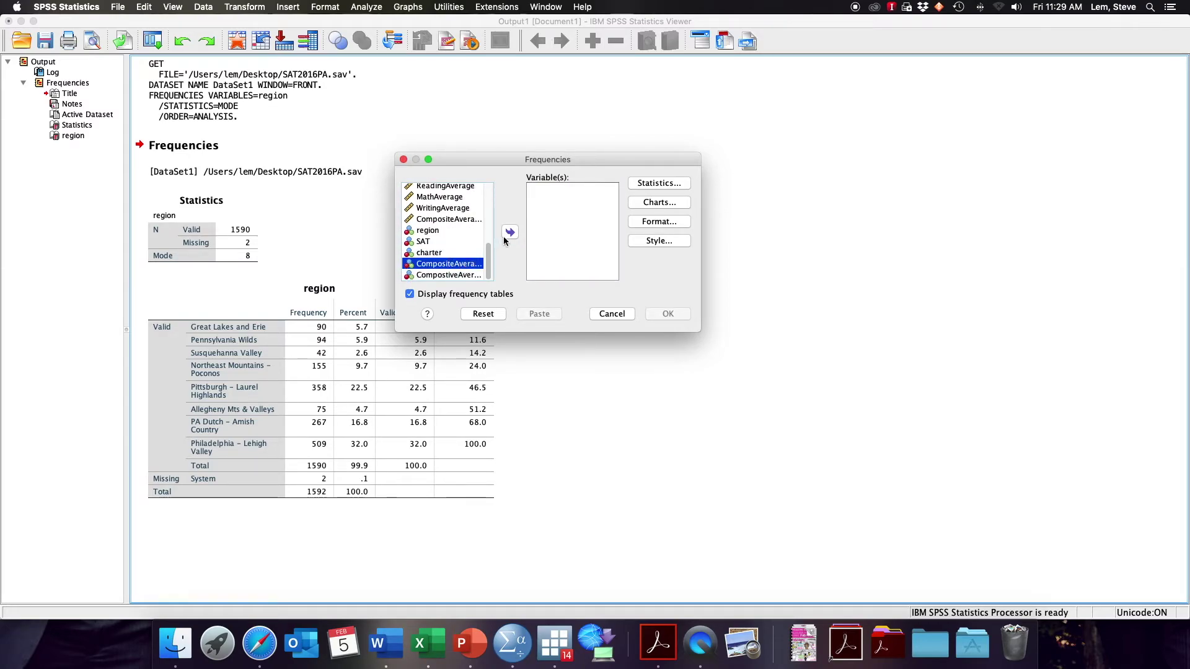
pyautogui.click(509, 232)
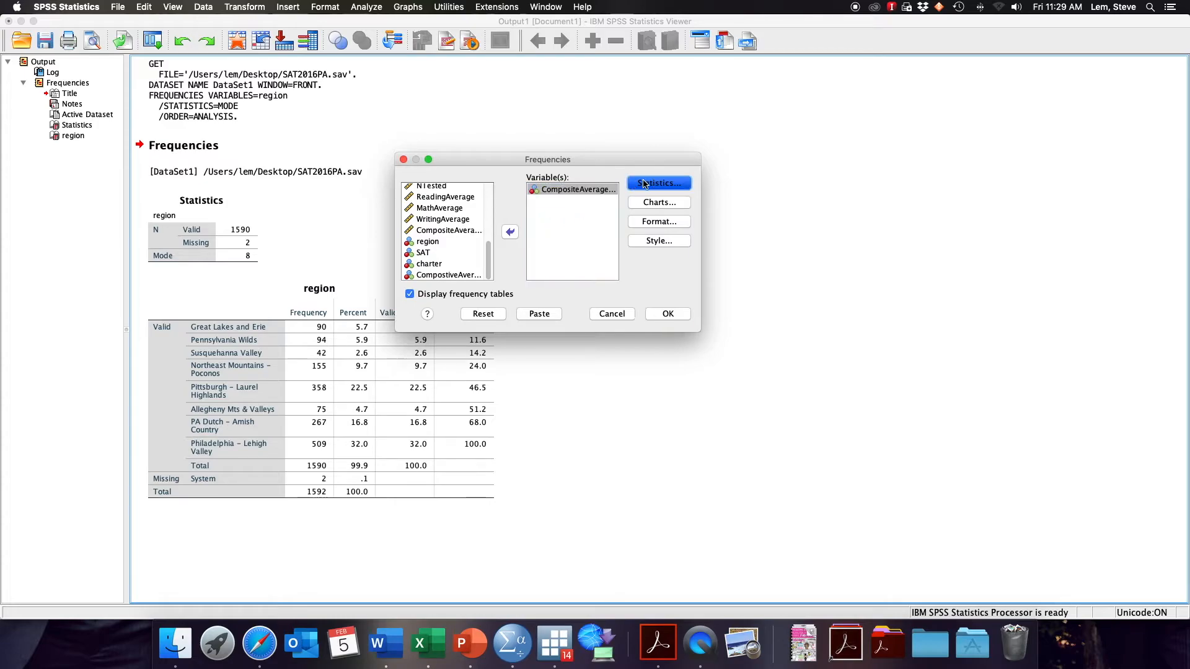
pyautogui.click(658, 183)
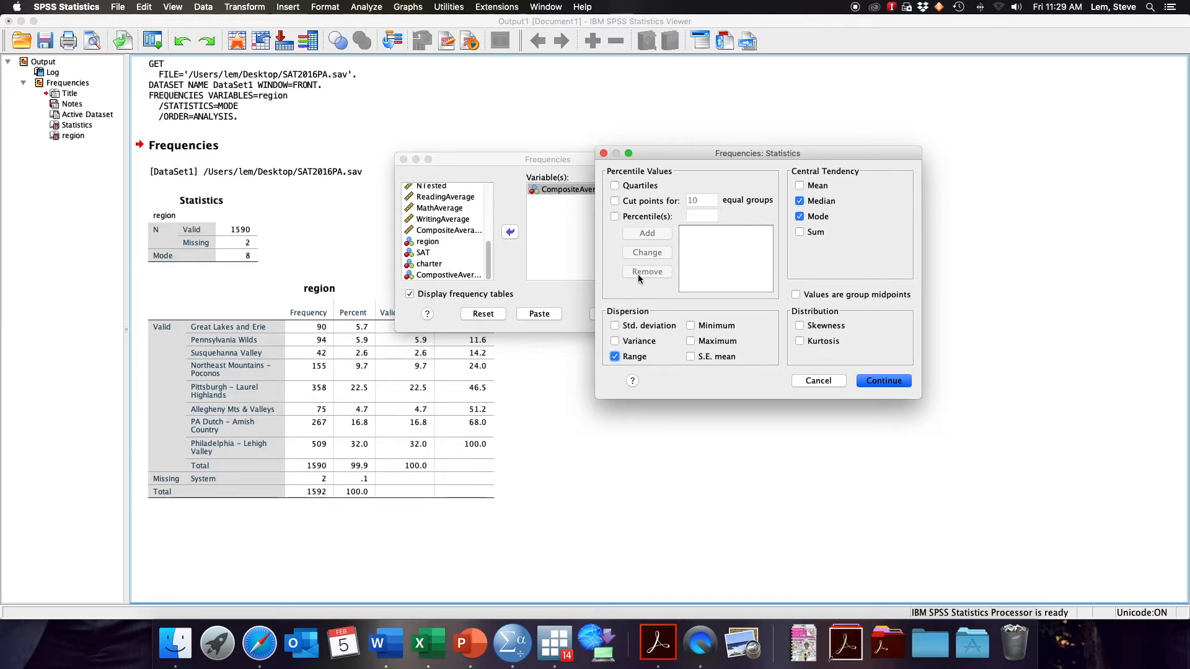
pyautogui.moveTo(633, 271)
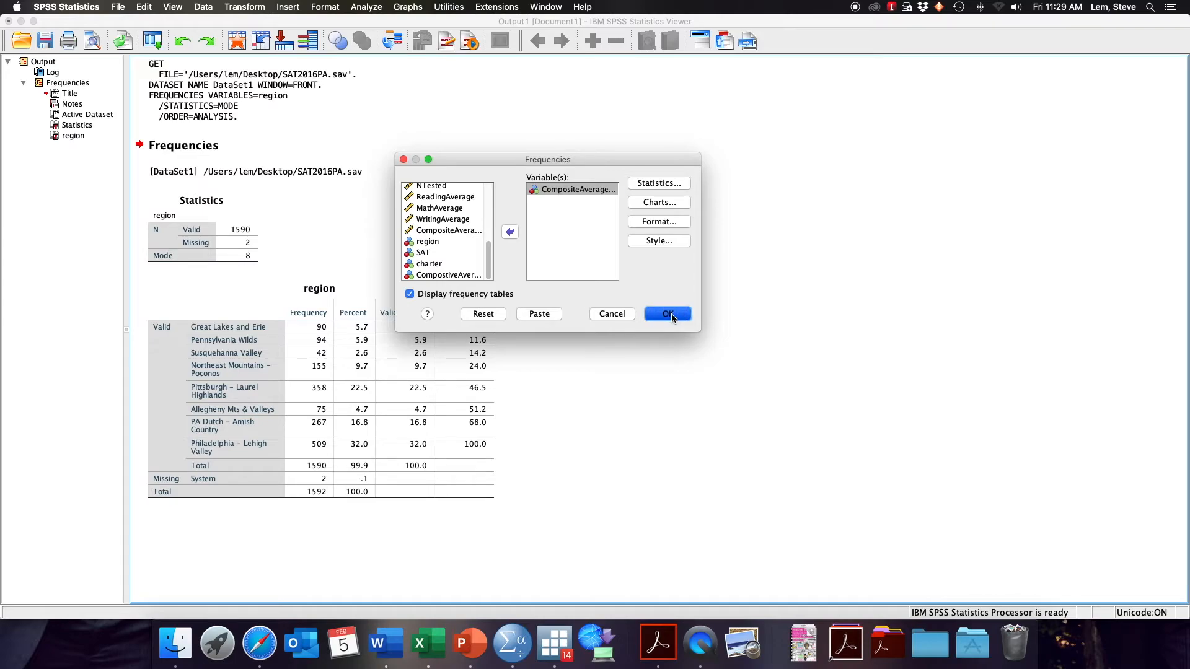
pyautogui.click(667, 314)
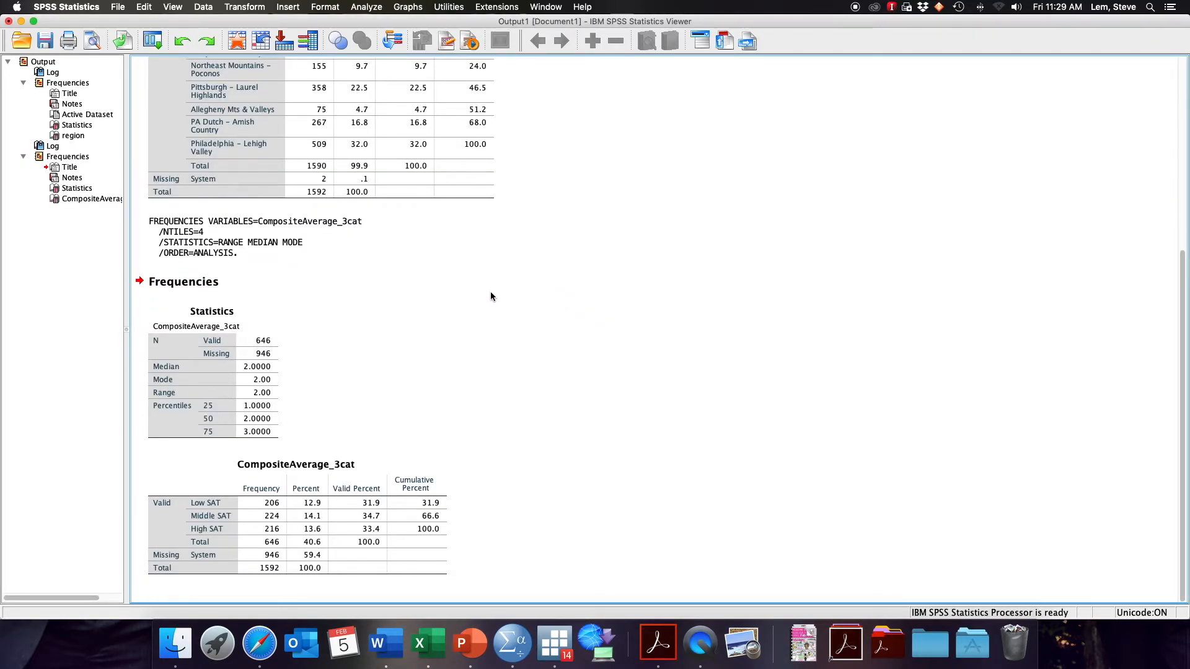
# Review the CompositeAverage_3cat statistics and frequency tables (Low 206, Middle 224, High 216).
pyautogui.click(340, 486)
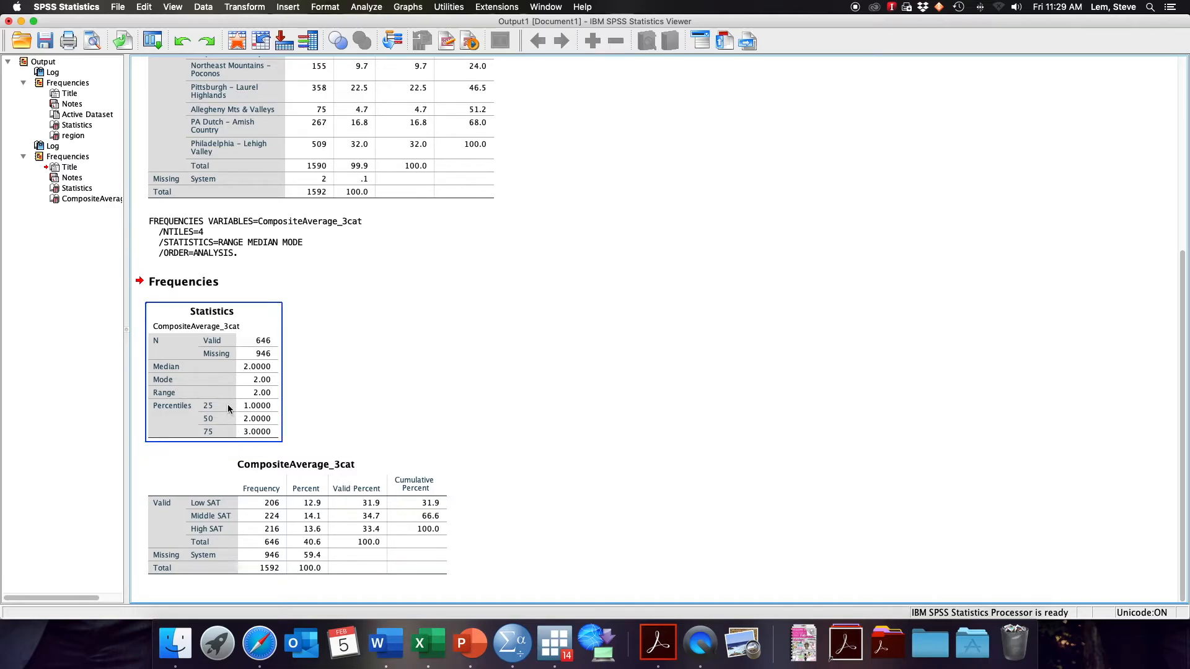
pyautogui.moveTo(237, 415)
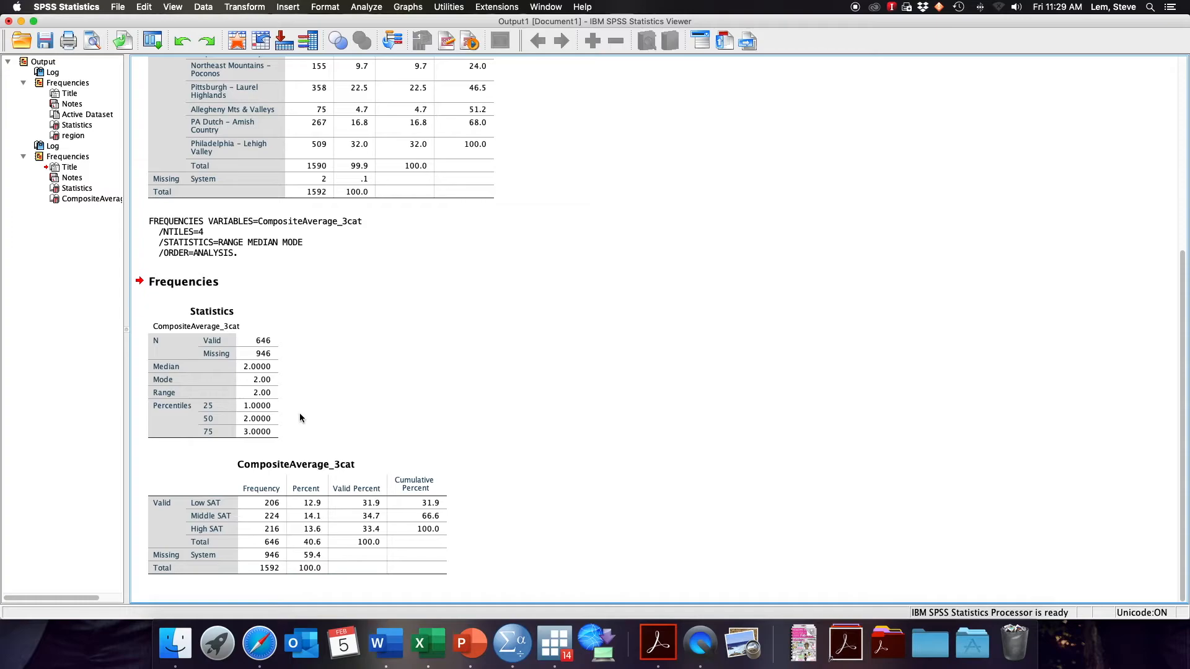
pyautogui.moveTo(382, 419)
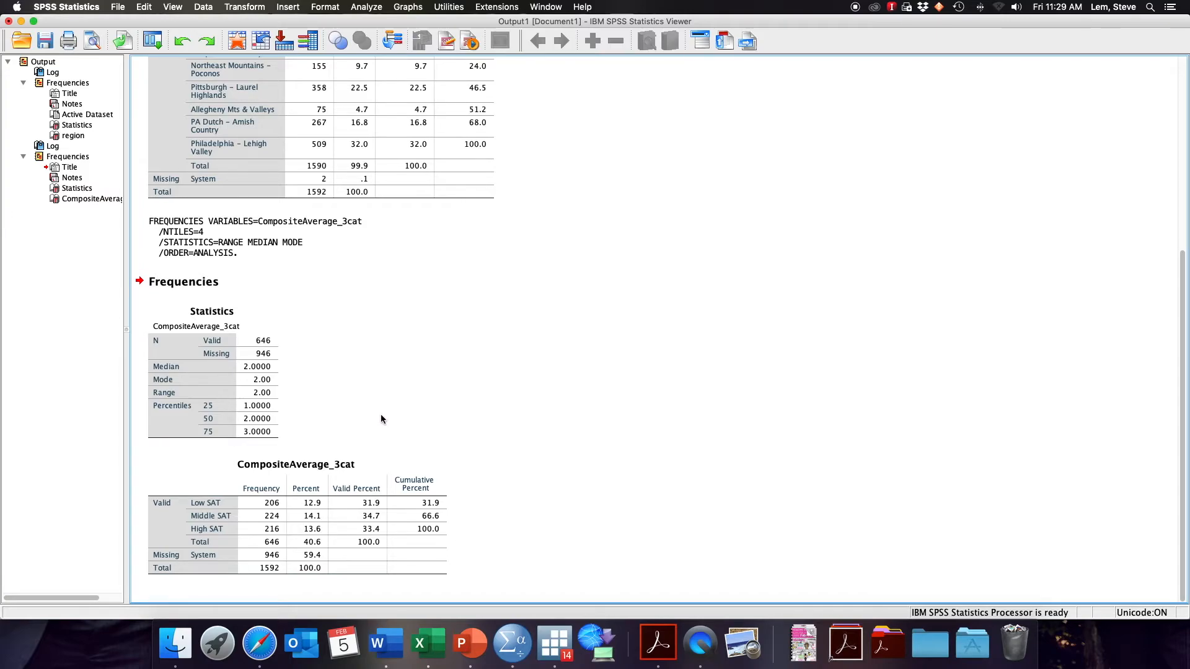
pyautogui.moveTo(329, 387)
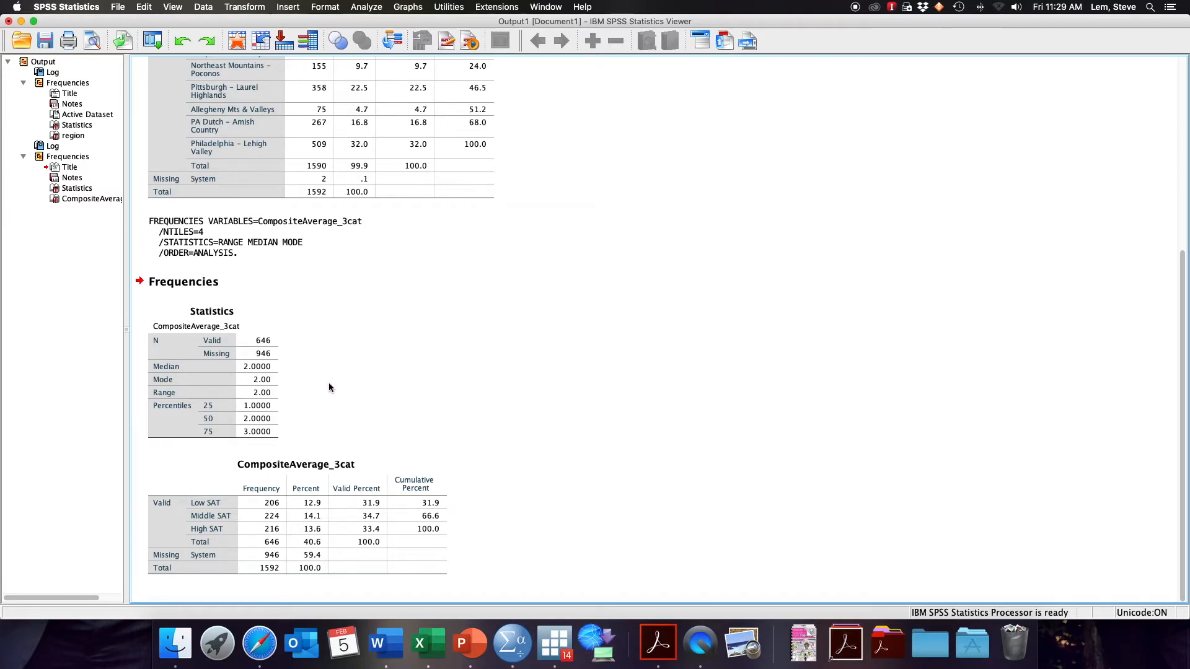
pyautogui.click(239, 515)
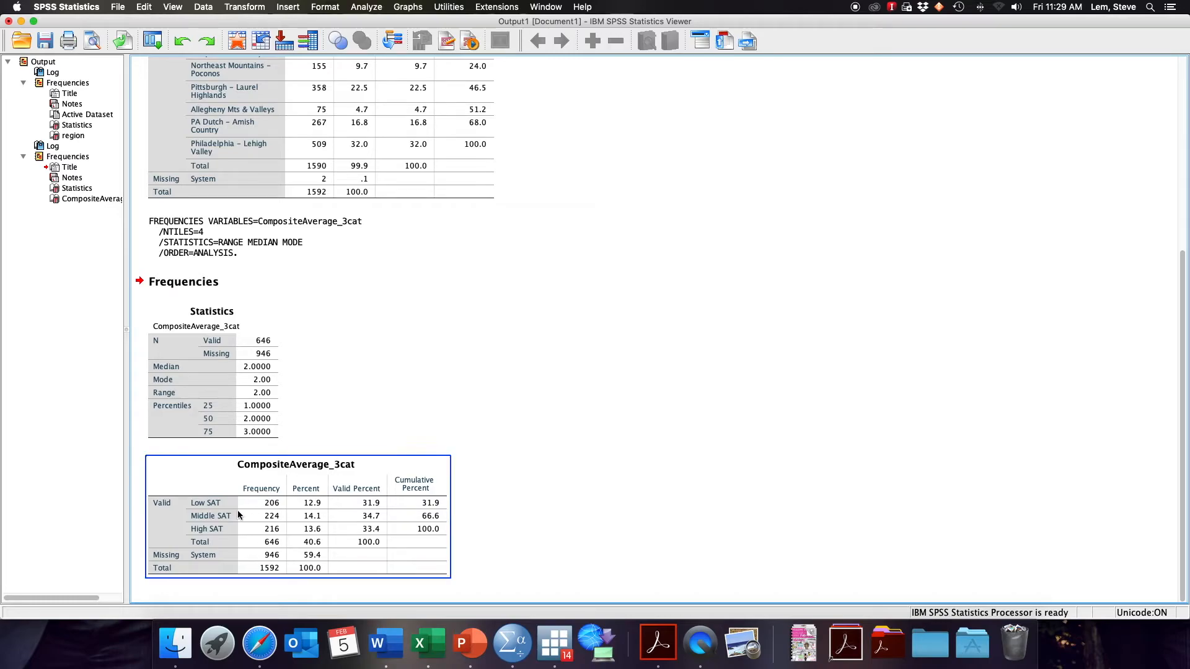
pyautogui.moveTo(219, 515)
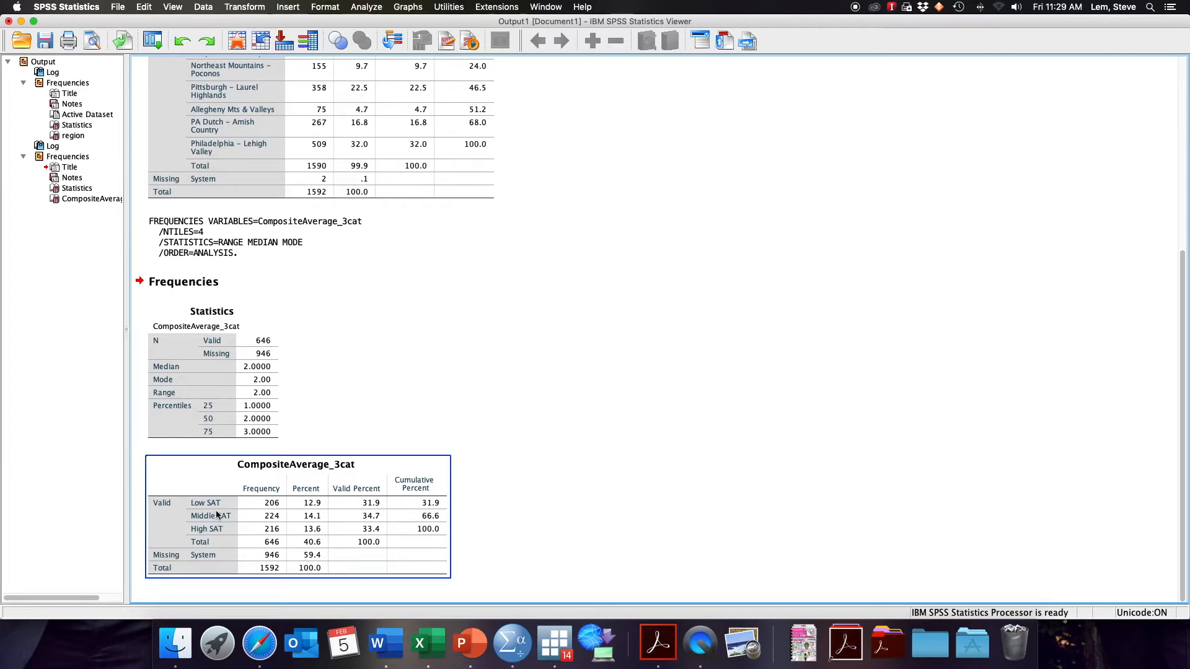
pyautogui.moveTo(304, 525)
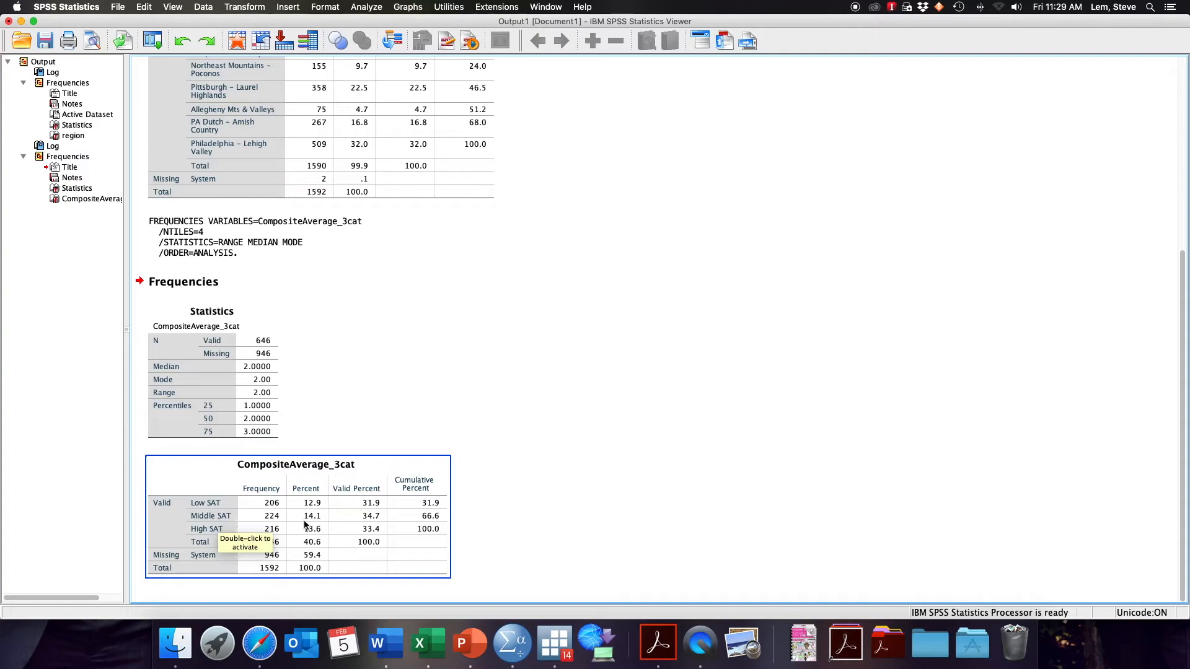
pyautogui.moveTo(321, 525)
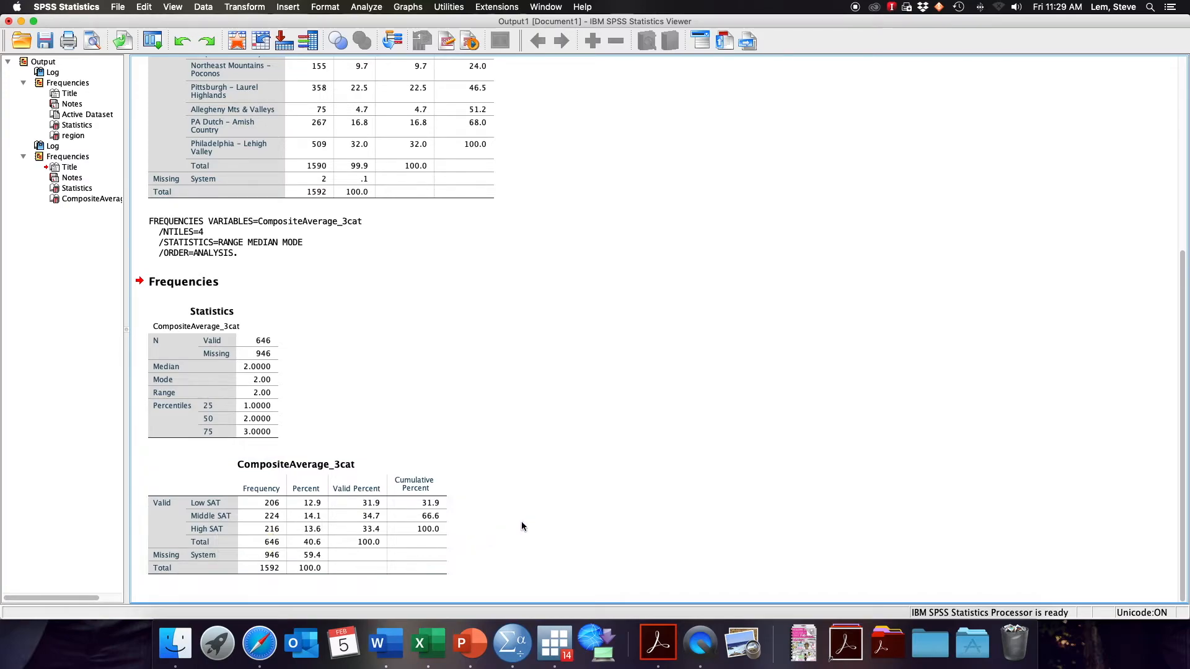
pyautogui.click(311, 502)
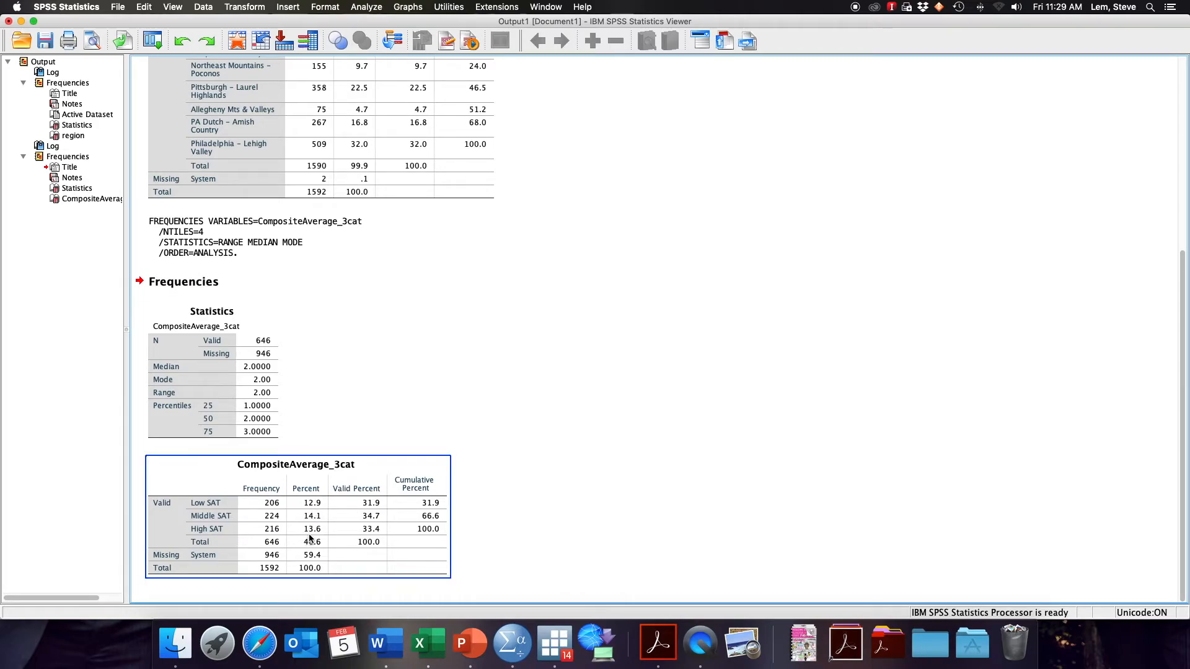
pyautogui.click(212, 371)
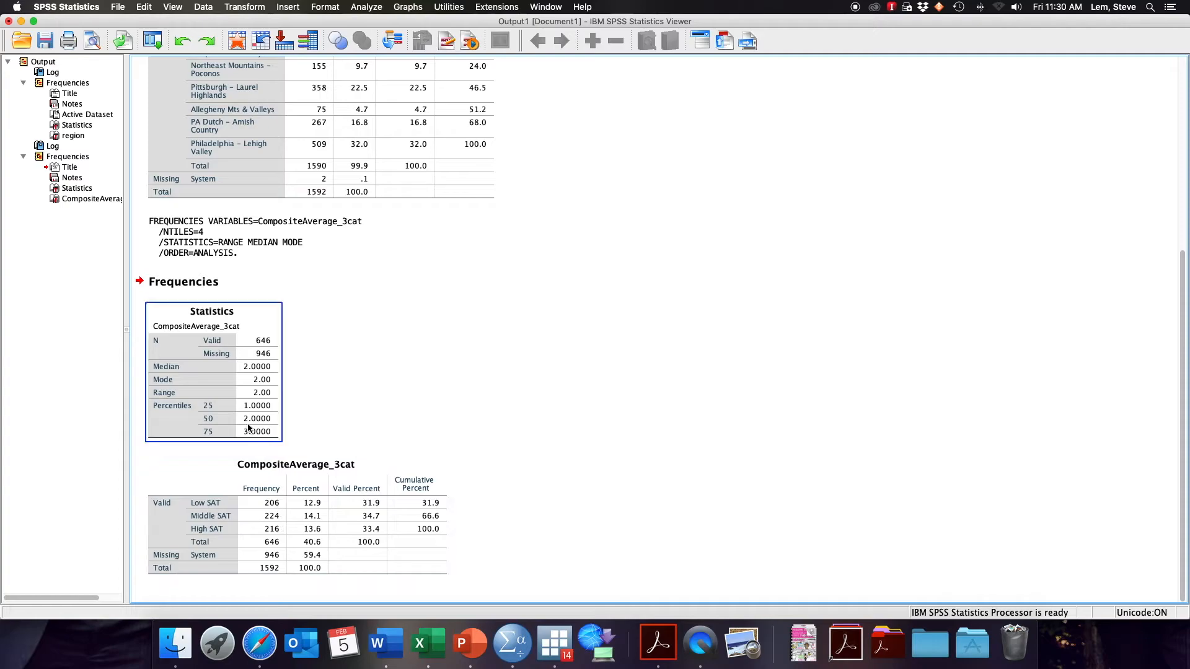
pyautogui.click(471, 523)
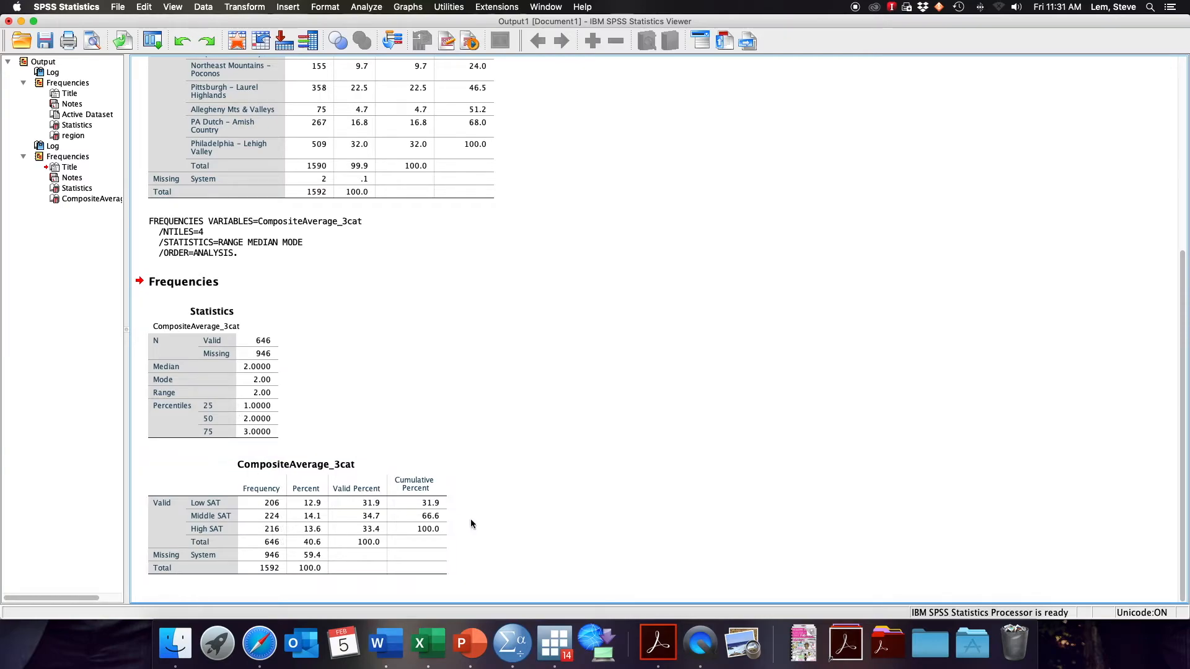
pyautogui.click(220, 376)
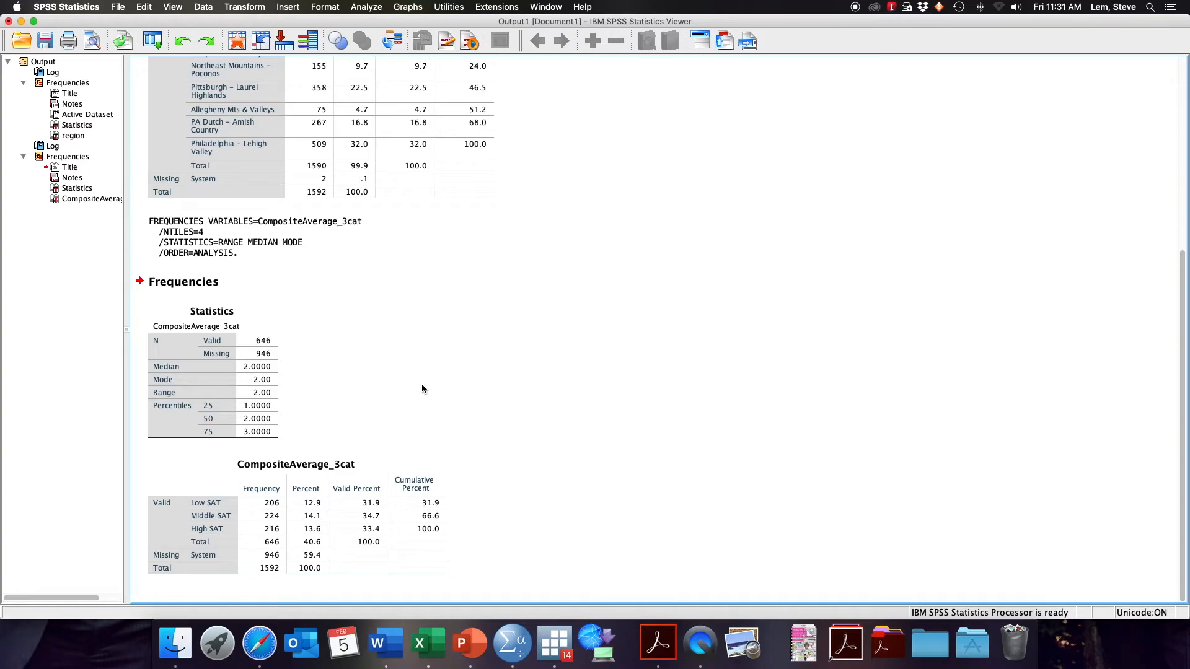
pyautogui.moveTo(449, 536)
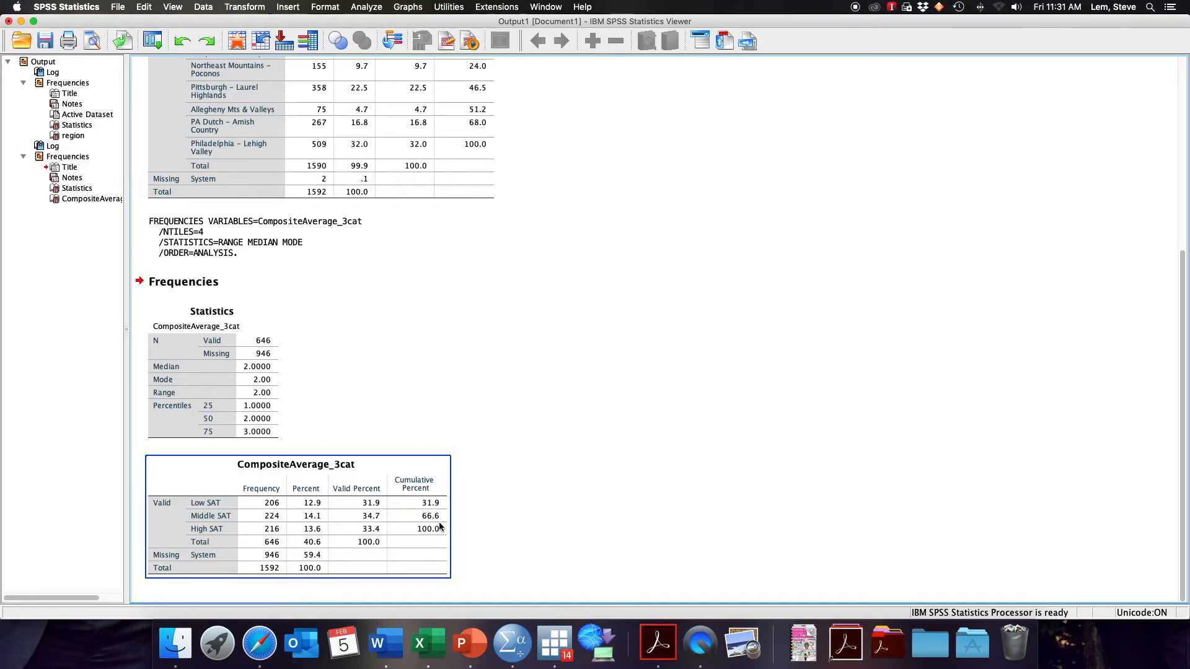
pyautogui.moveTo(439, 529)
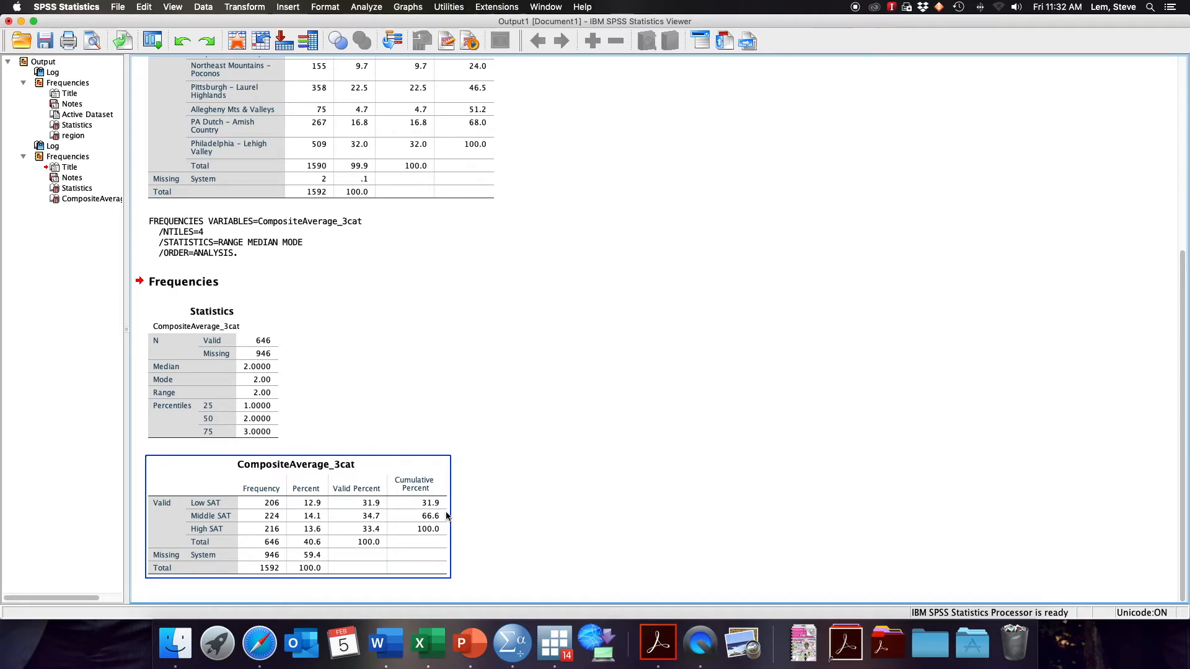
pyautogui.moveTo(353, 478)
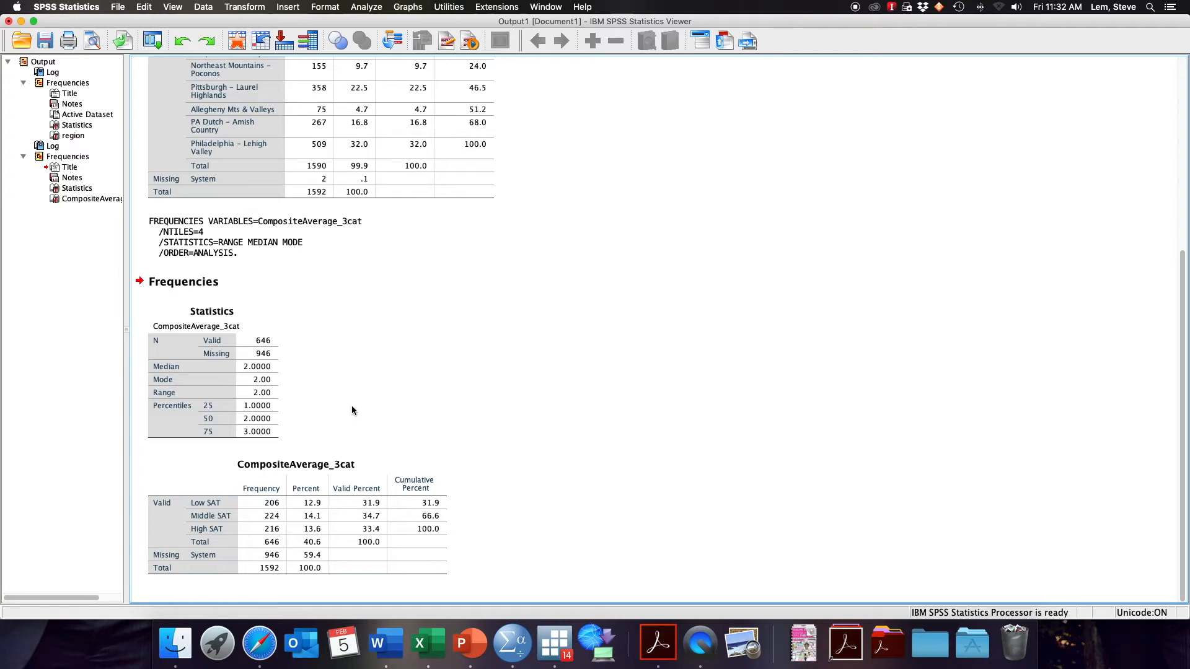
pyautogui.click(297, 515)
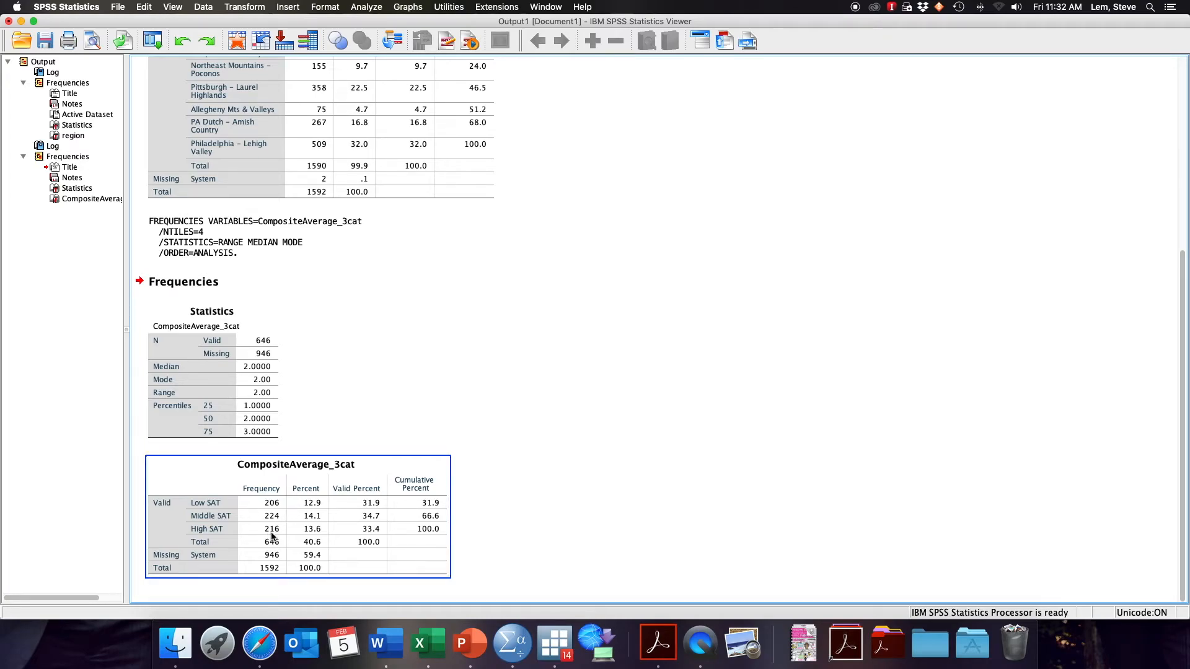
pyautogui.moveTo(275, 516)
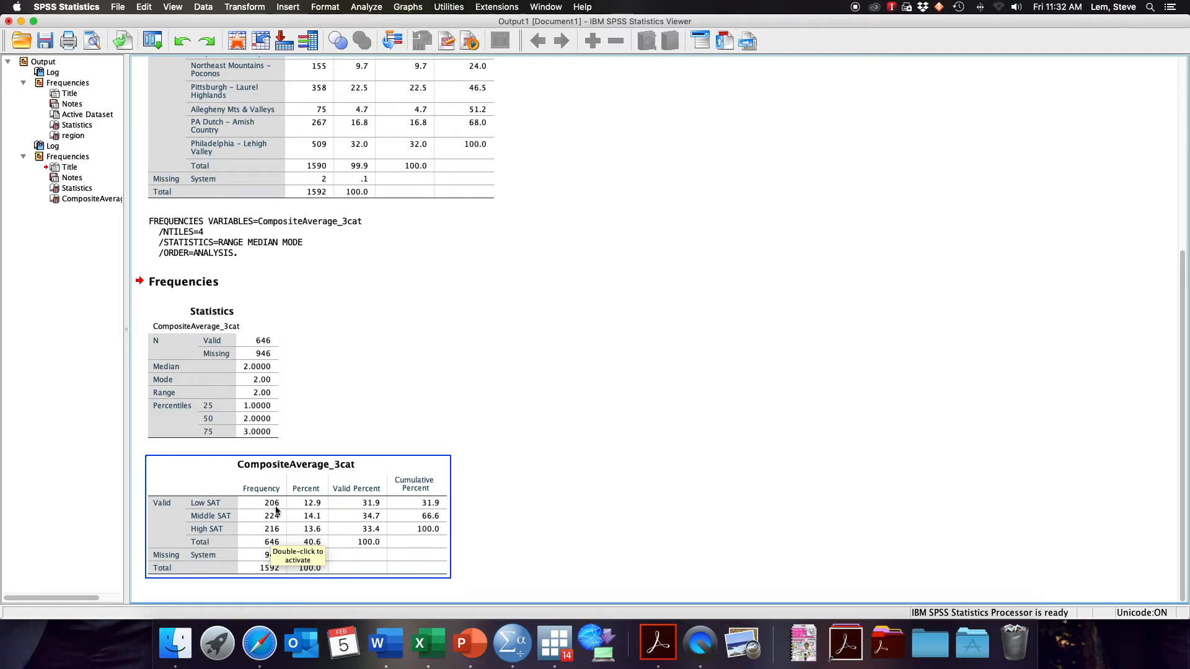
pyautogui.moveTo(271, 515)
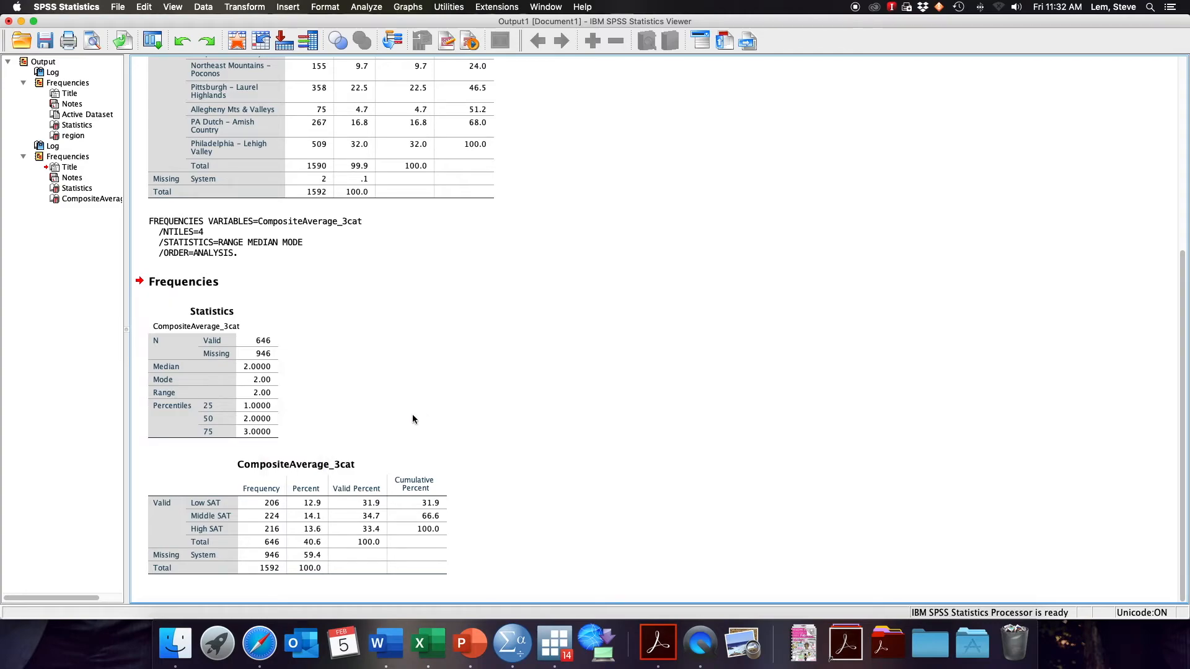
pyautogui.moveTo(430, 418)
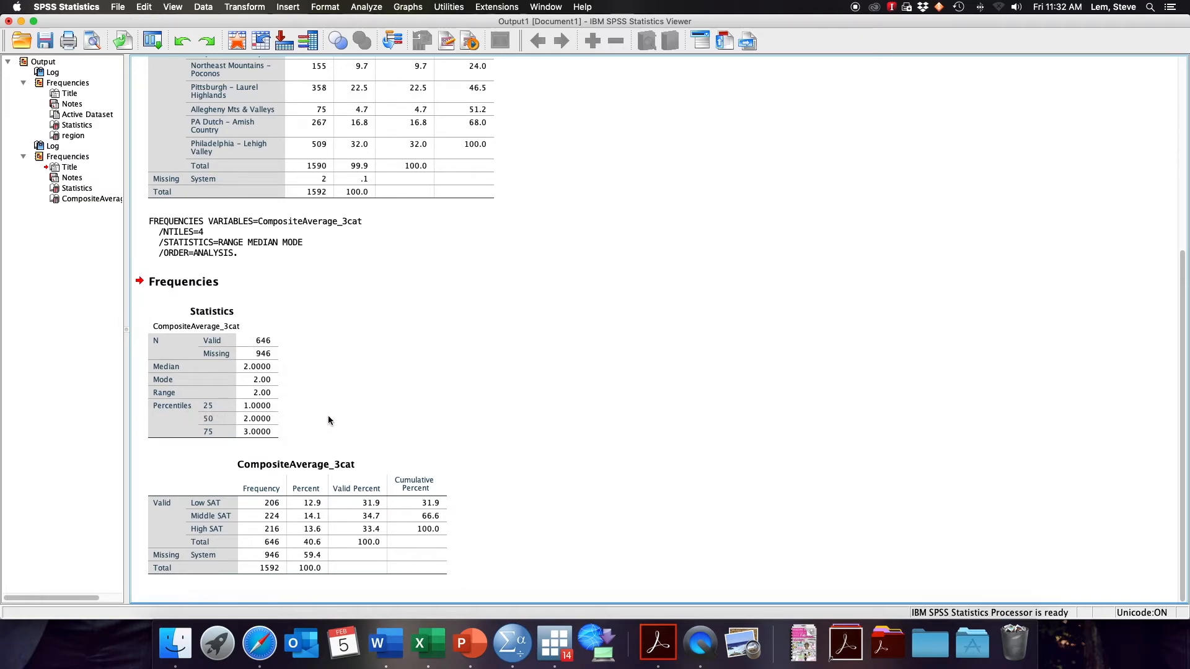
pyautogui.moveTo(316, 420)
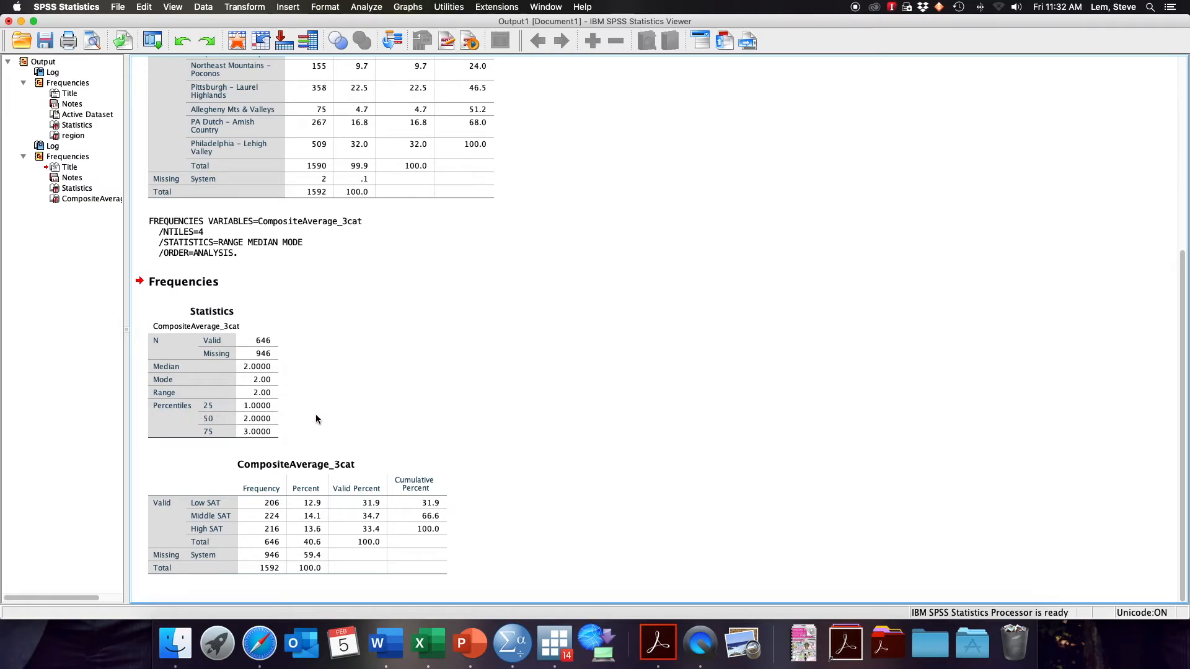
pyautogui.click(297, 515)
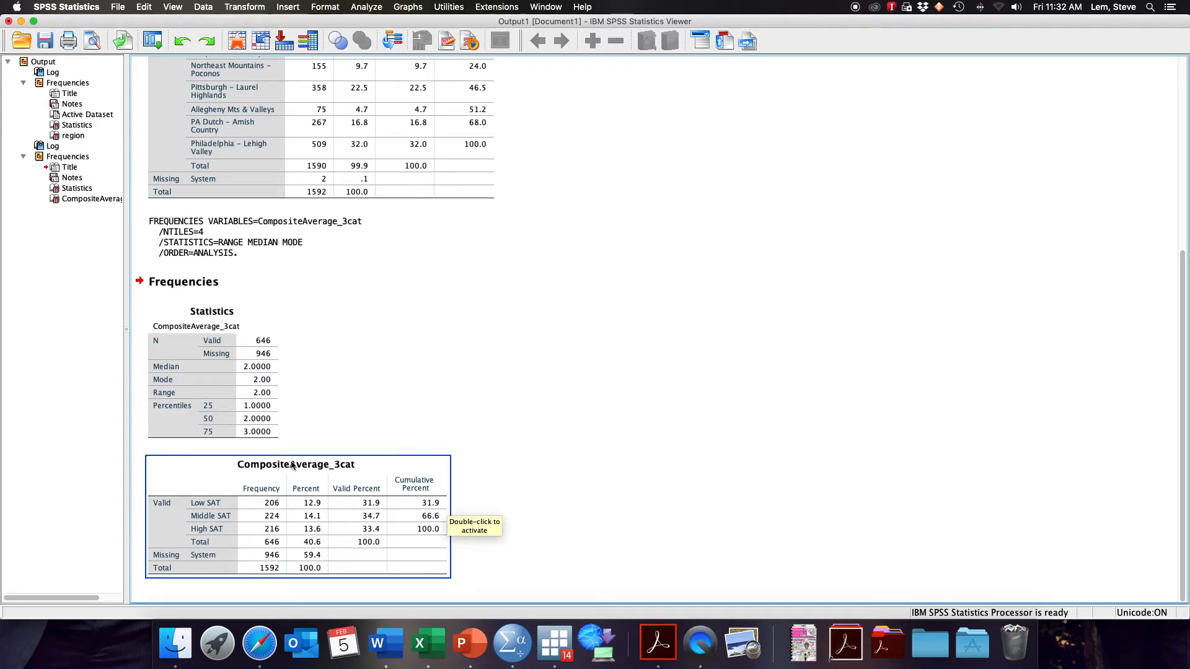
pyautogui.click(212, 436)
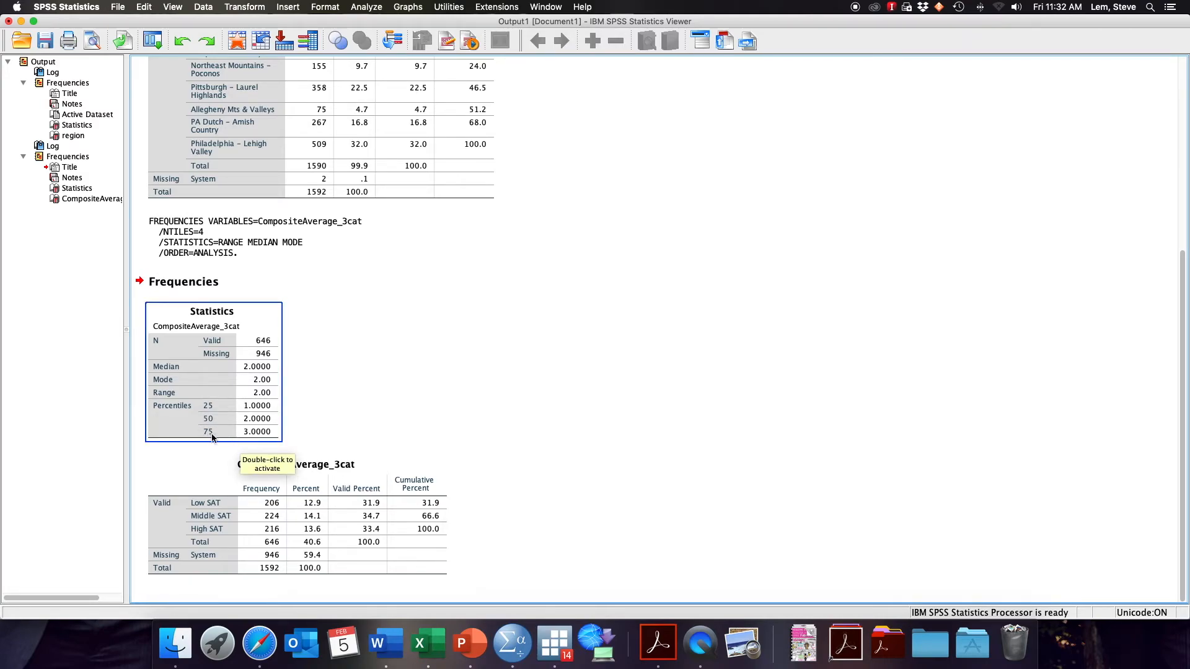
pyautogui.moveTo(218, 413)
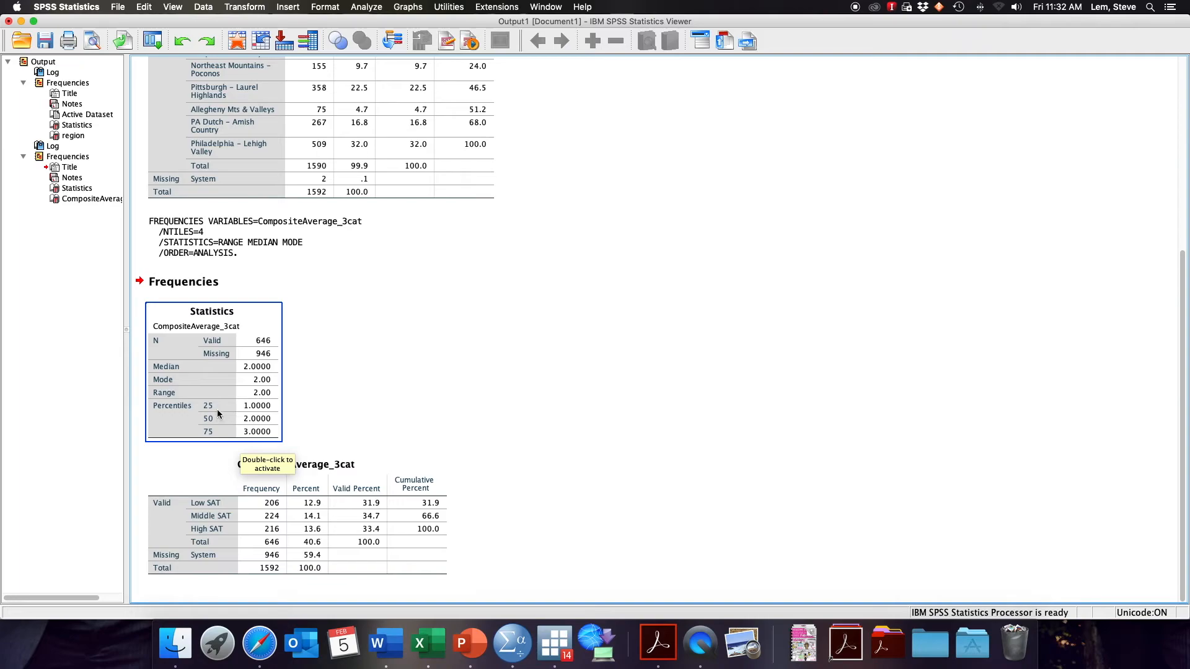
pyautogui.moveTo(227, 420)
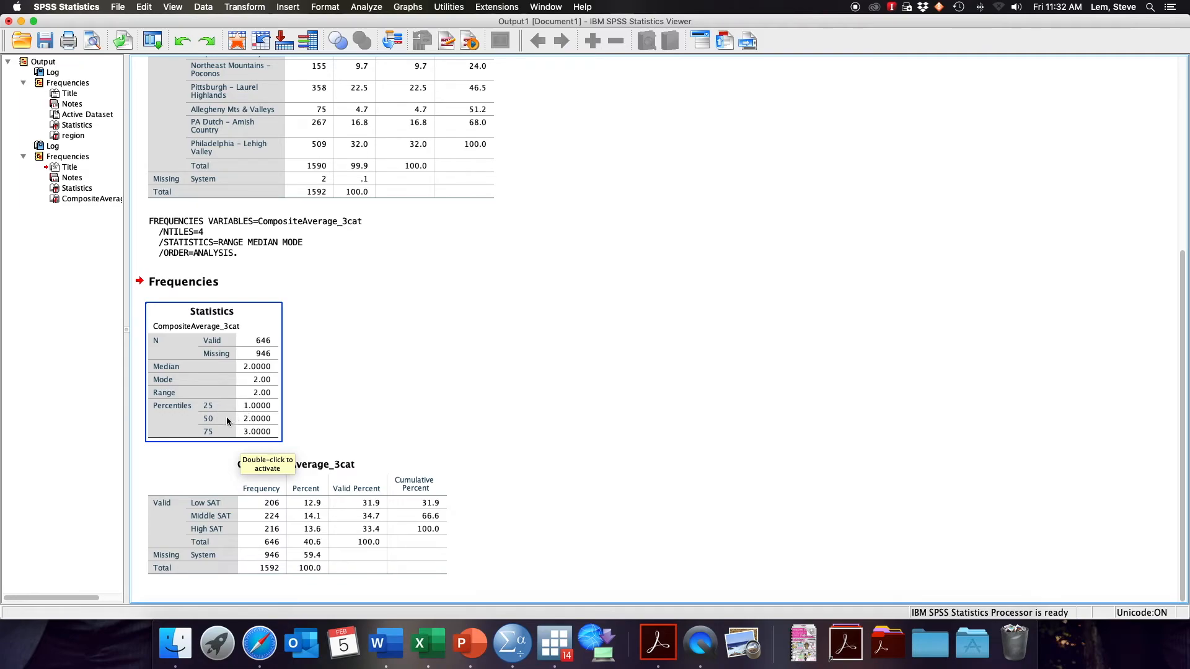
pyautogui.moveTo(246, 434)
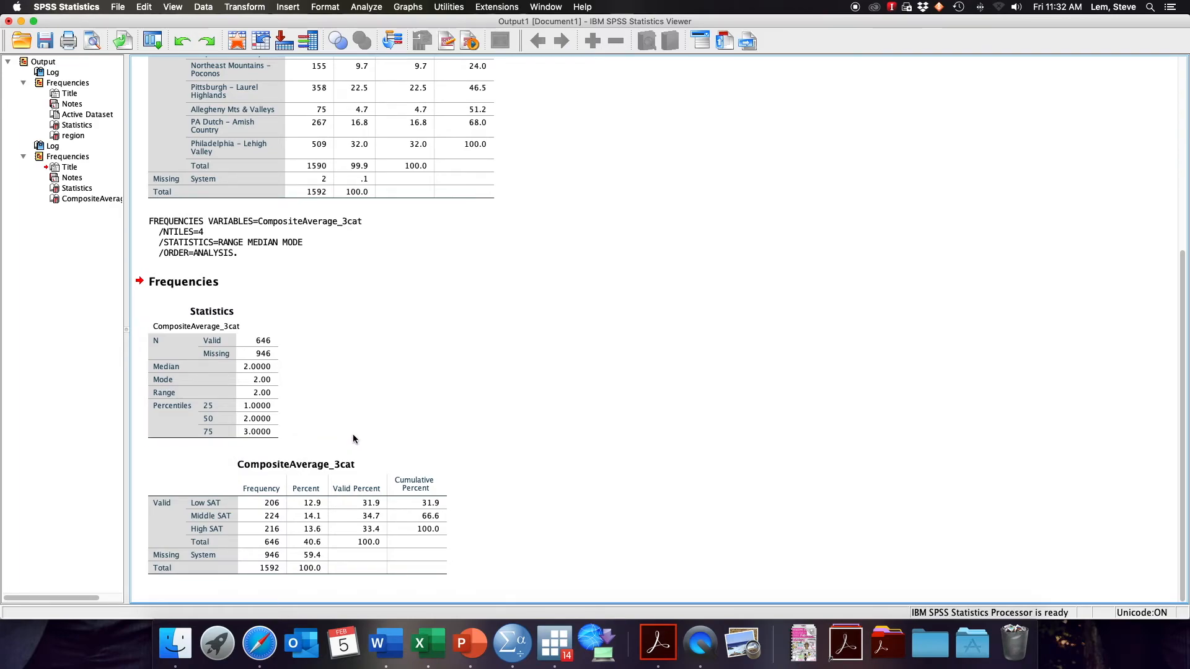
pyautogui.moveTo(410, 364)
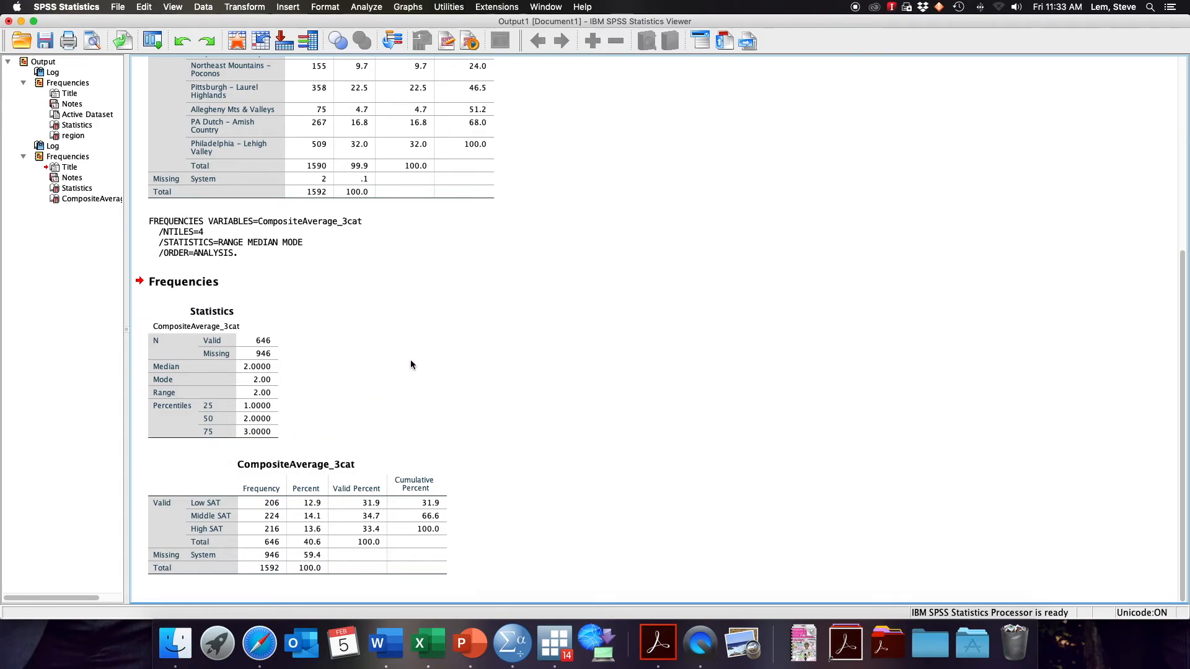
# Start a Frequencies analysis with CompositeAverage as the analysed variable.
pyautogui.click(366, 7)
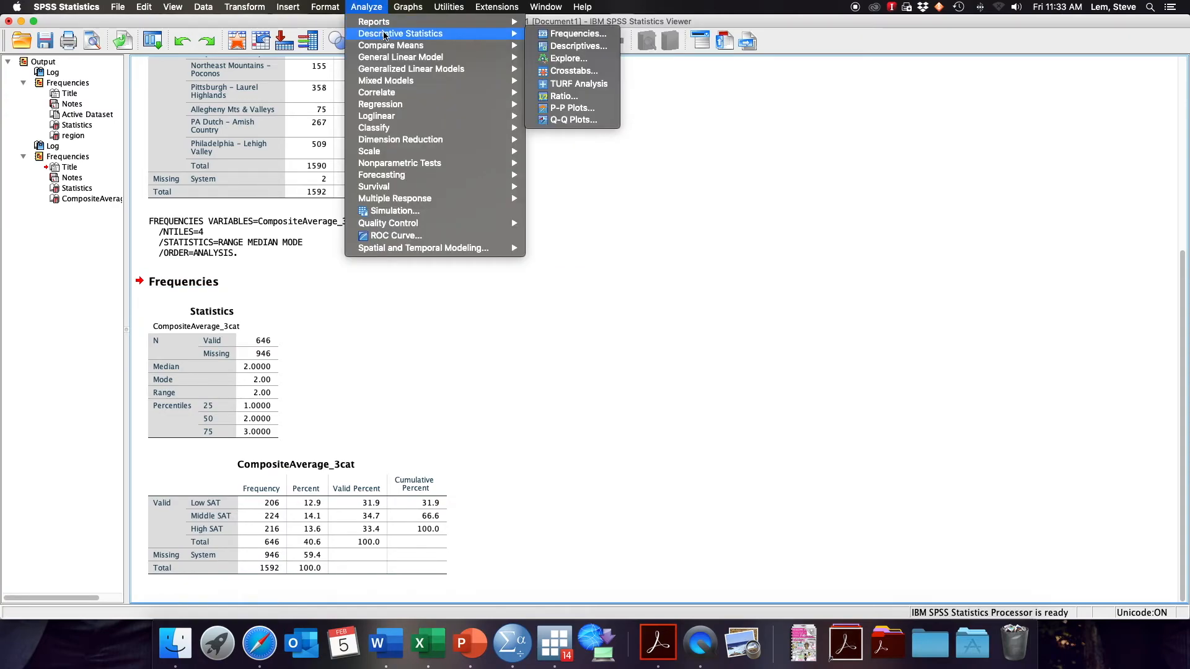
pyautogui.click(577, 33)
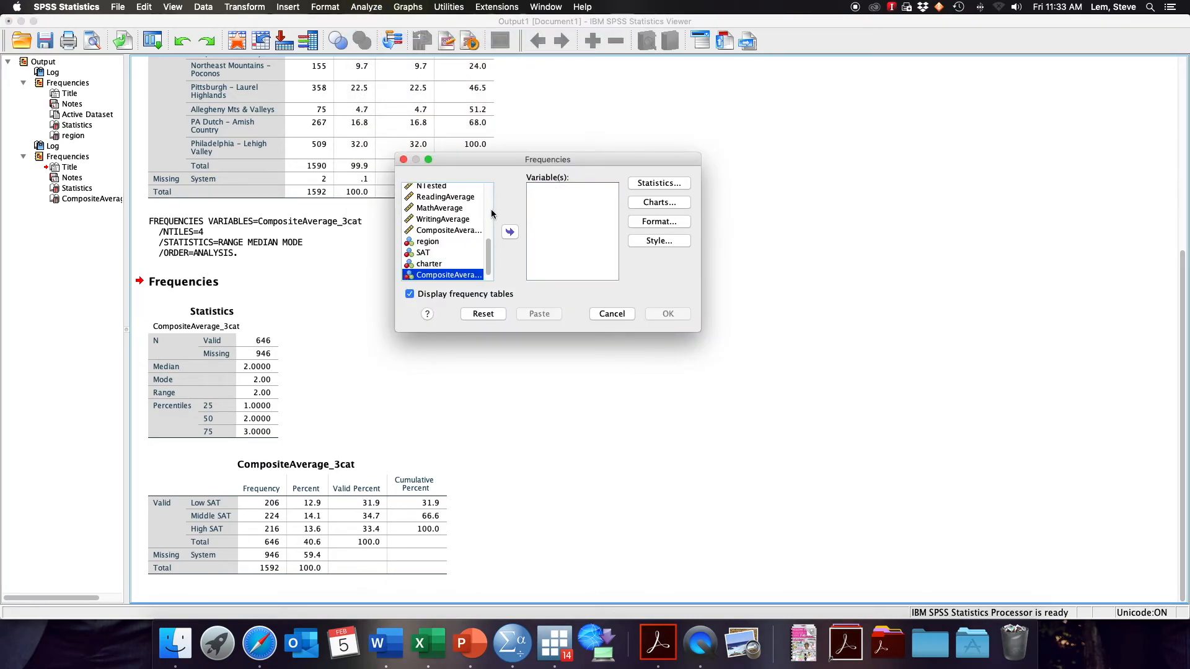
pyautogui.moveTo(451, 227)
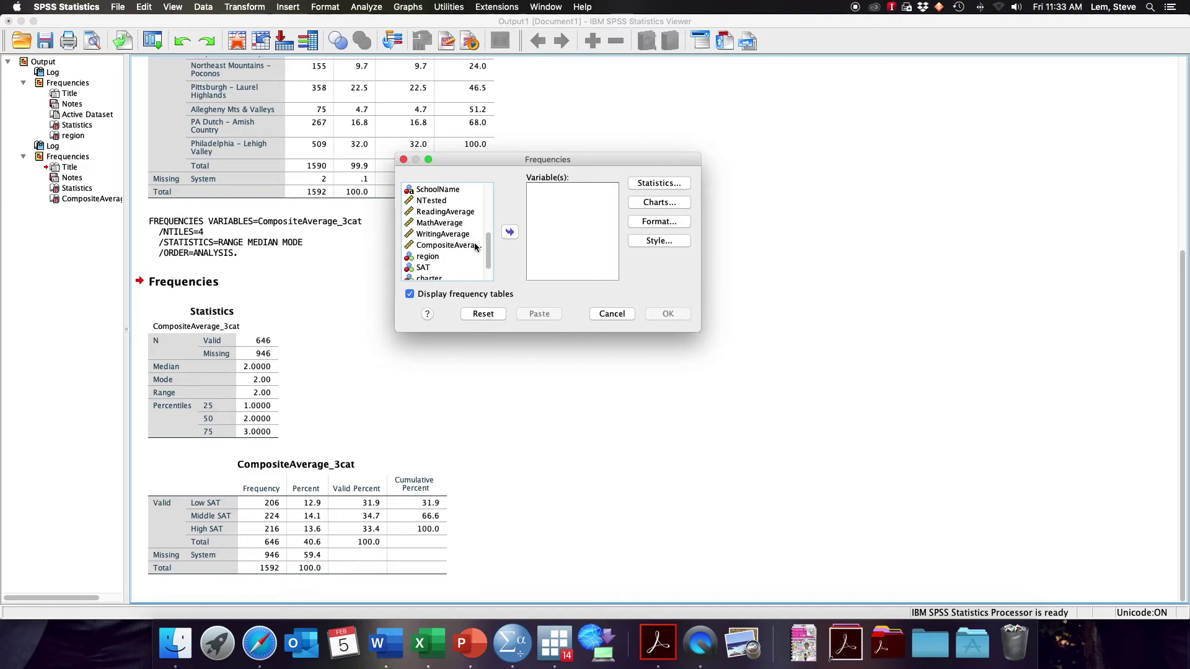
pyautogui.click(509, 231)
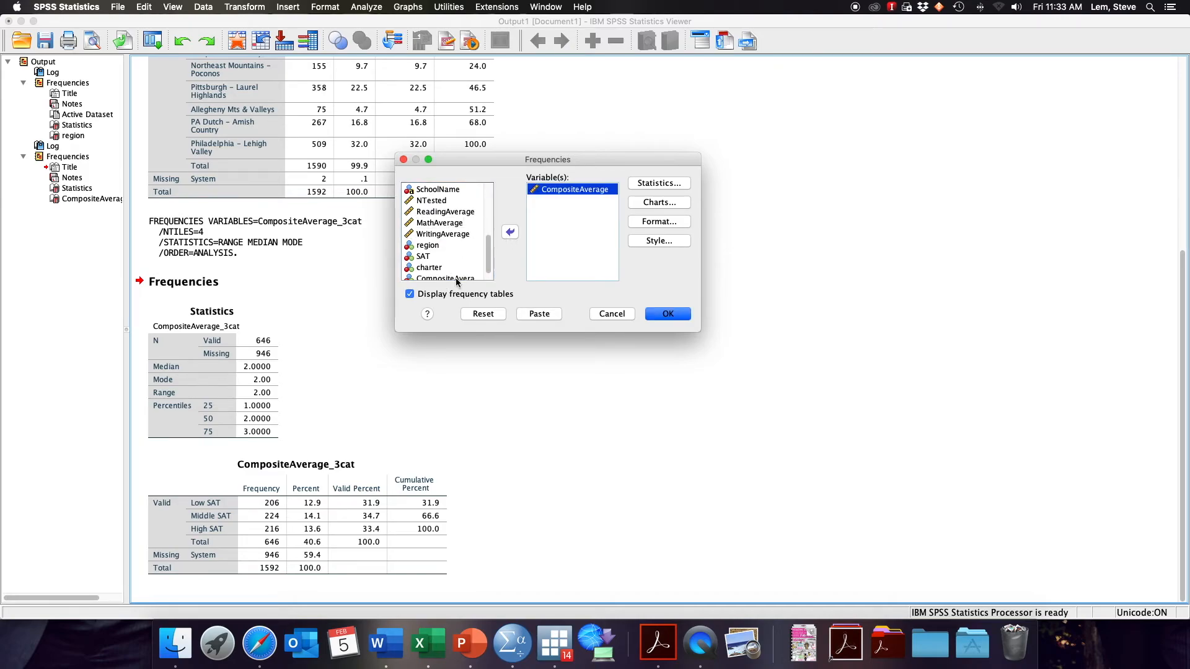
pyautogui.click(657, 183)
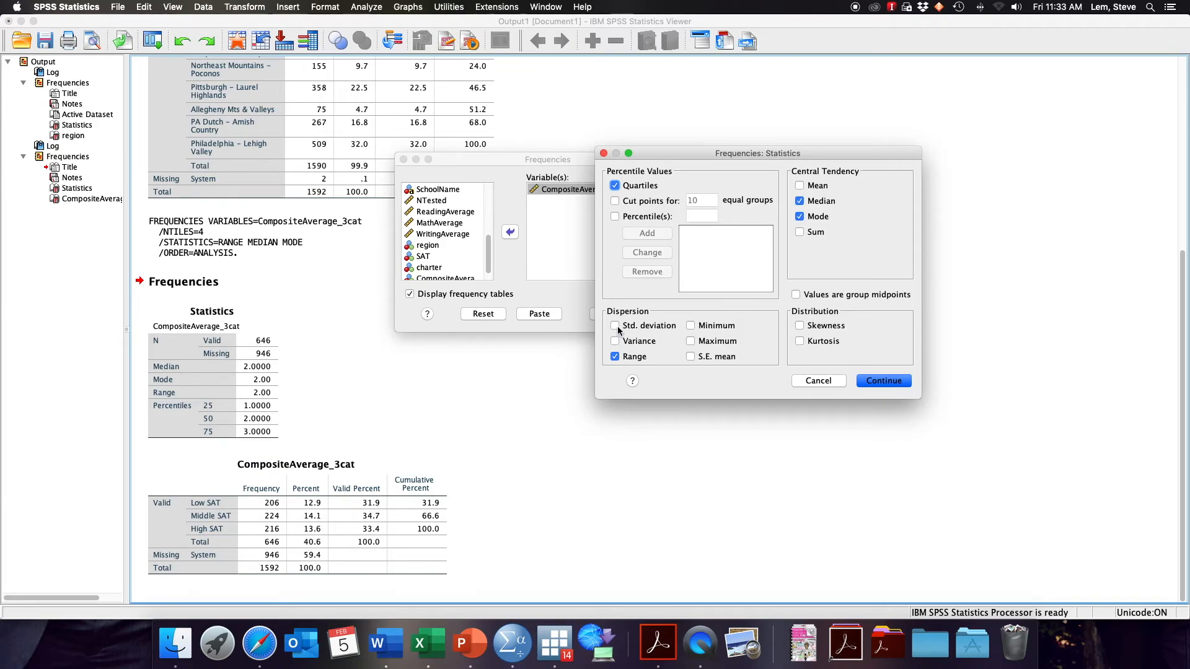
# Add mean and standard deviation, suppress the frequency table, and run the analysis.
pyautogui.click(799, 185)
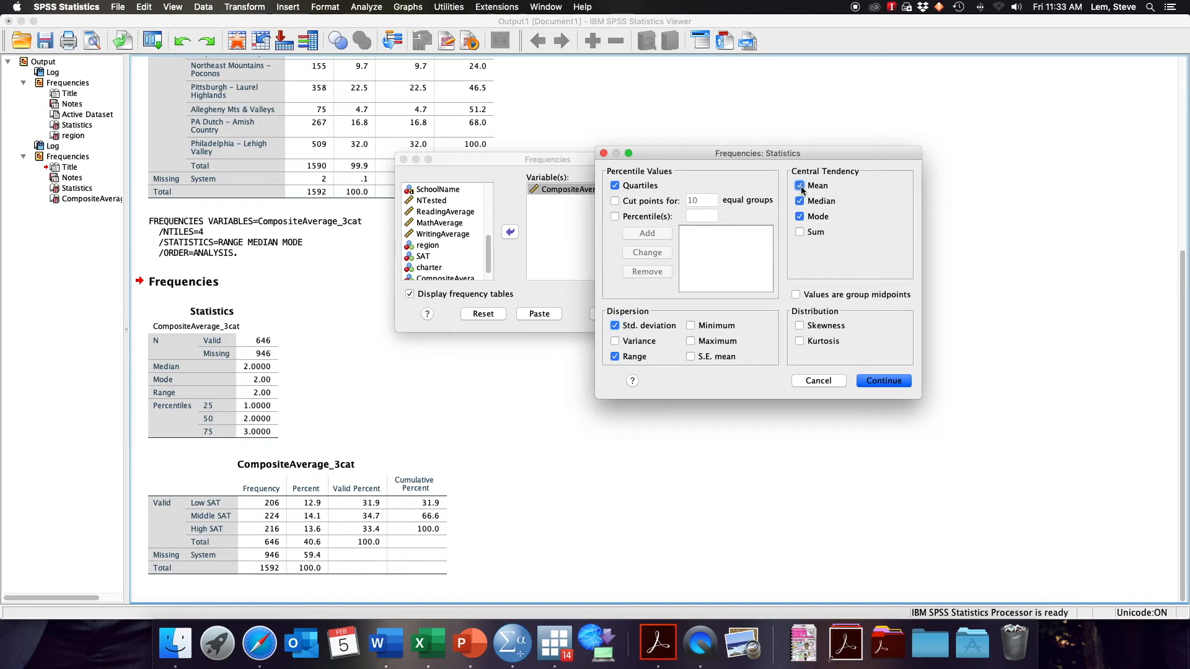
pyautogui.click(883, 380)
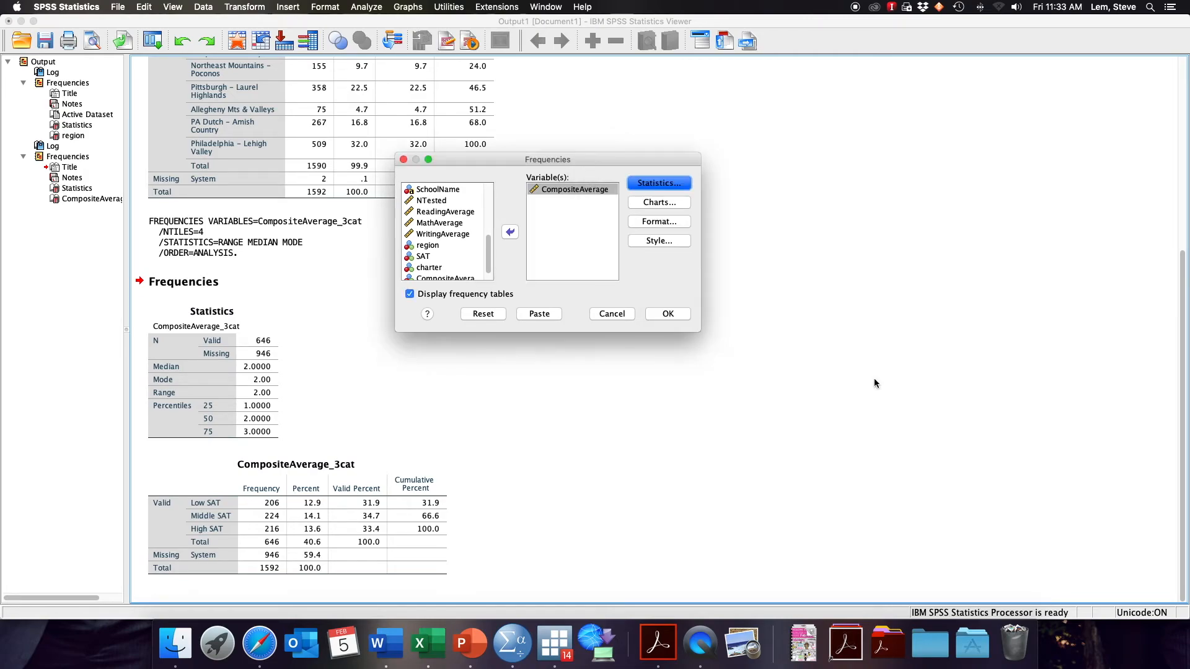
pyautogui.moveTo(425, 295)
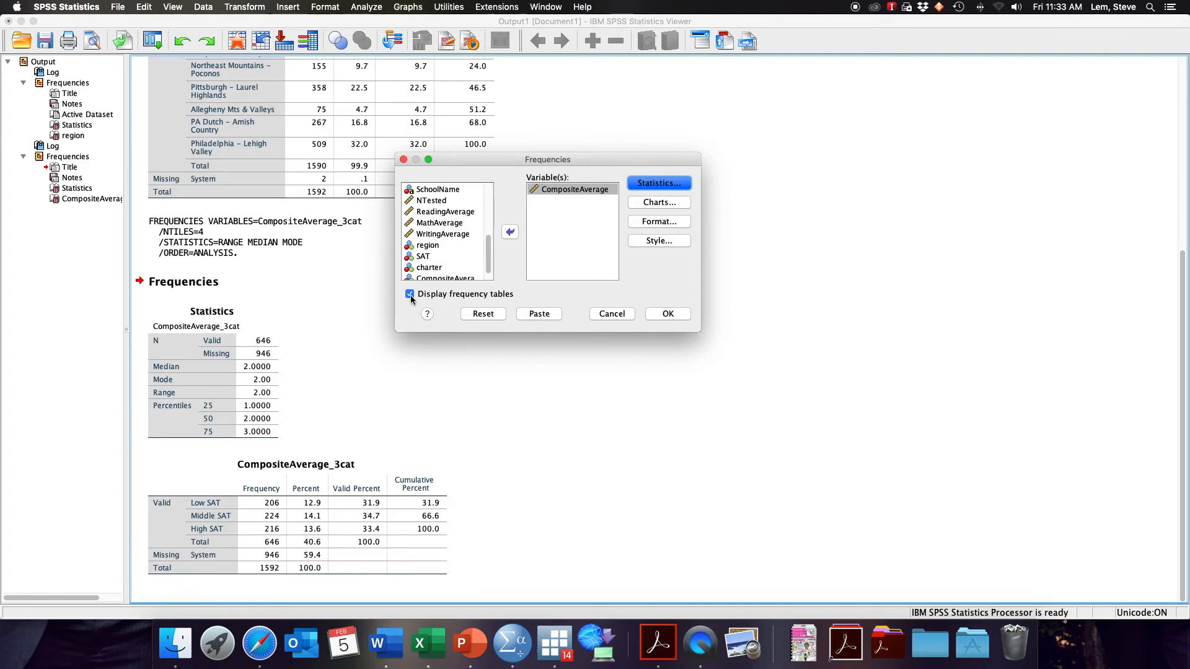
pyautogui.click(409, 293)
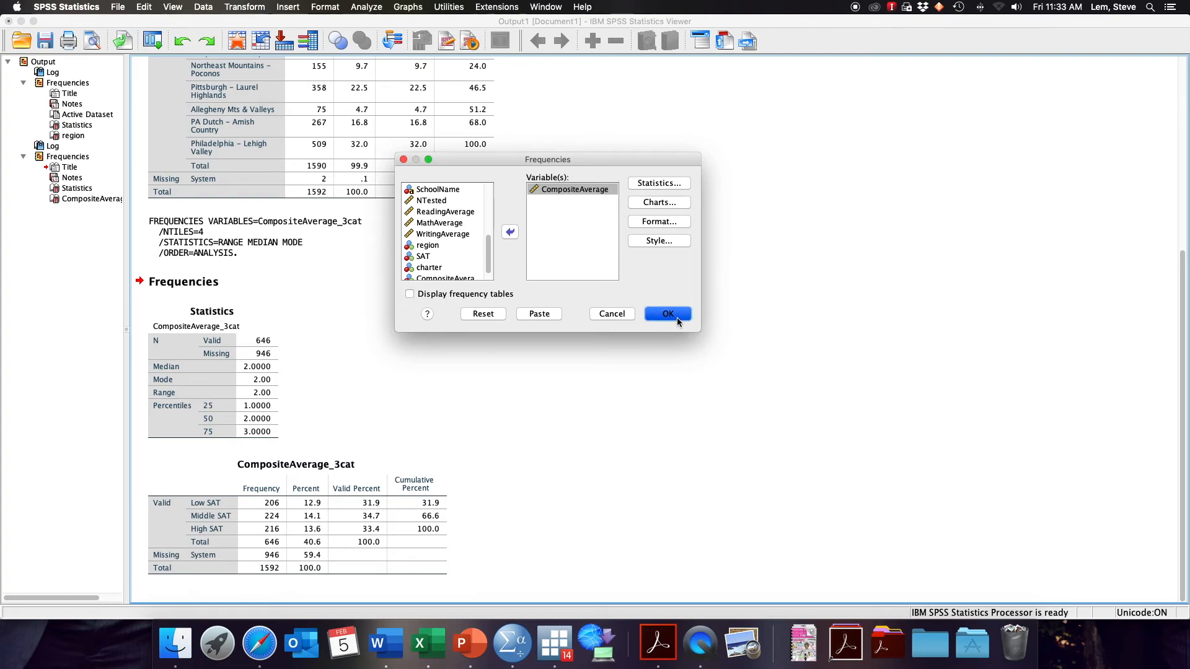
pyautogui.click(667, 314)
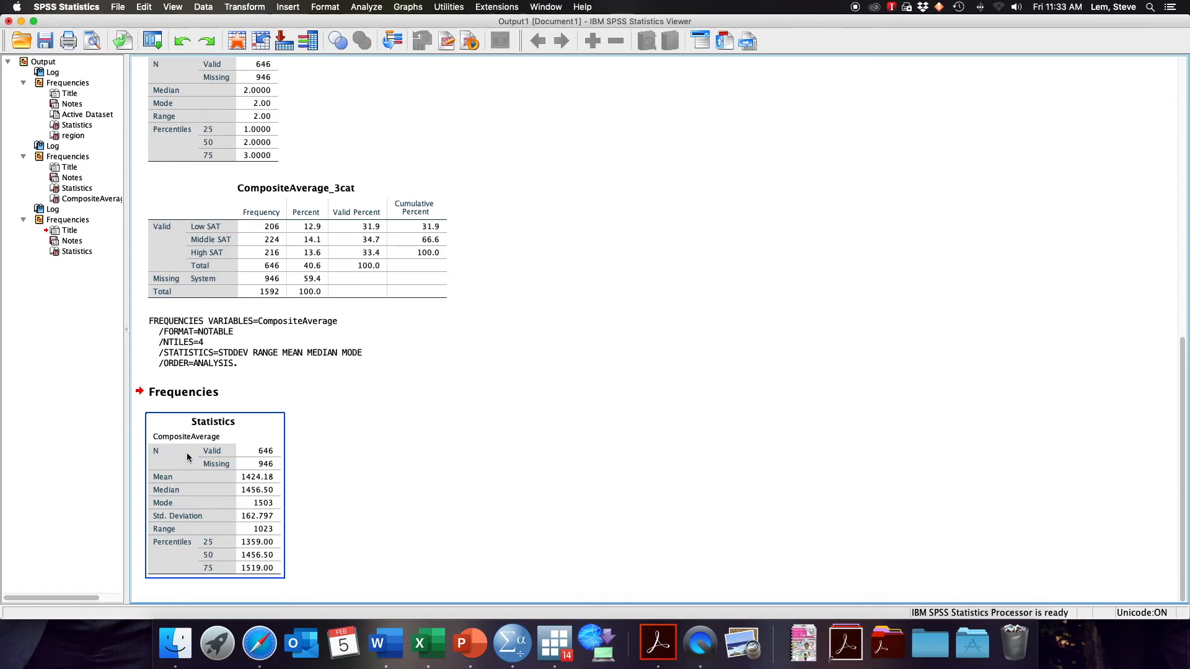
pyautogui.moveTo(244, 429)
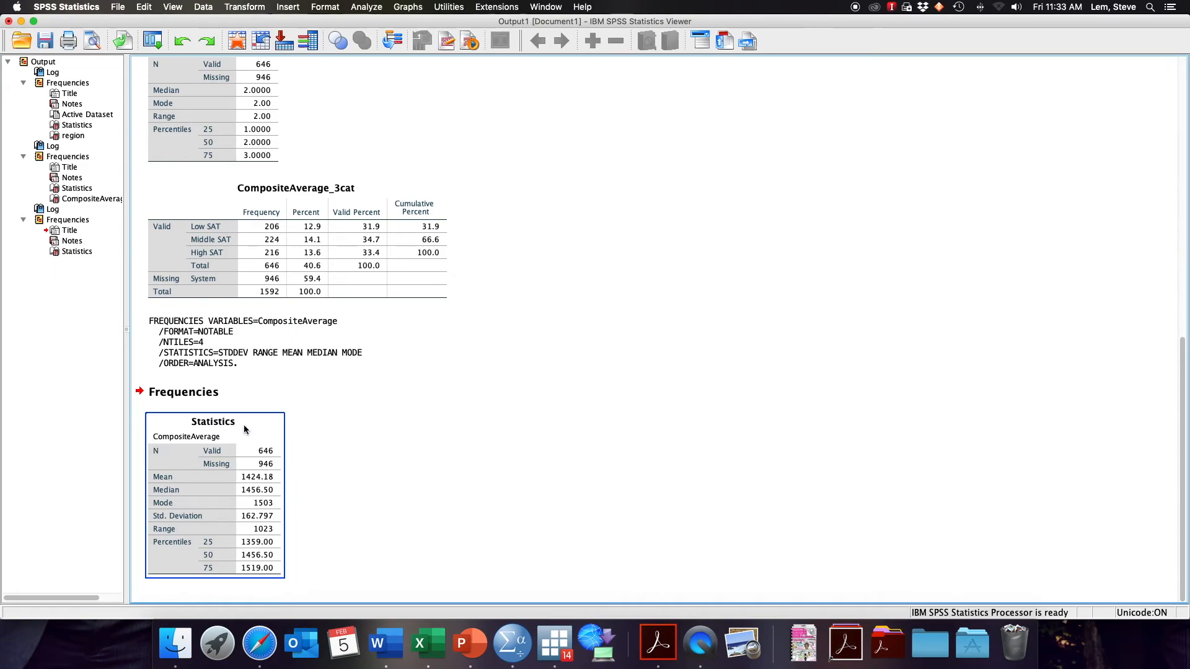
# Review the CompositeAverage Statistics table with mode 1503 and quartiles 1359, 1456.50, 1519.
pyautogui.click(342, 430)
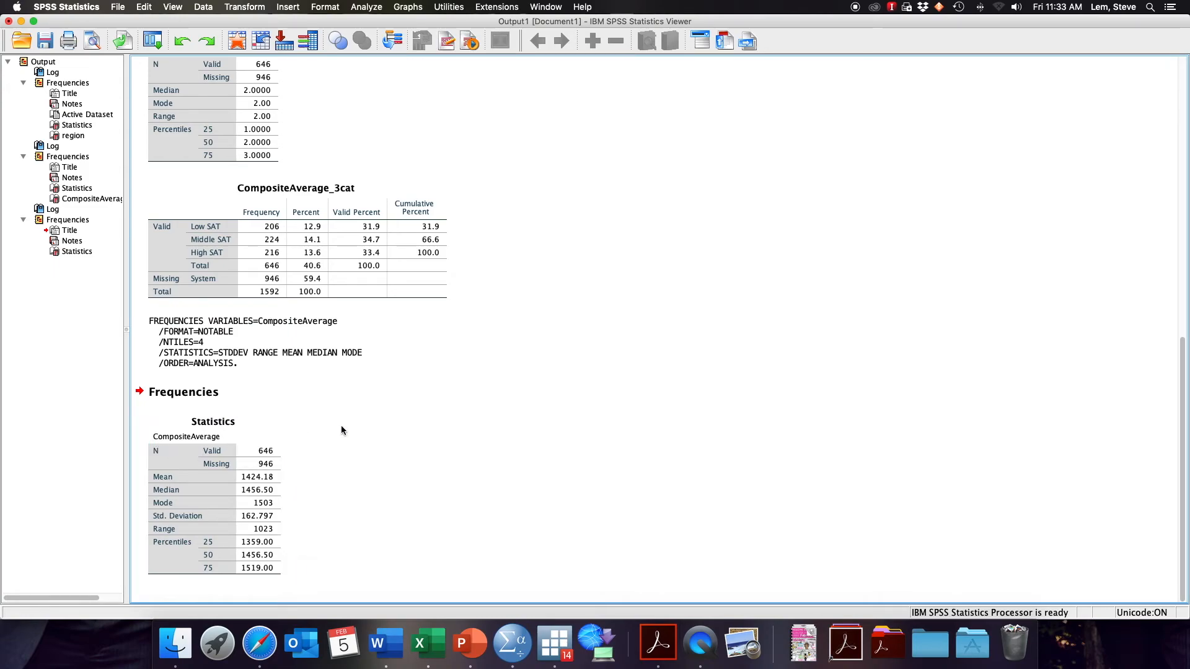
pyautogui.click(211, 493)
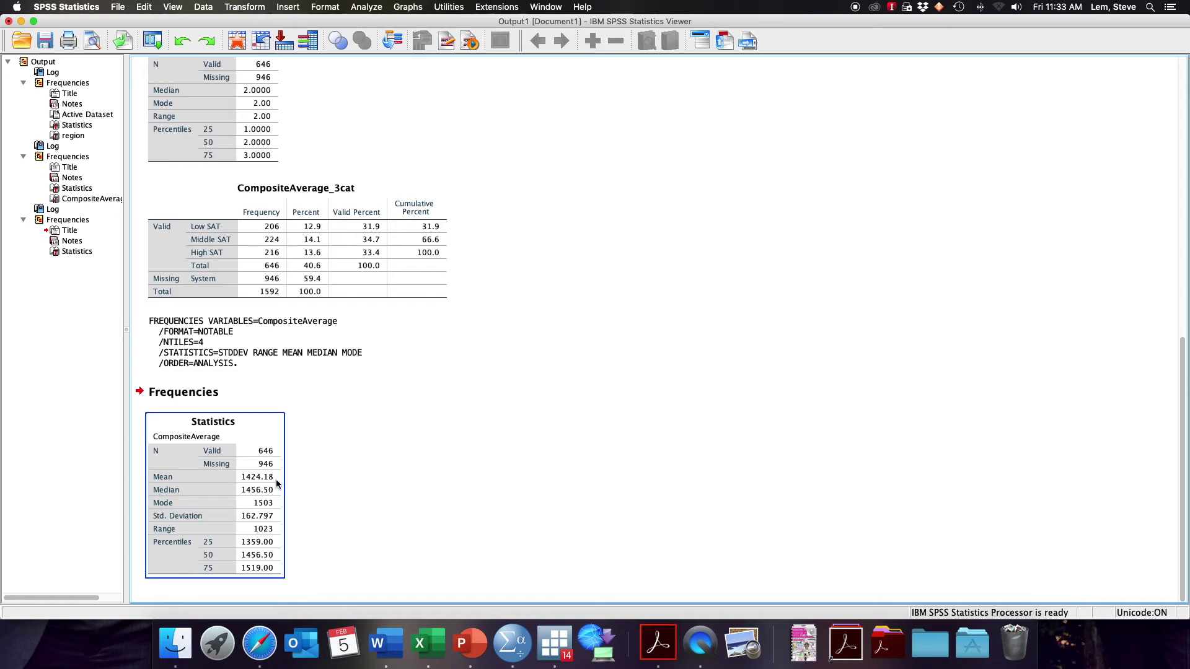
pyautogui.moveTo(276, 489)
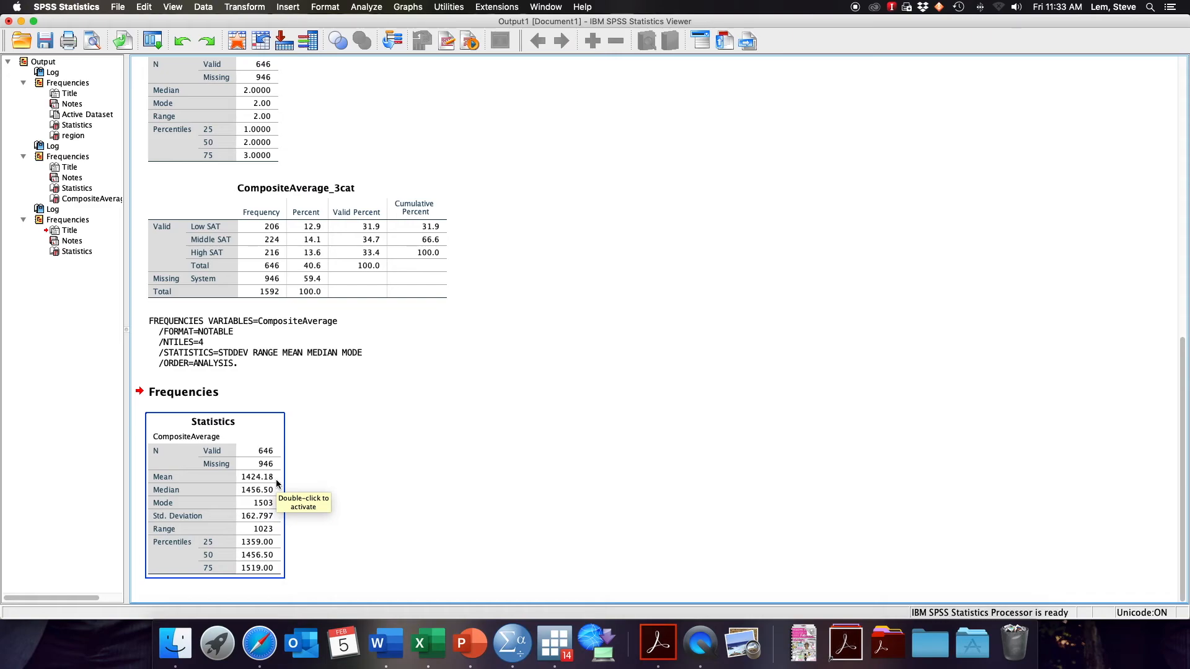
pyautogui.moveTo(276, 483)
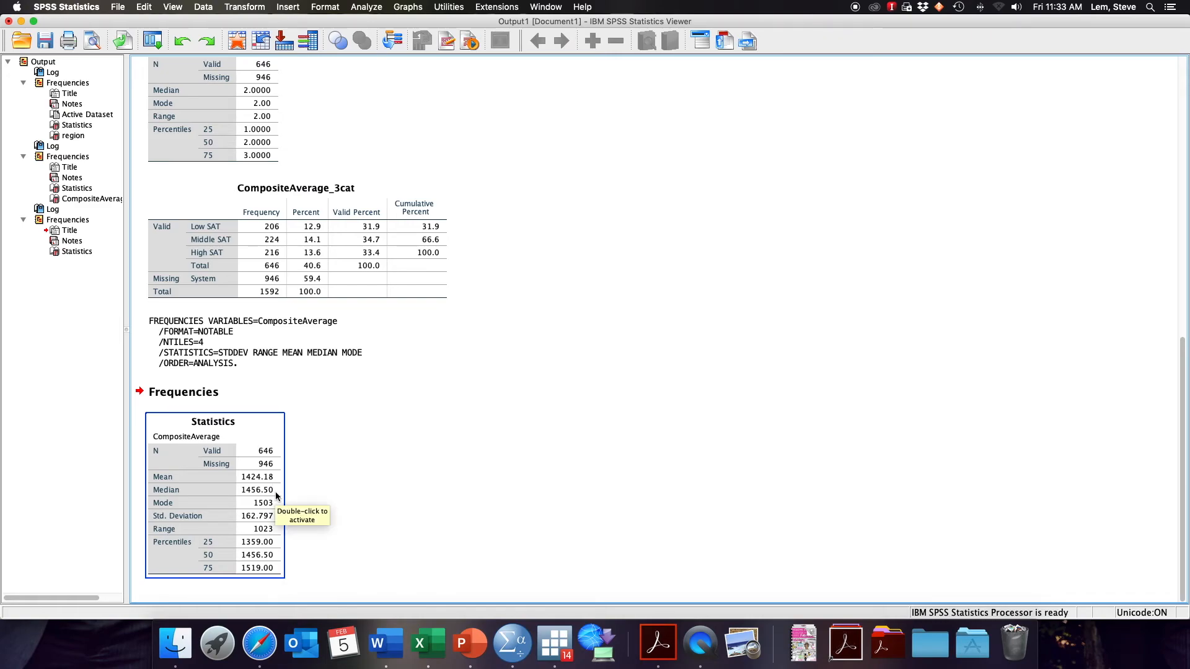
pyautogui.moveTo(273, 512)
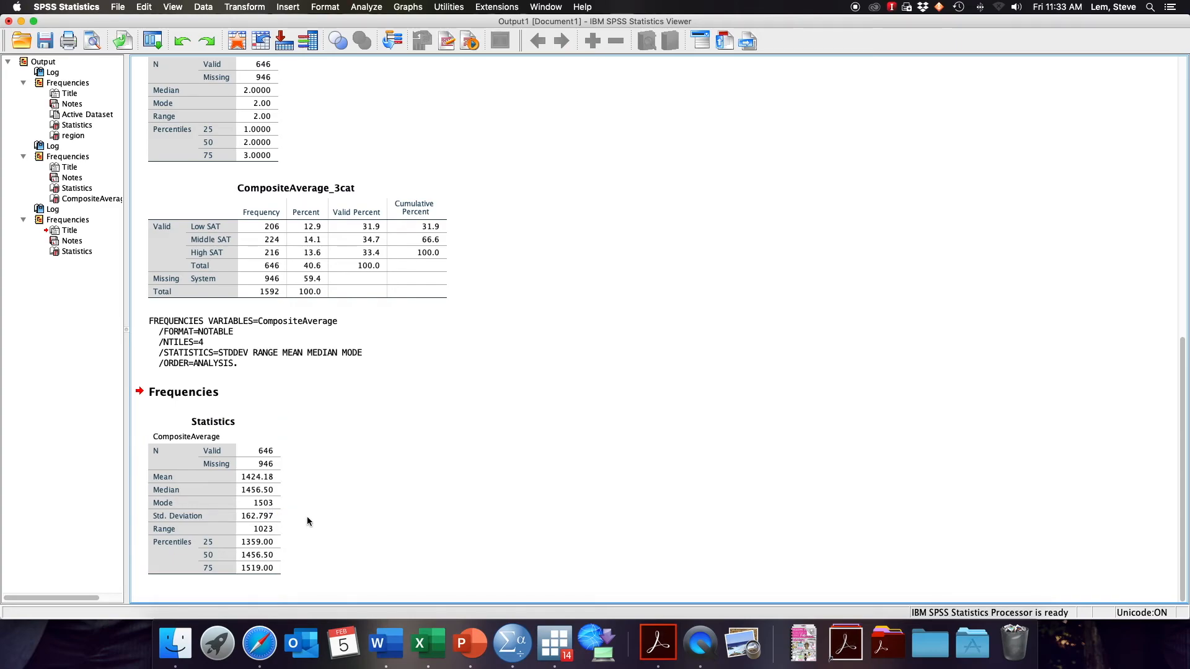
pyautogui.moveTo(289, 523)
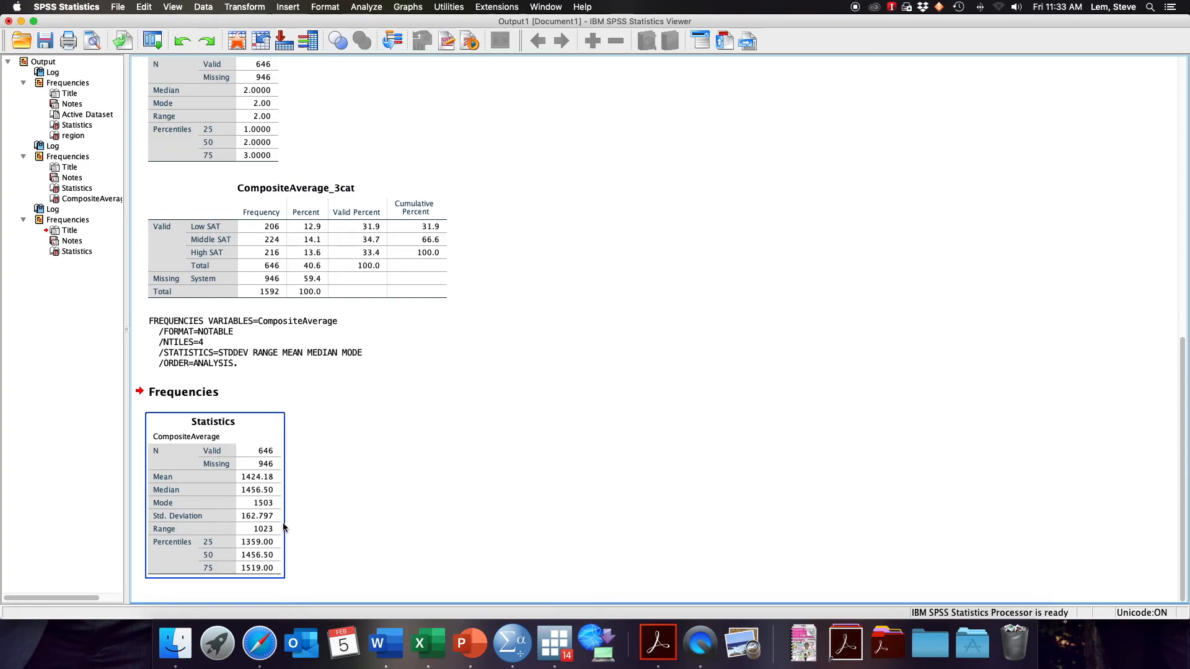
pyautogui.moveTo(275, 533)
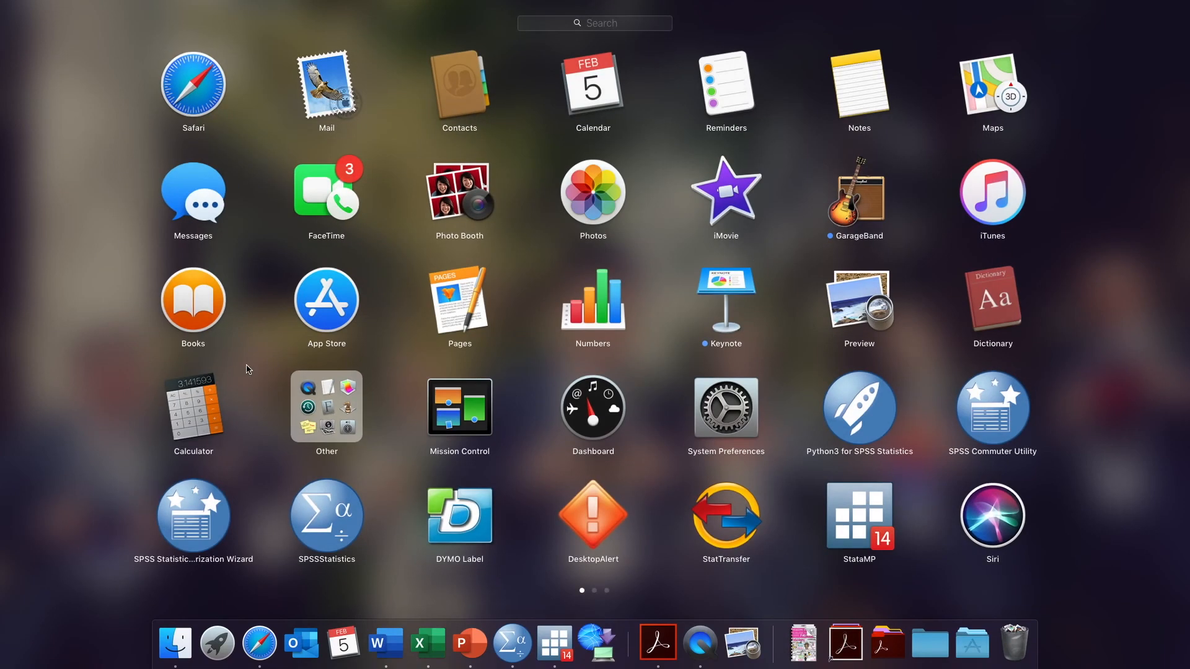
# In Calculator, enter 1519 − 1359 to compute the interquartile range.
pyautogui.click(193, 406)
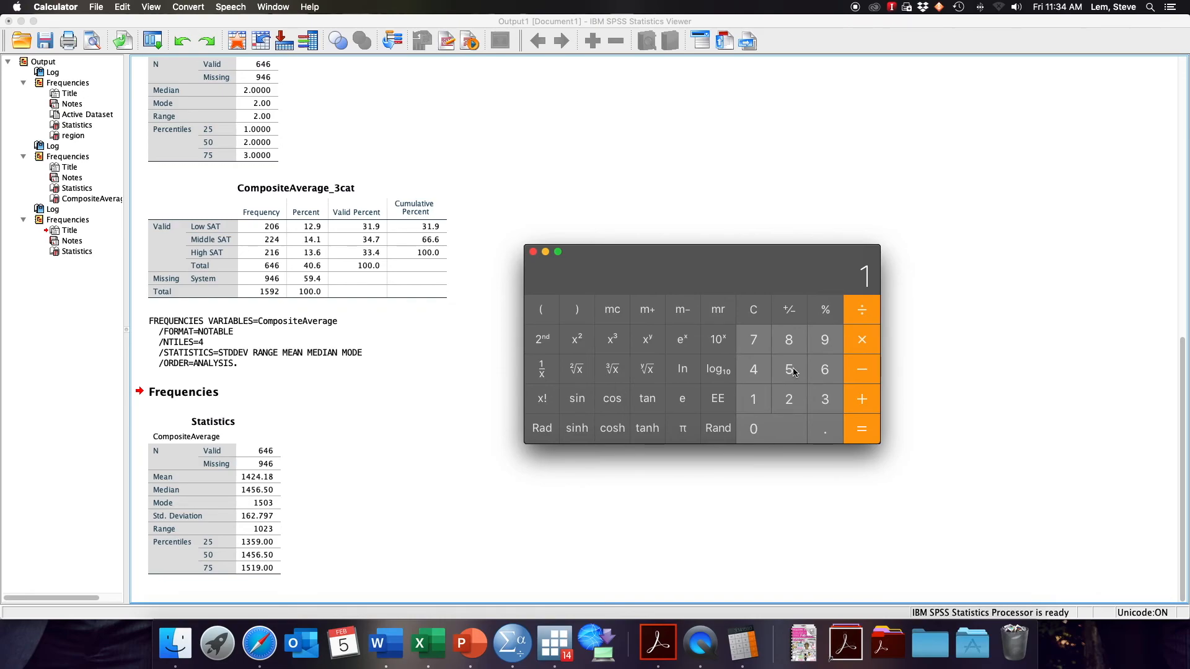
pyautogui.click(861, 369)
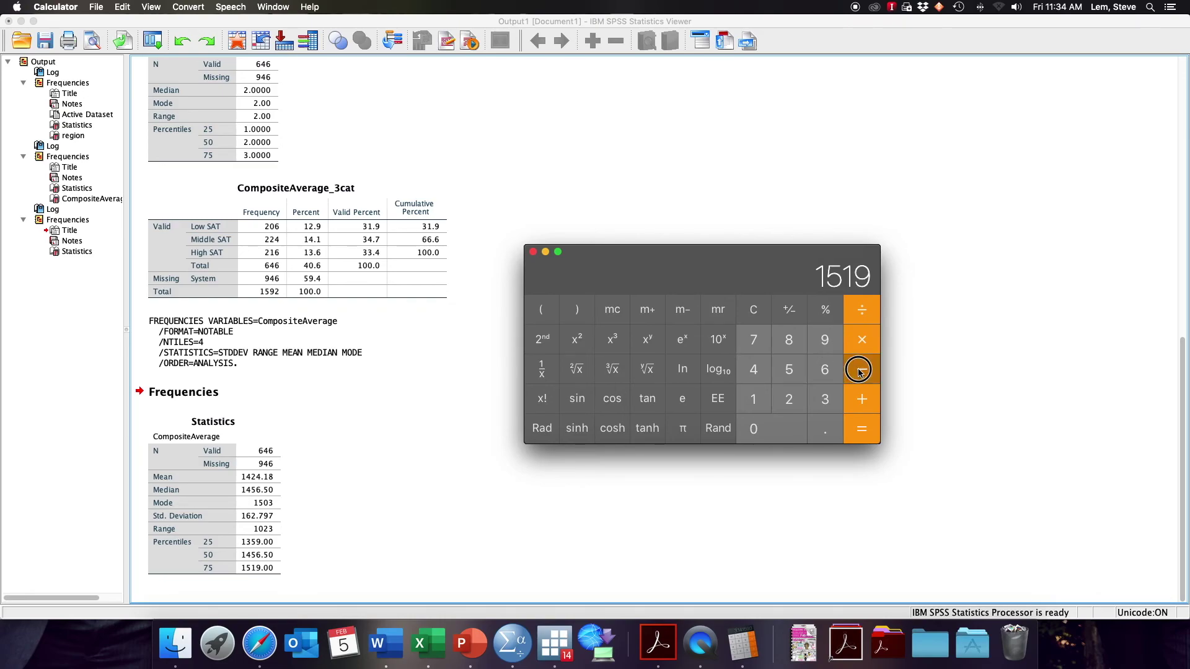
pyautogui.click(861, 369)
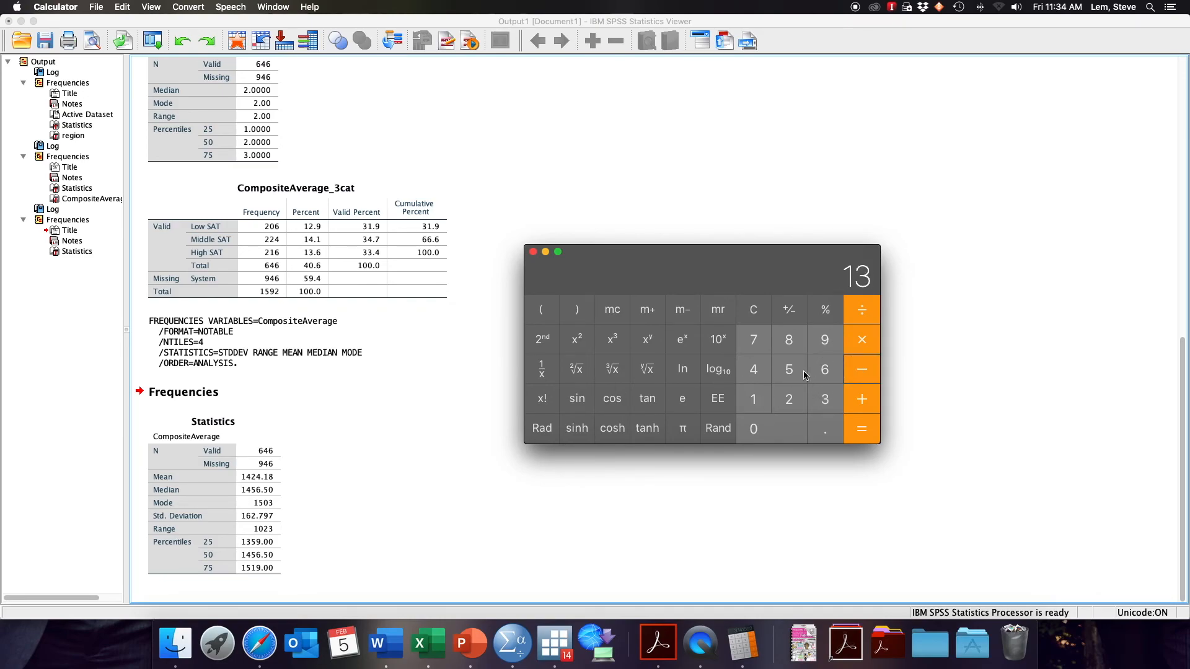
pyautogui.click(861, 427)
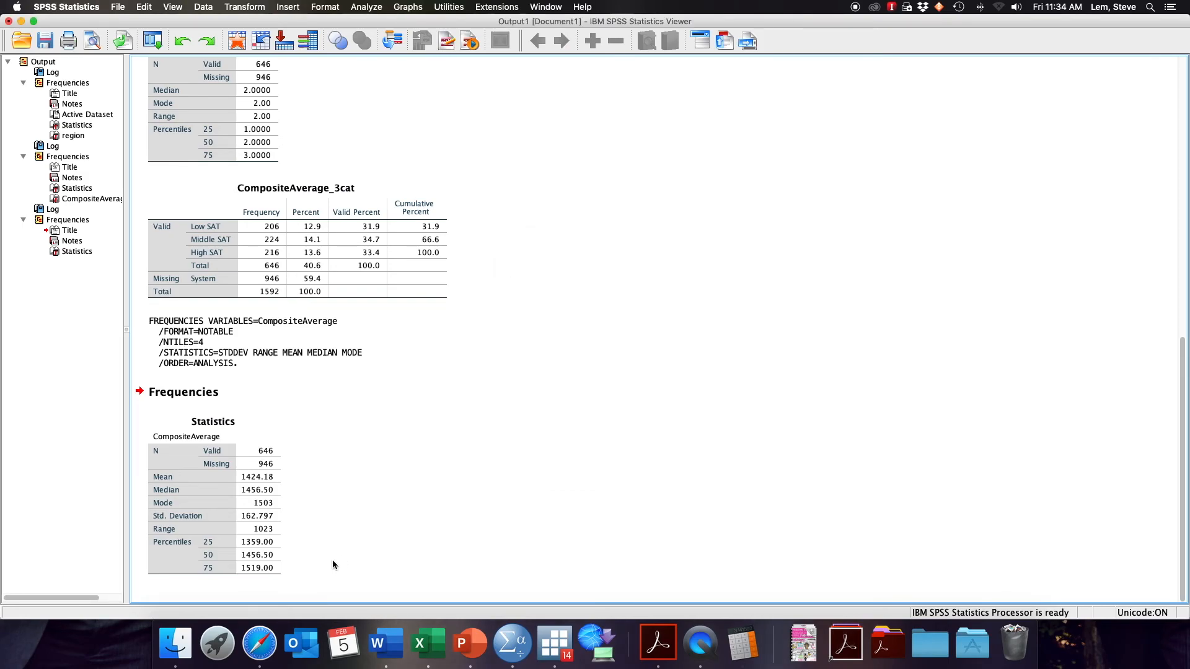
pyautogui.moveTo(464, 499)
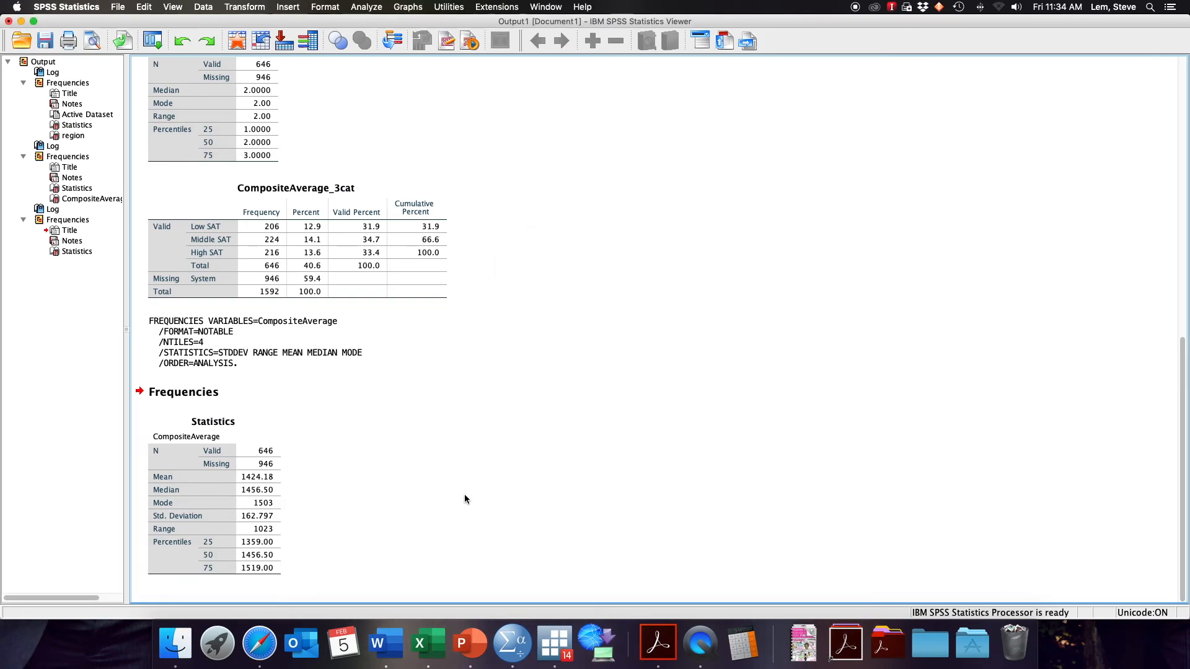
pyautogui.moveTo(330, 506)
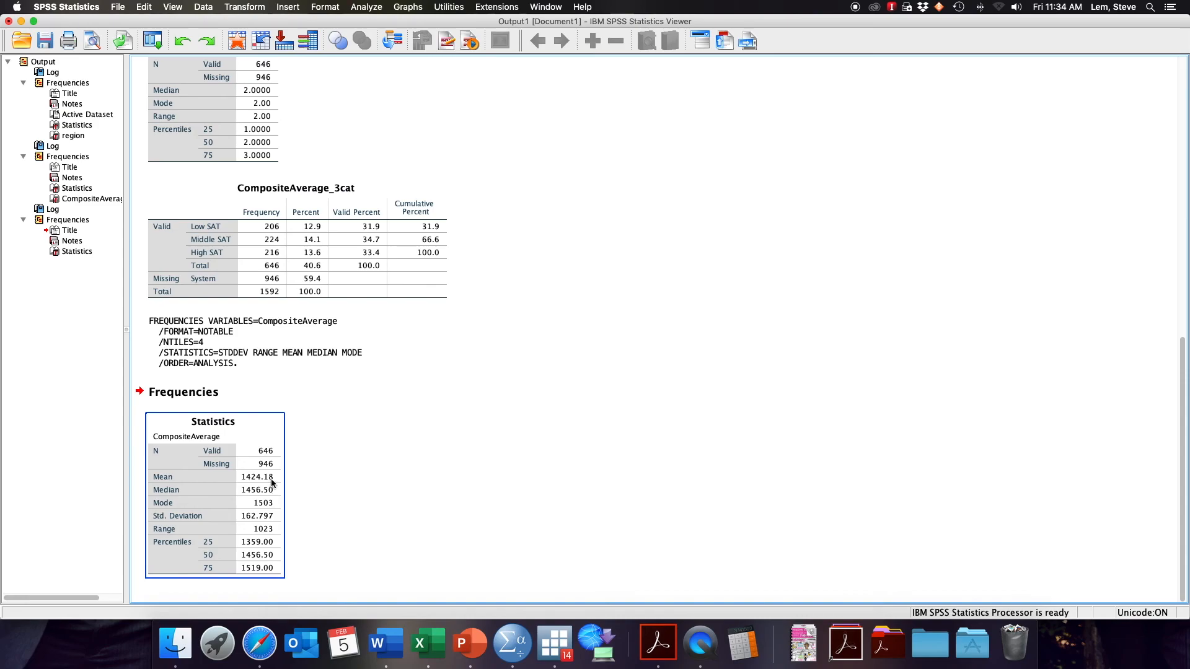
pyautogui.click(364, 489)
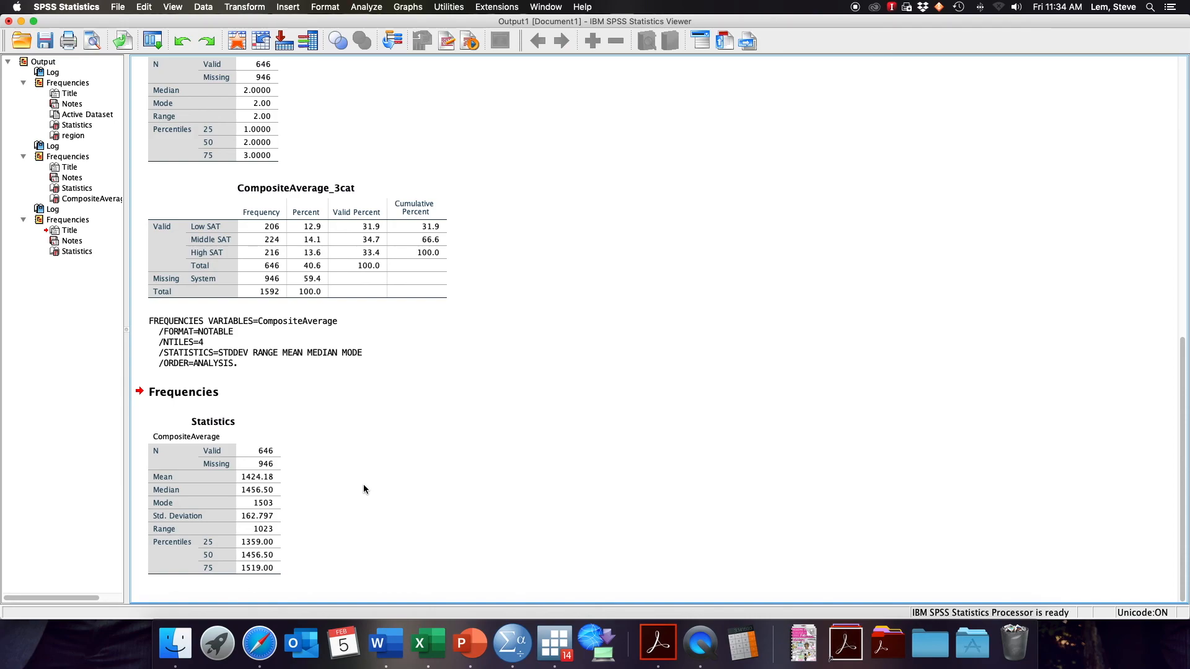
pyautogui.moveTo(369, 492)
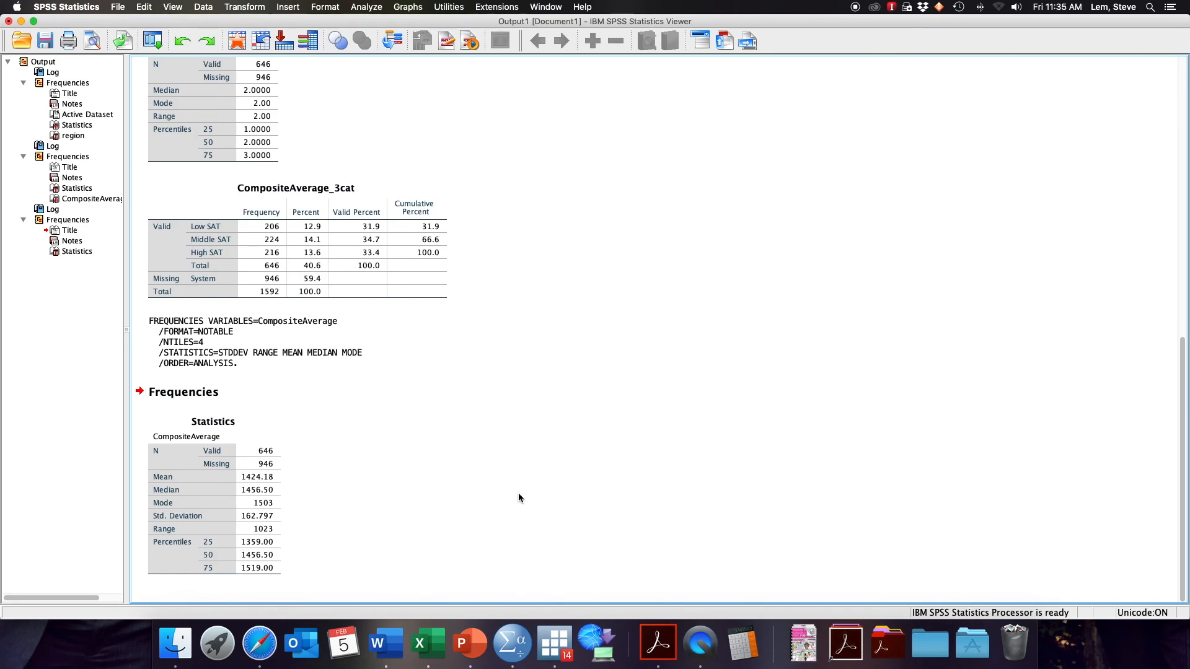
pyautogui.moveTo(742, 133)
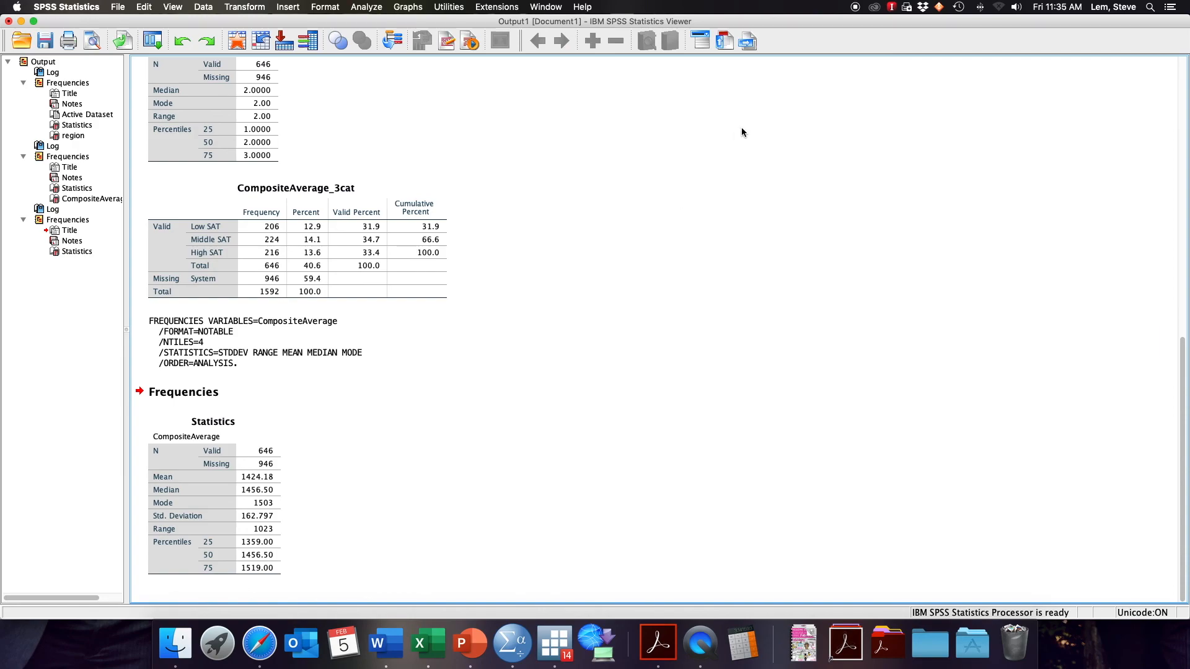